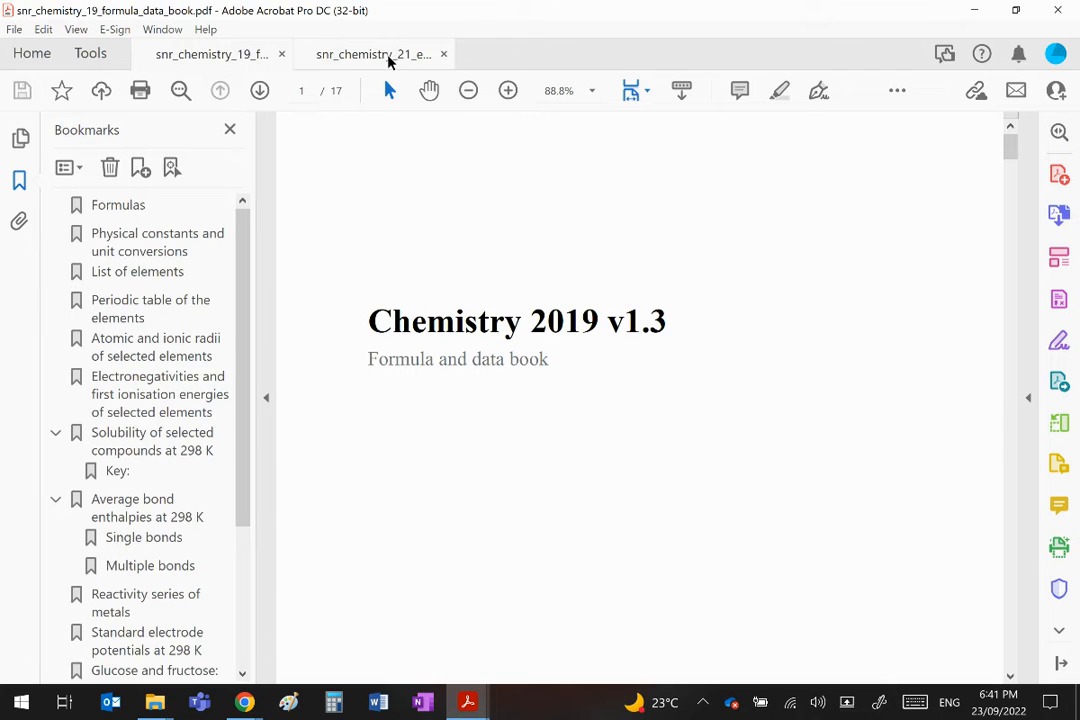
Switch to the snr_chemistry_21 exam tab and scroll past the cover to the instructions page
left_click(374, 54)
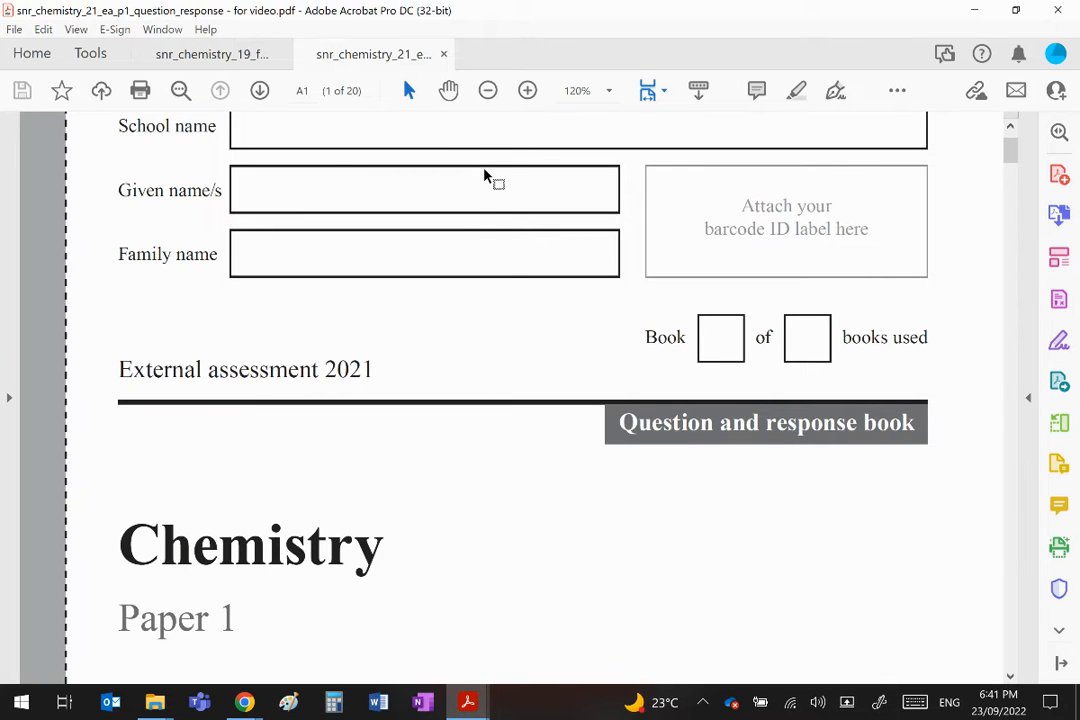
mouse_move(596, 278)
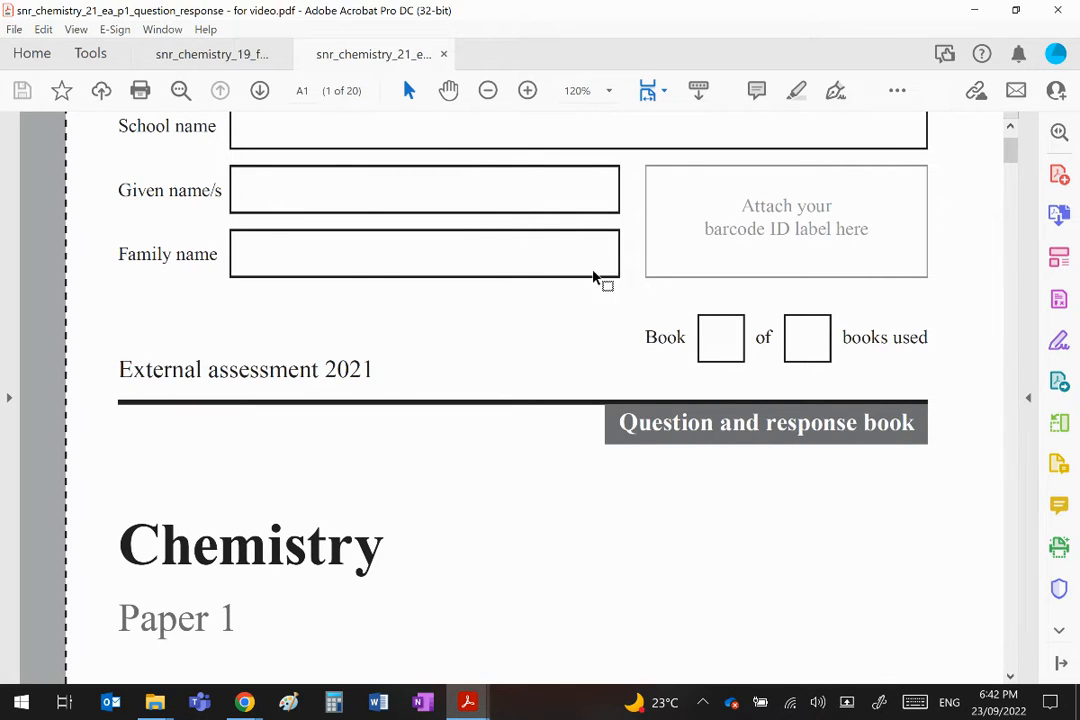
scroll("down", 3)
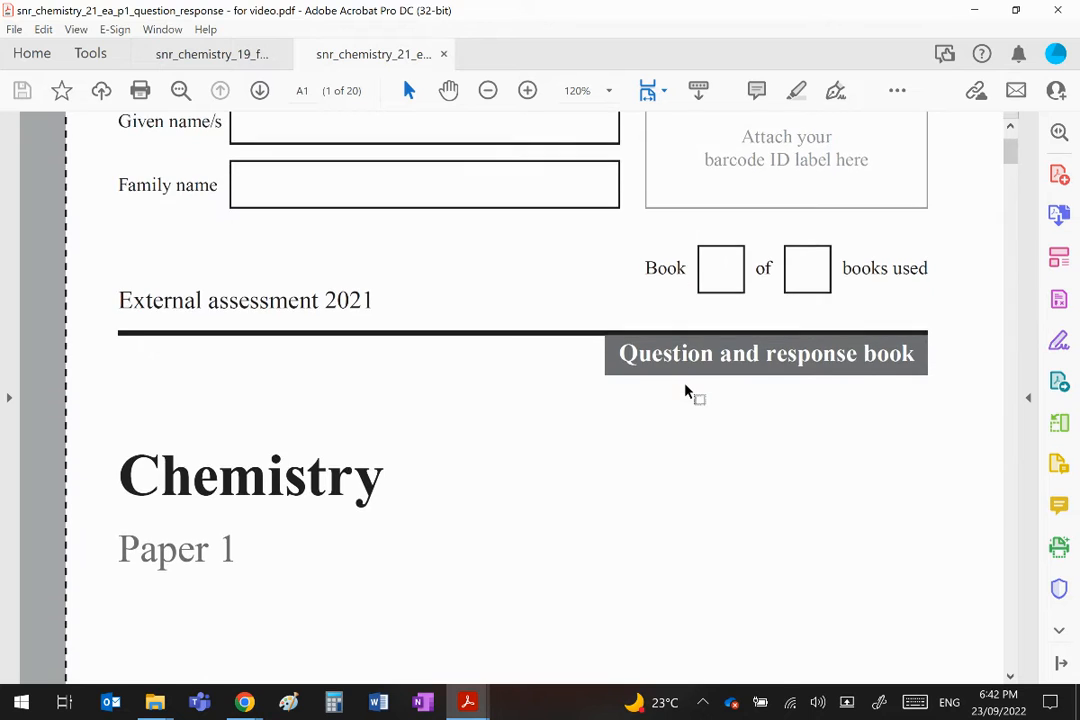
scroll("down", 3)
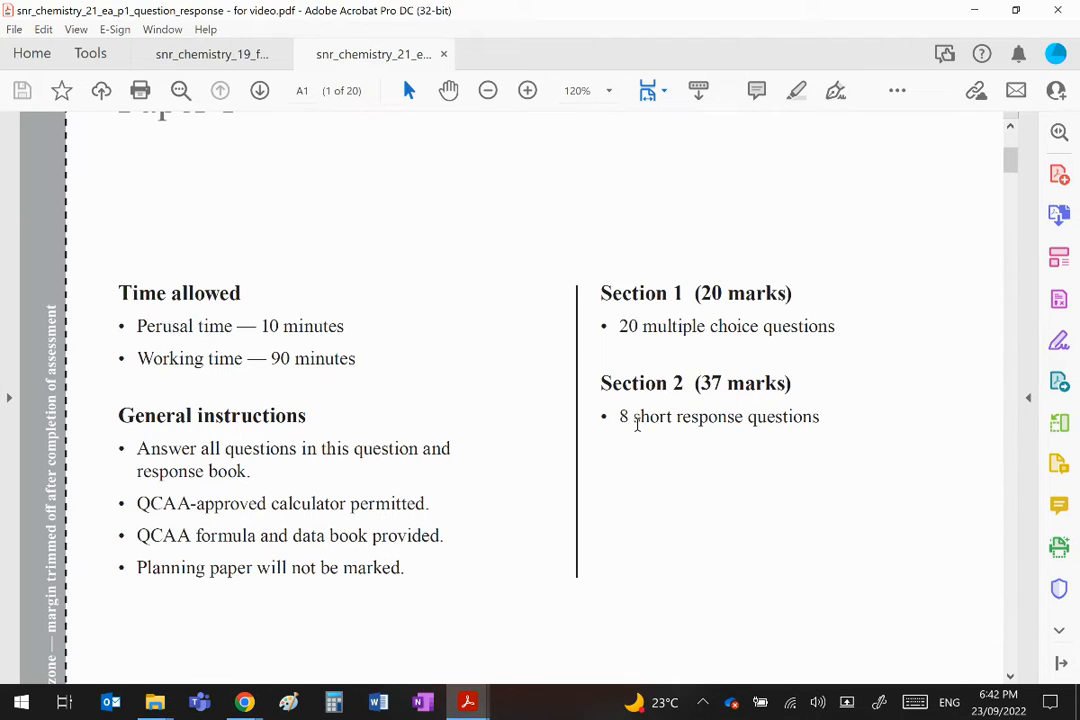
mouse_move(840, 414)
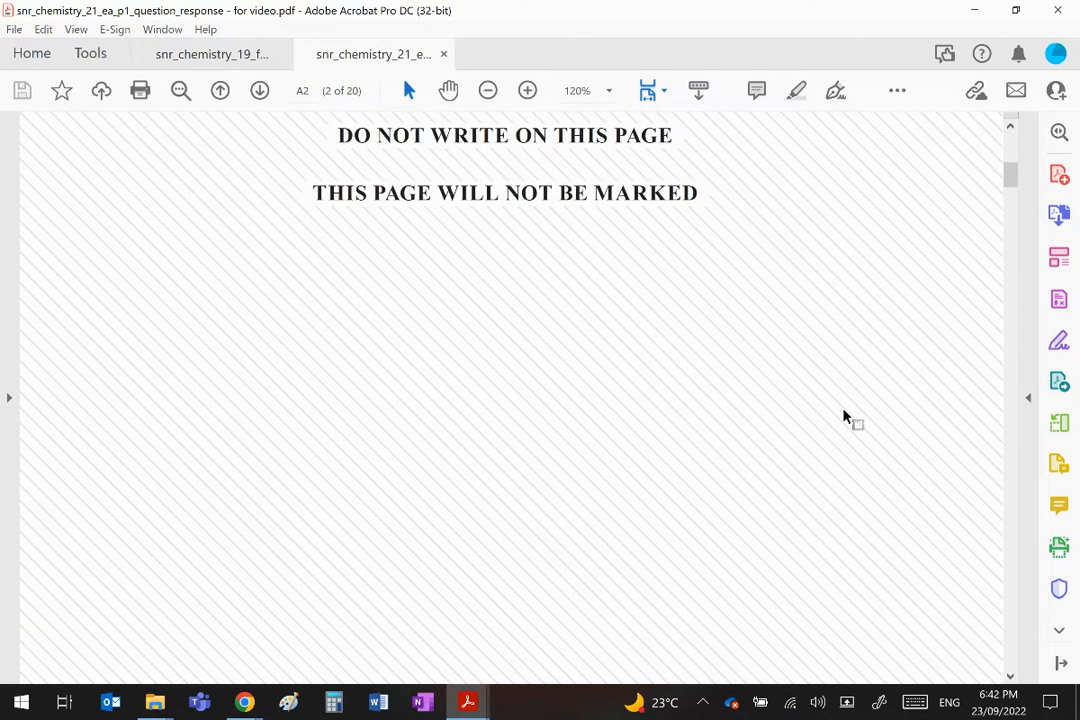
Scroll through pages 3 and 4 of the multiple-choice section to Question 21 and its marking guide
scroll("down", 3)
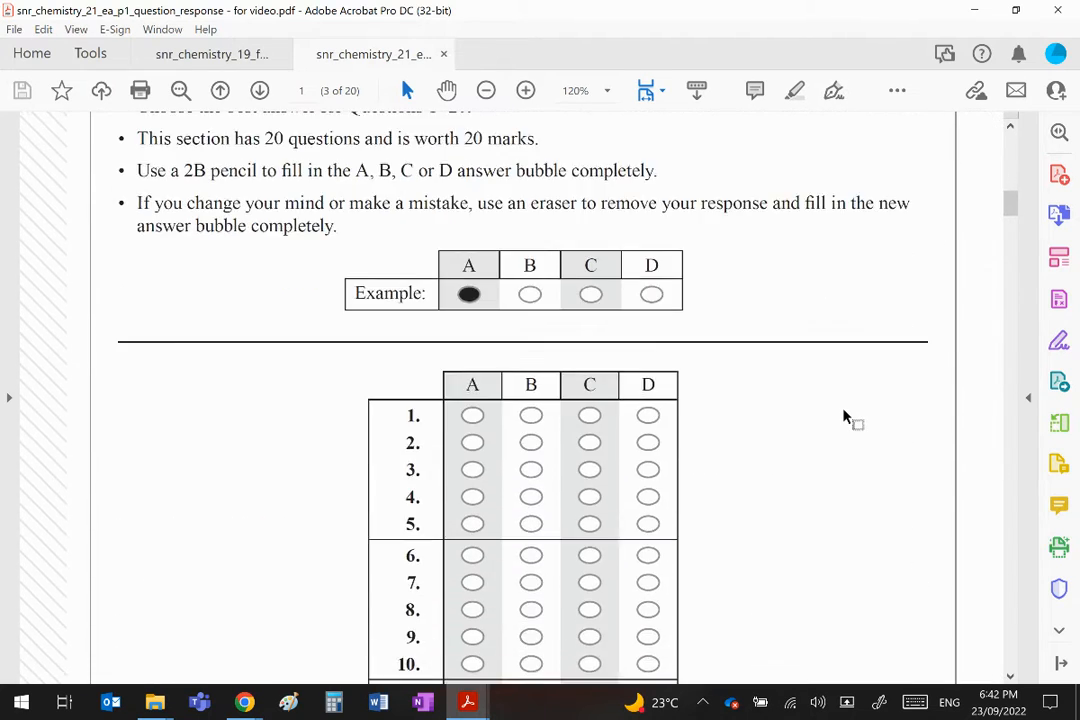
scroll("down", 3)
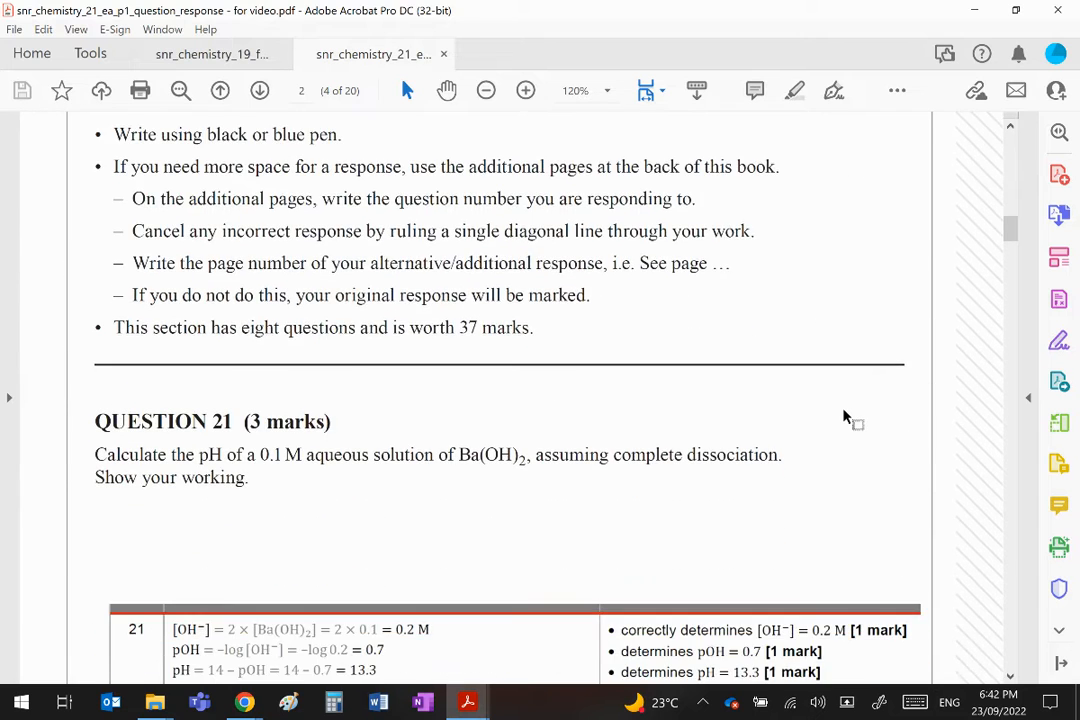
scroll("down", 3)
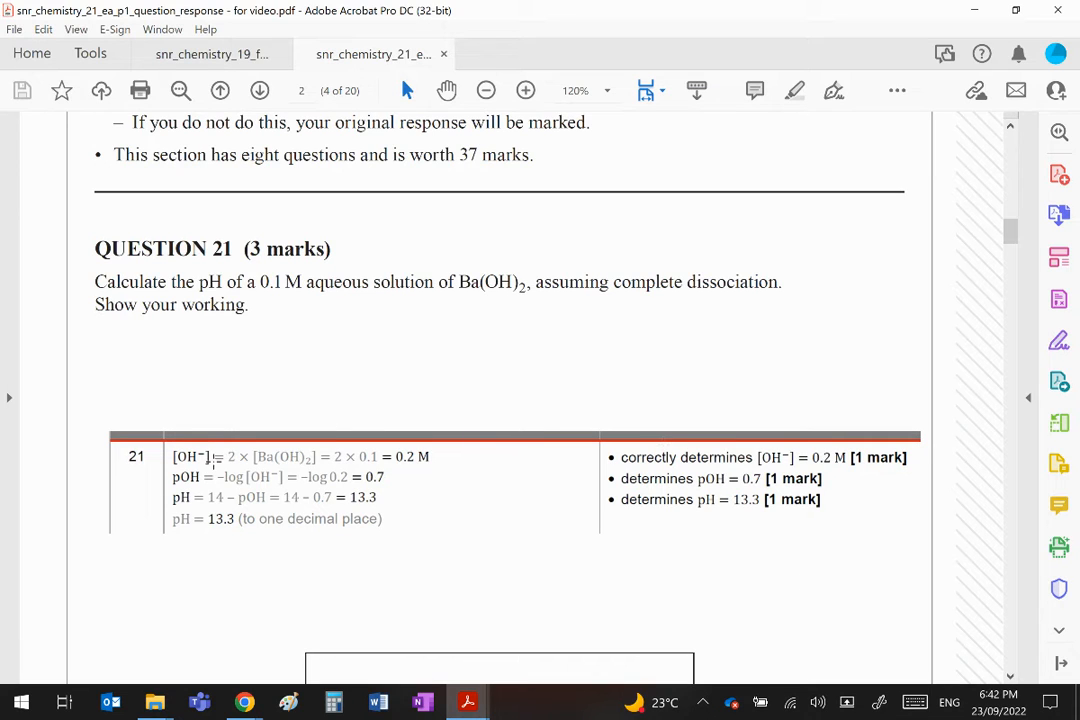
mouse_move(756, 532)
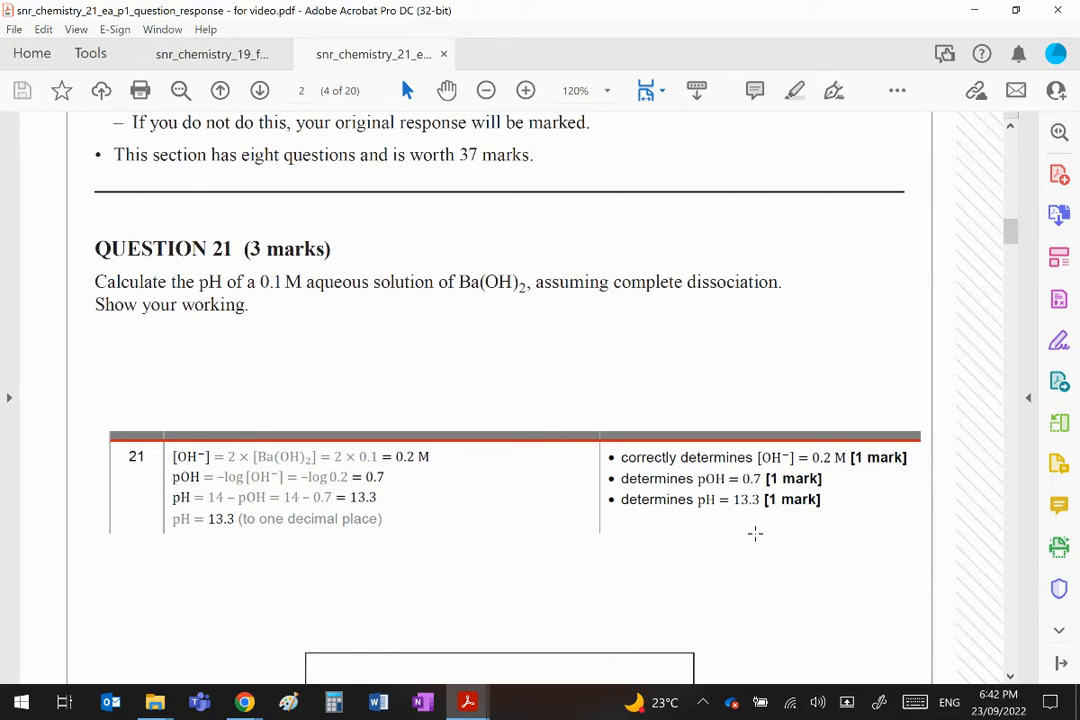
mouse_move(224, 396)
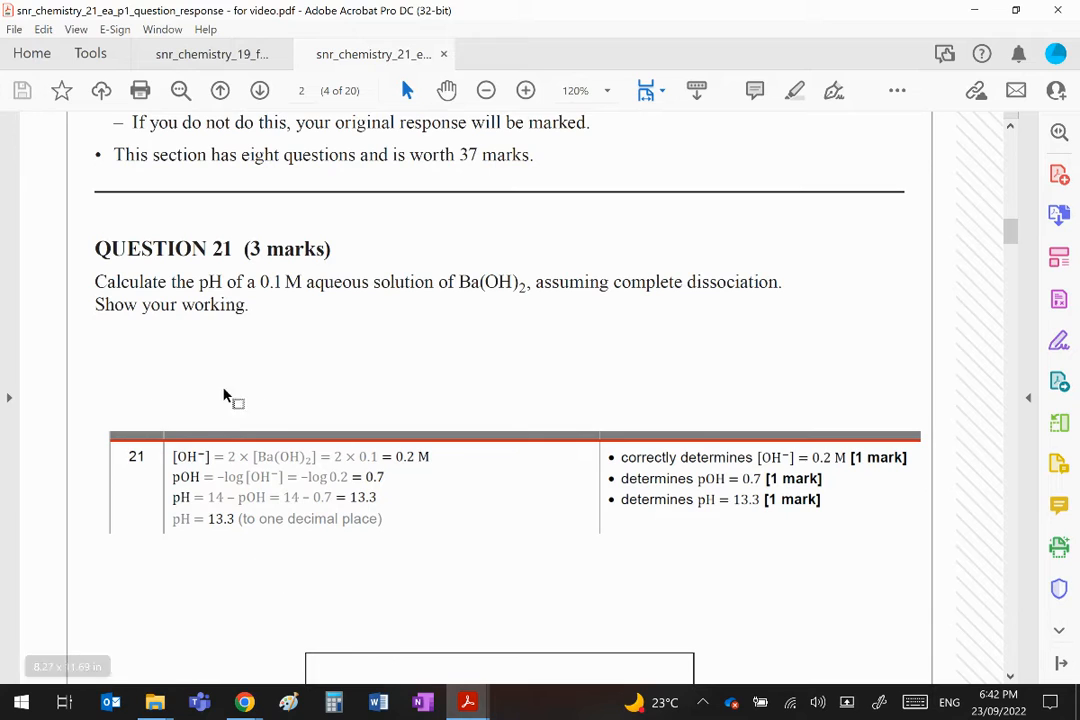
mouse_move(778, 532)
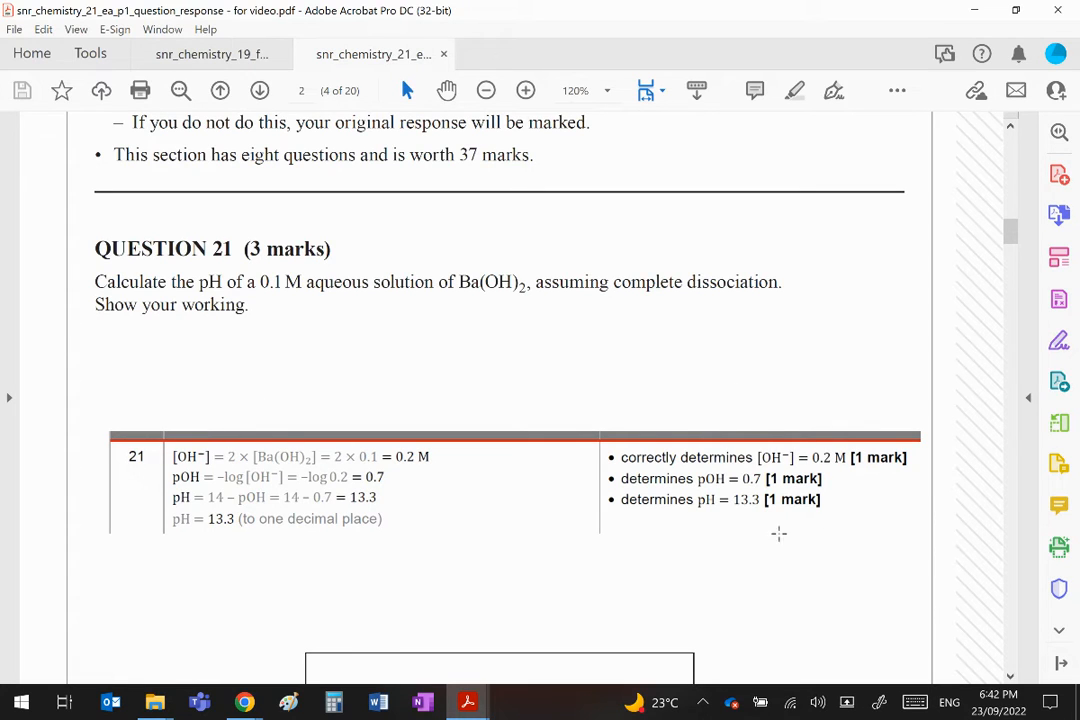
mouse_move(844, 476)
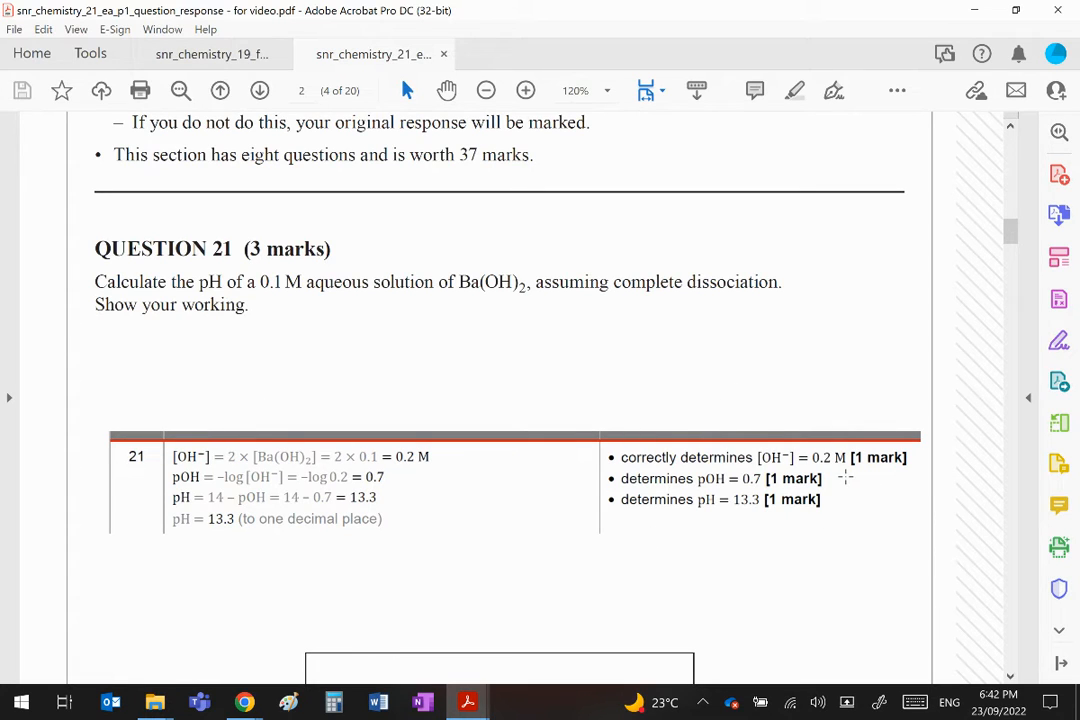
mouse_move(856, 524)
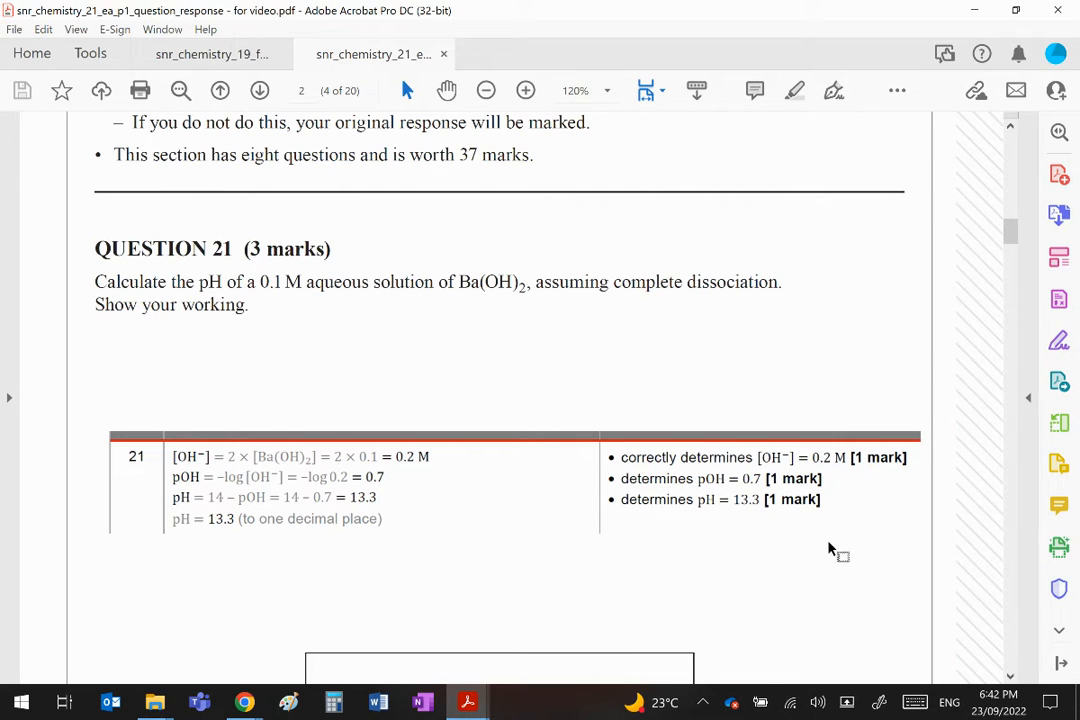
mouse_move(838, 552)
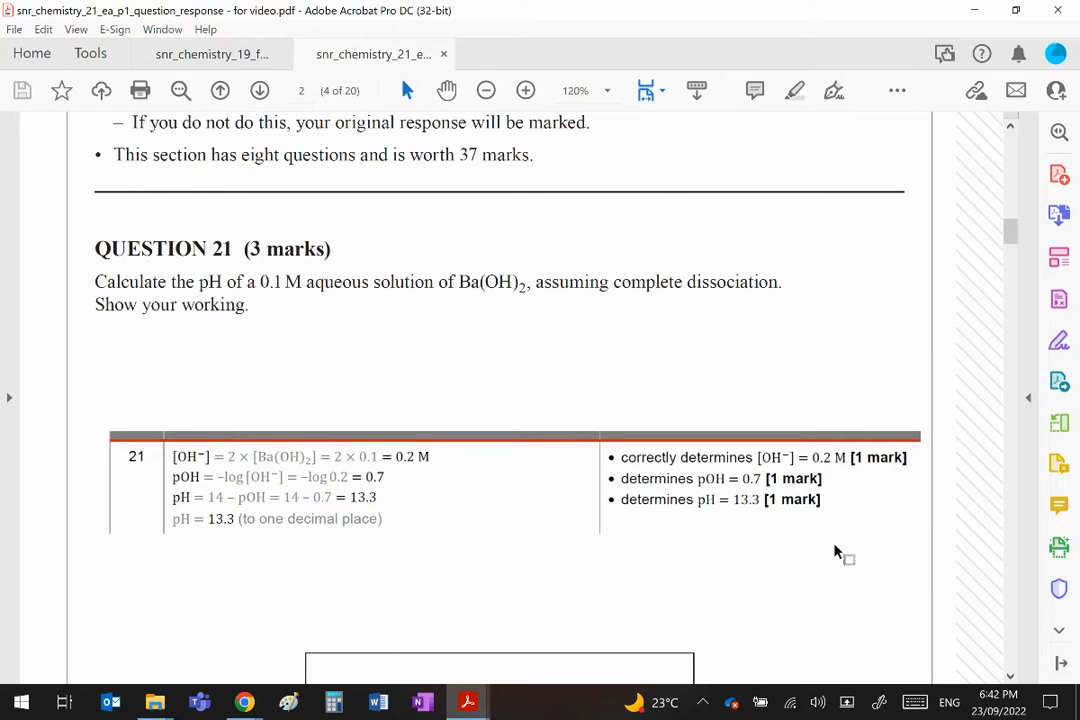
mouse_move(824, 566)
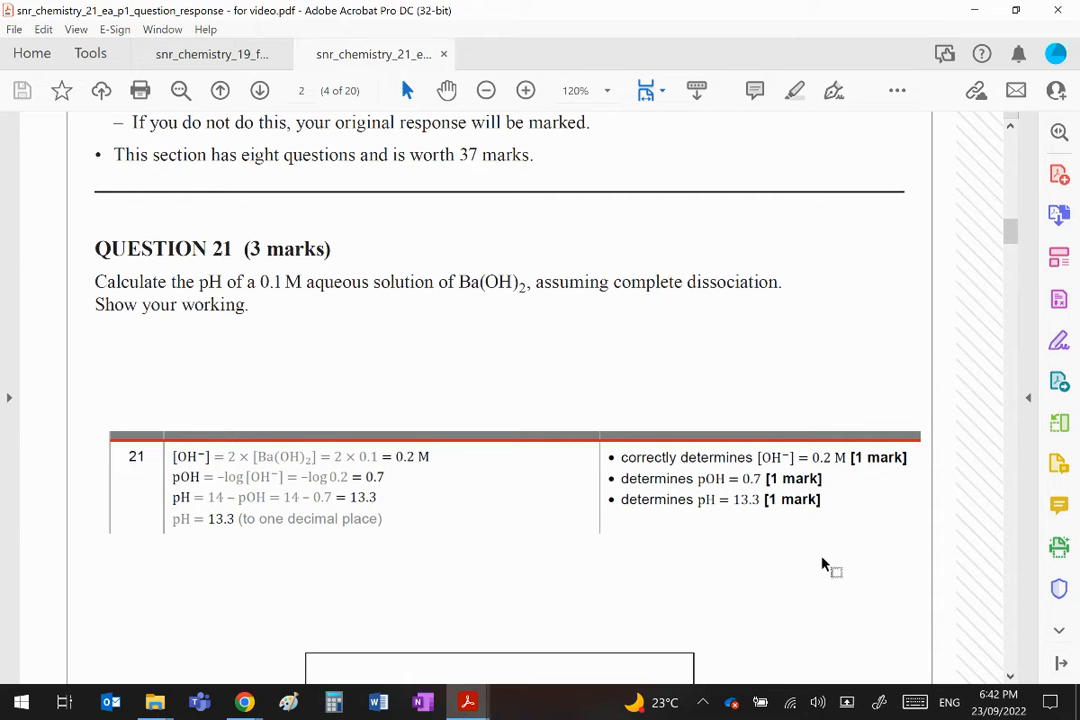
scroll("down", 3)
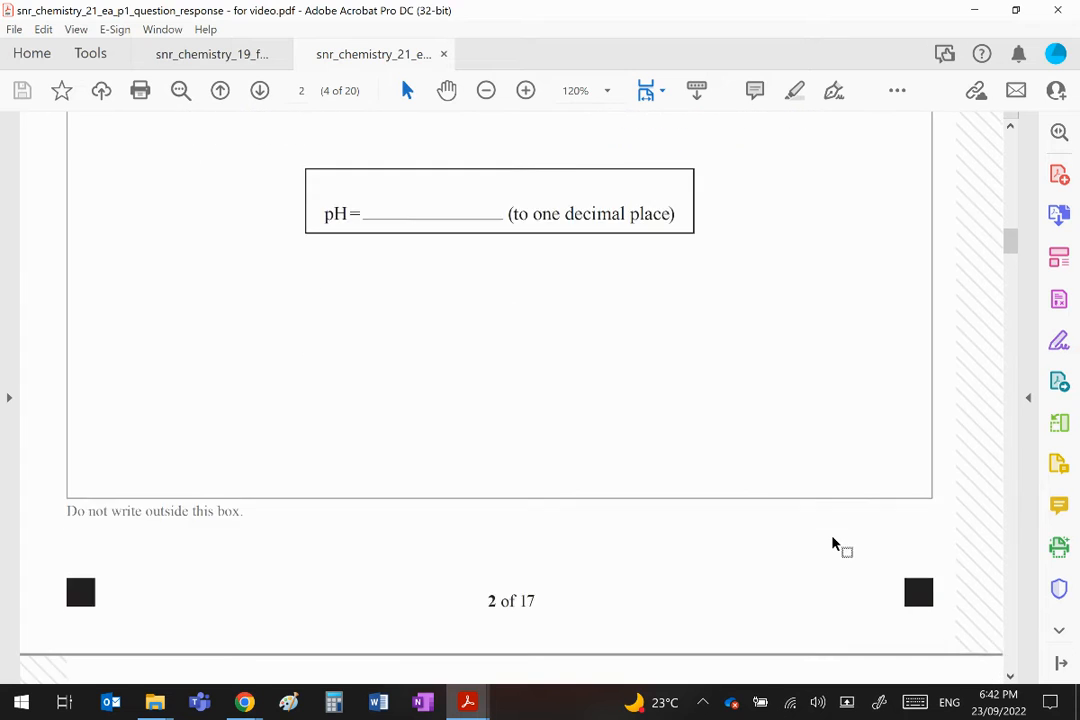
Scroll briefly down to Question 22 on pentane, then back up to Question 21's pH solution
scroll("down", 3)
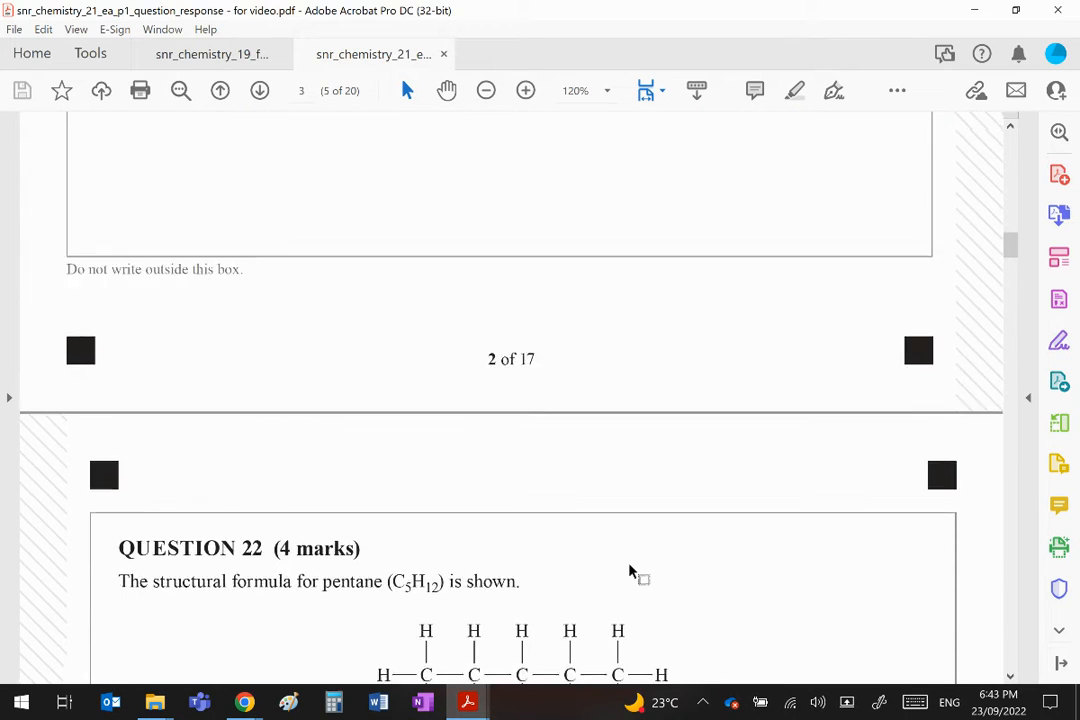
scroll("up", 3)
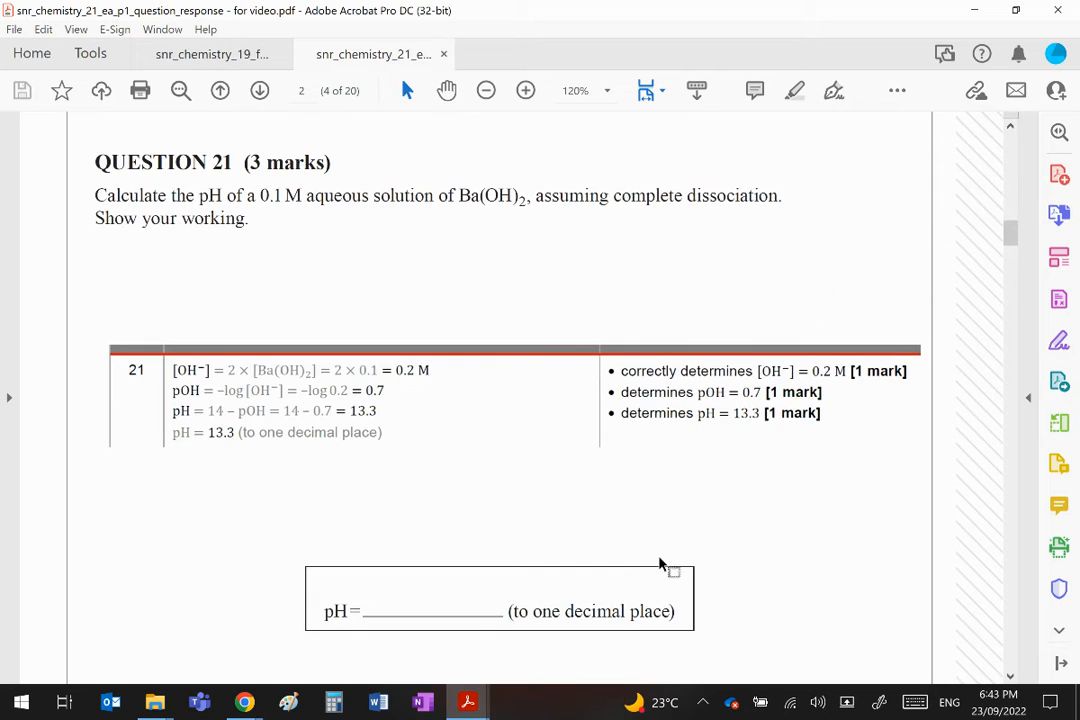
mouse_move(684, 516)
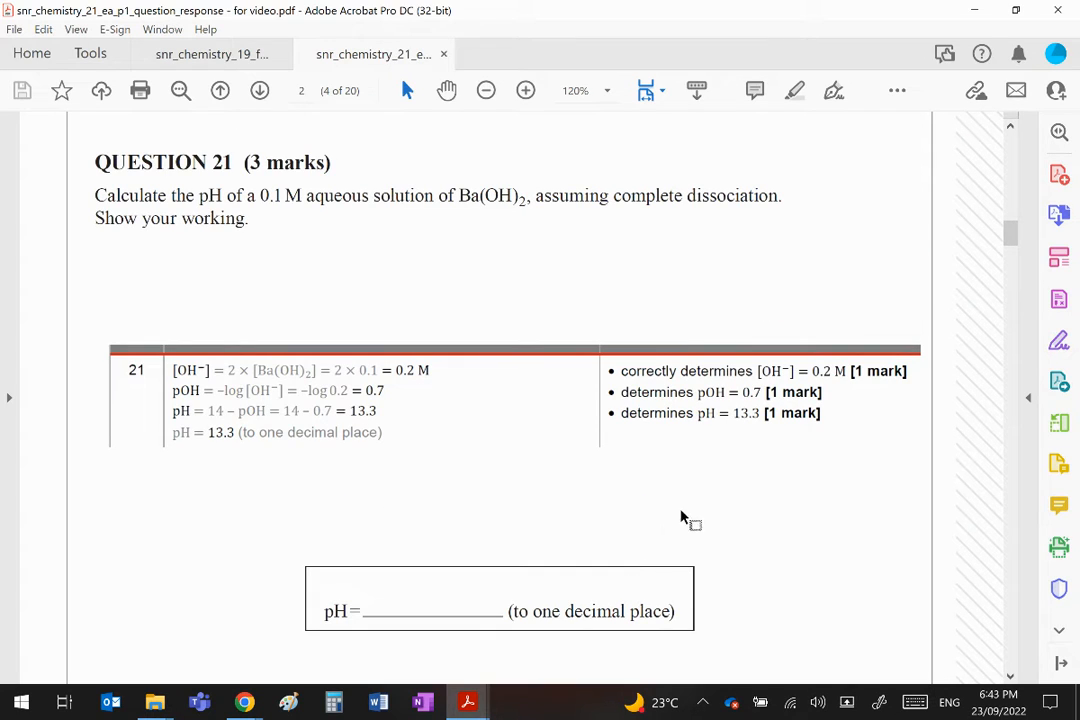
mouse_move(700, 512)
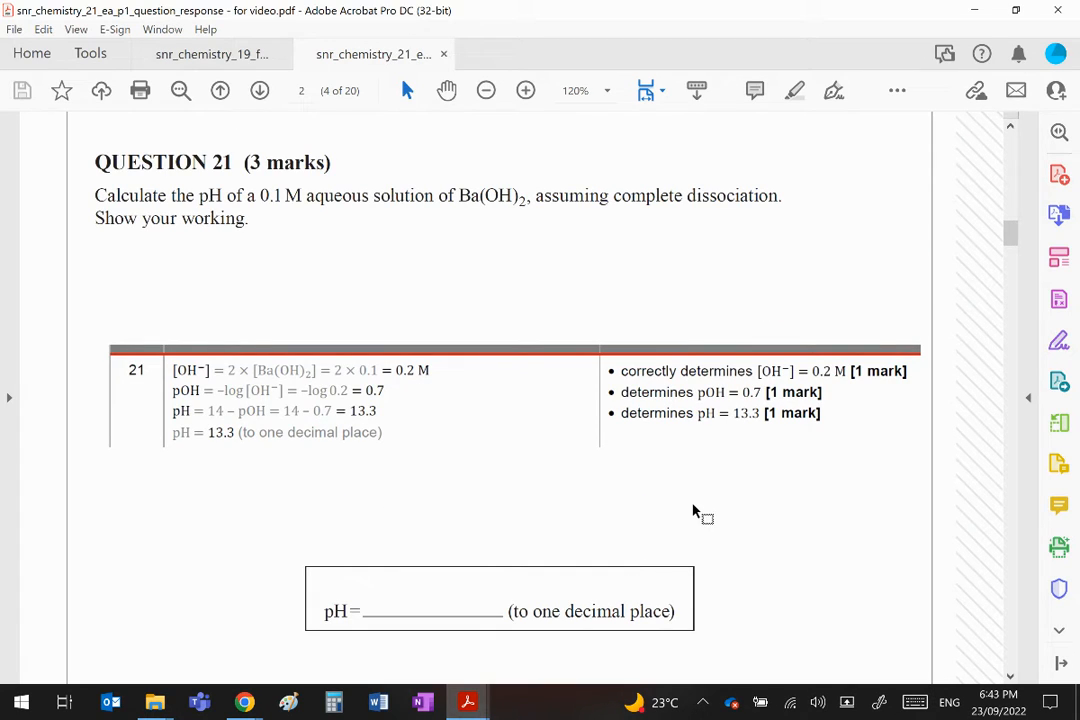
mouse_move(696, 518)
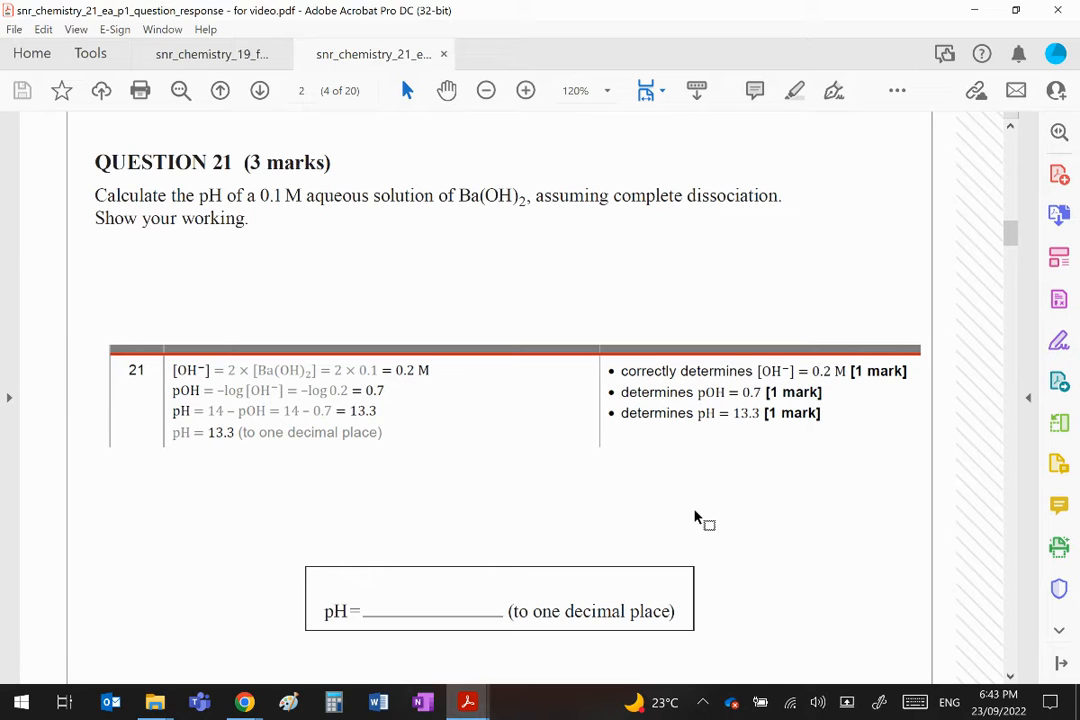
mouse_move(712, 516)
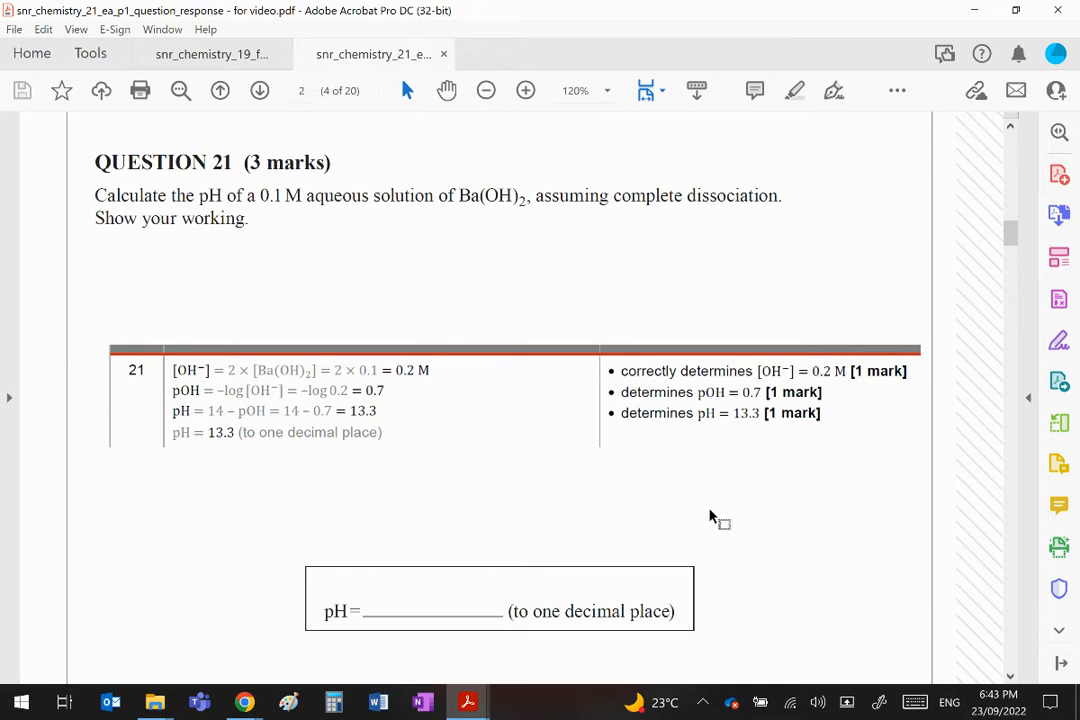
mouse_move(728, 524)
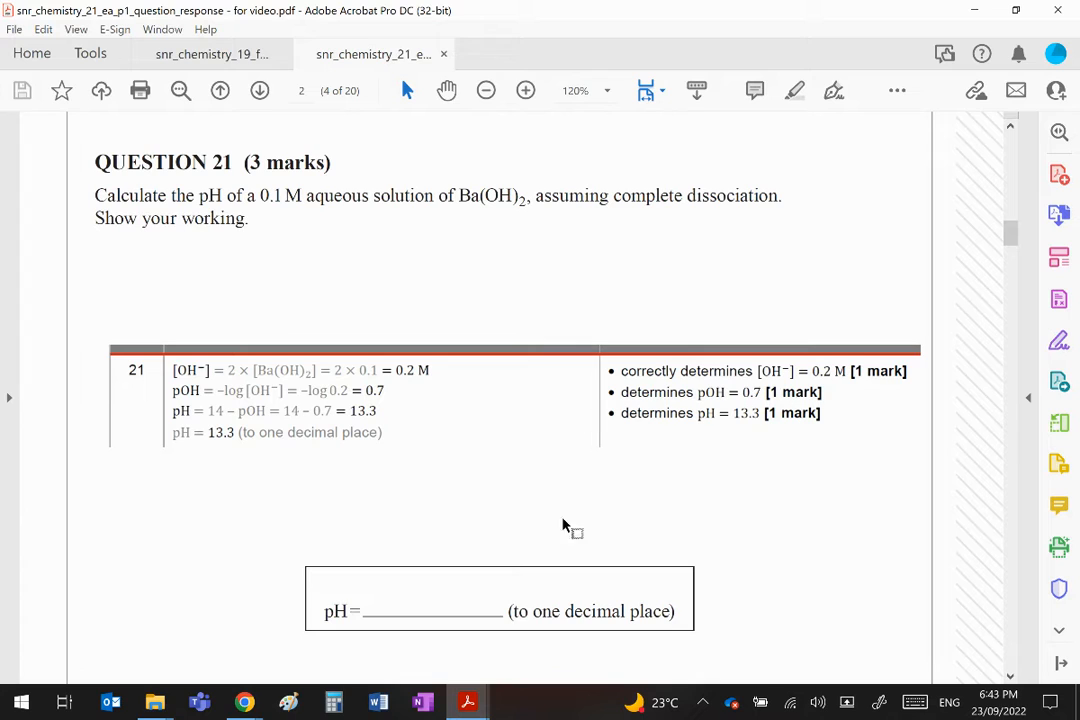
mouse_move(456, 390)
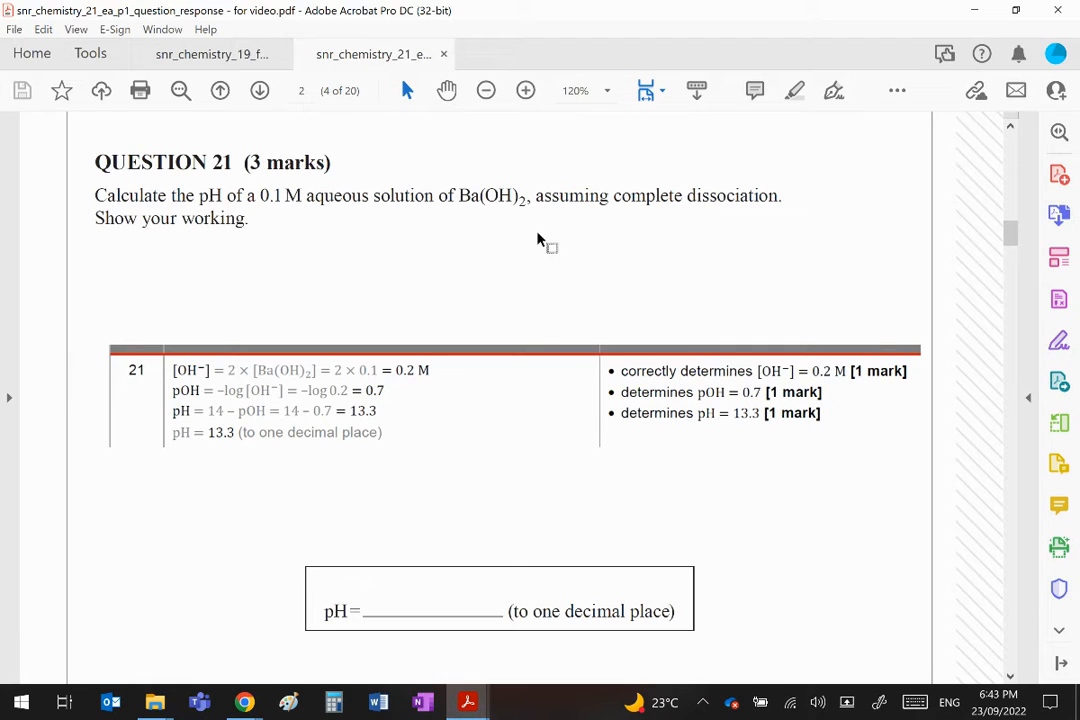
mouse_move(516, 204)
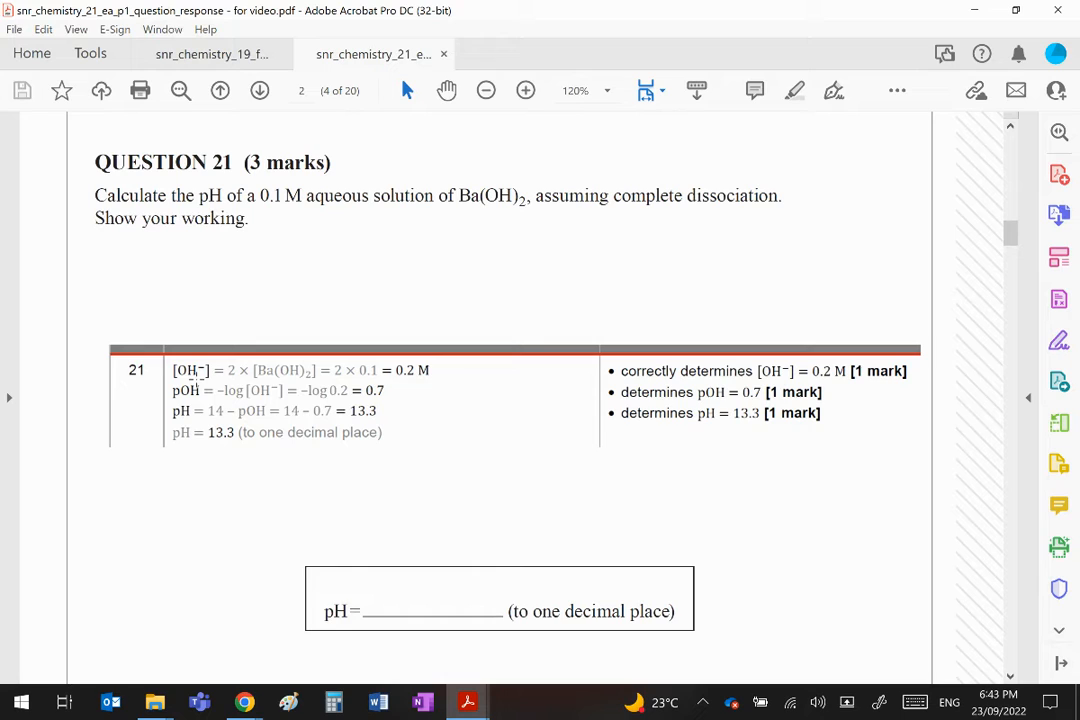
mouse_move(280, 248)
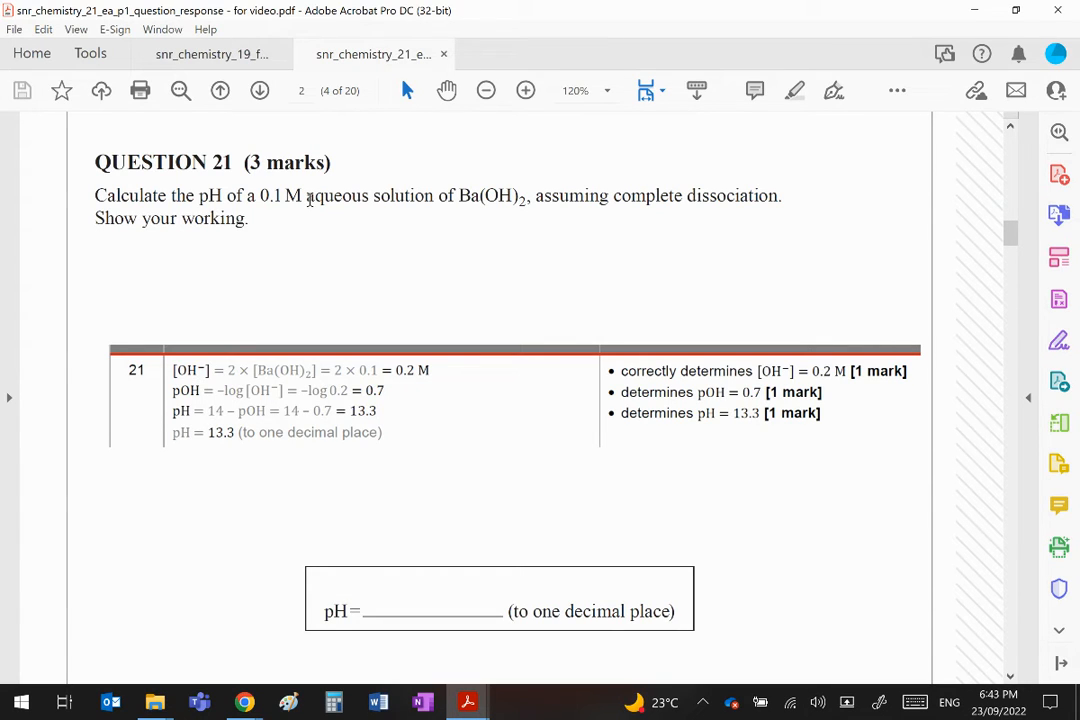
mouse_move(444, 376)
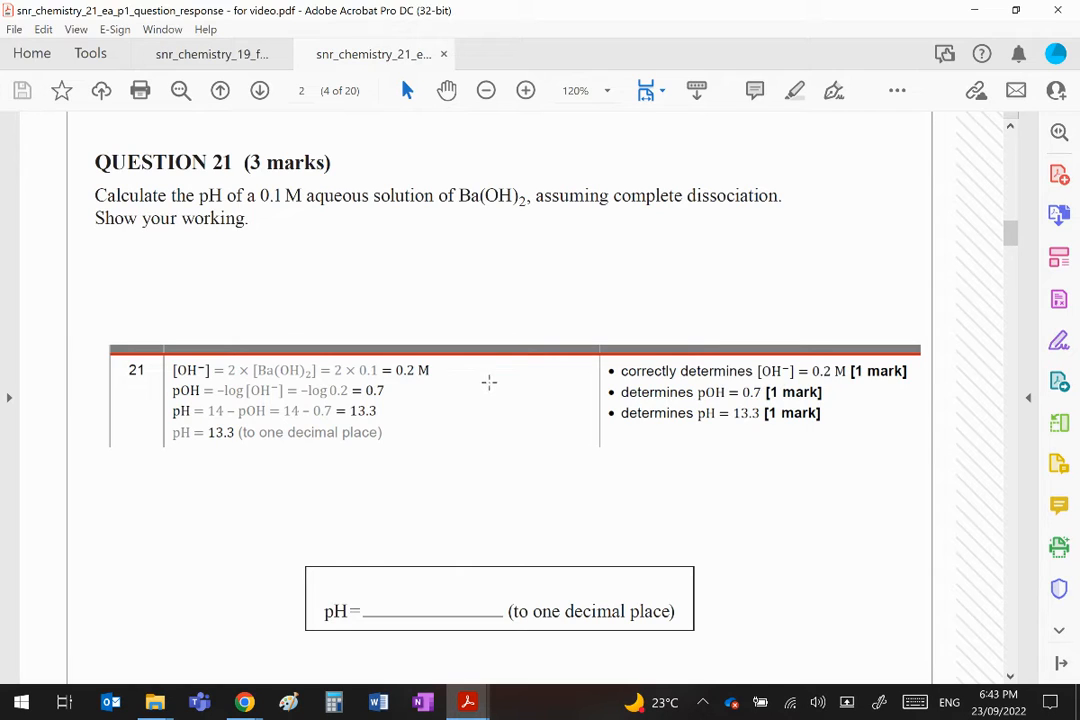
mouse_move(184, 410)
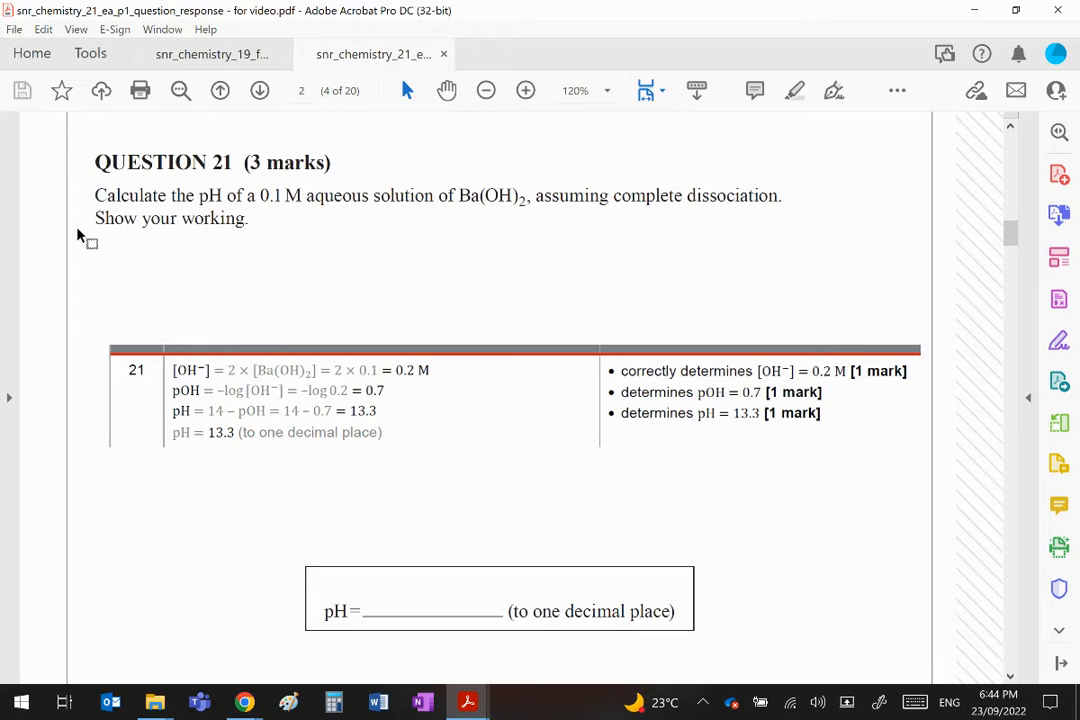
mouse_move(1060, 214)
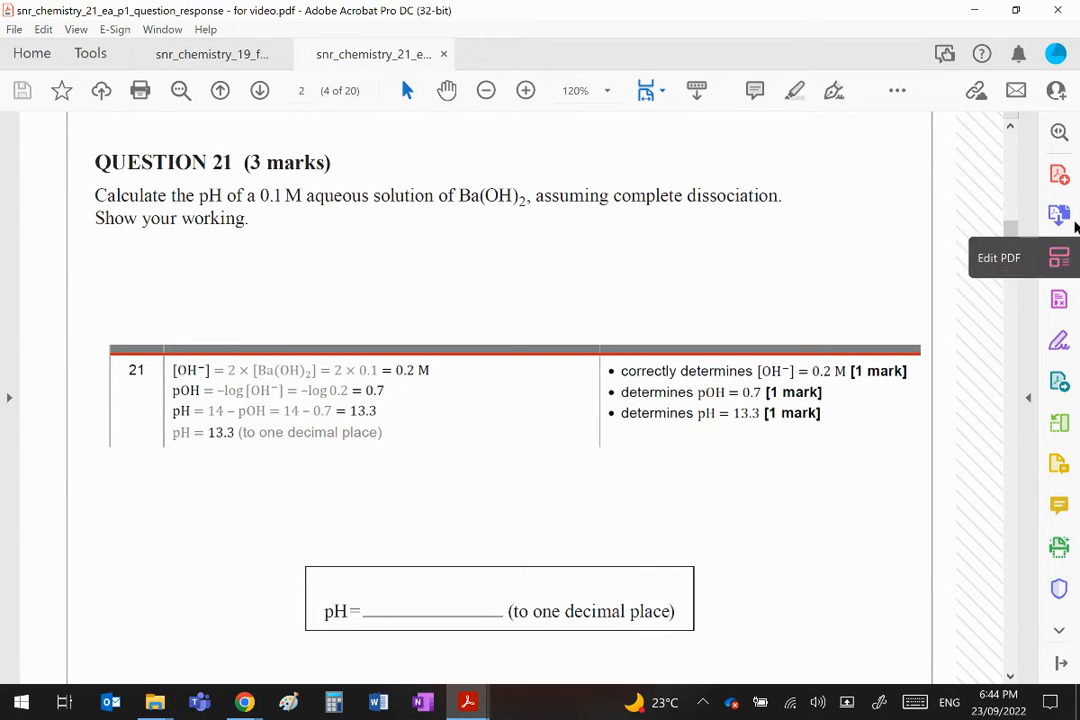
mouse_move(356, 656)
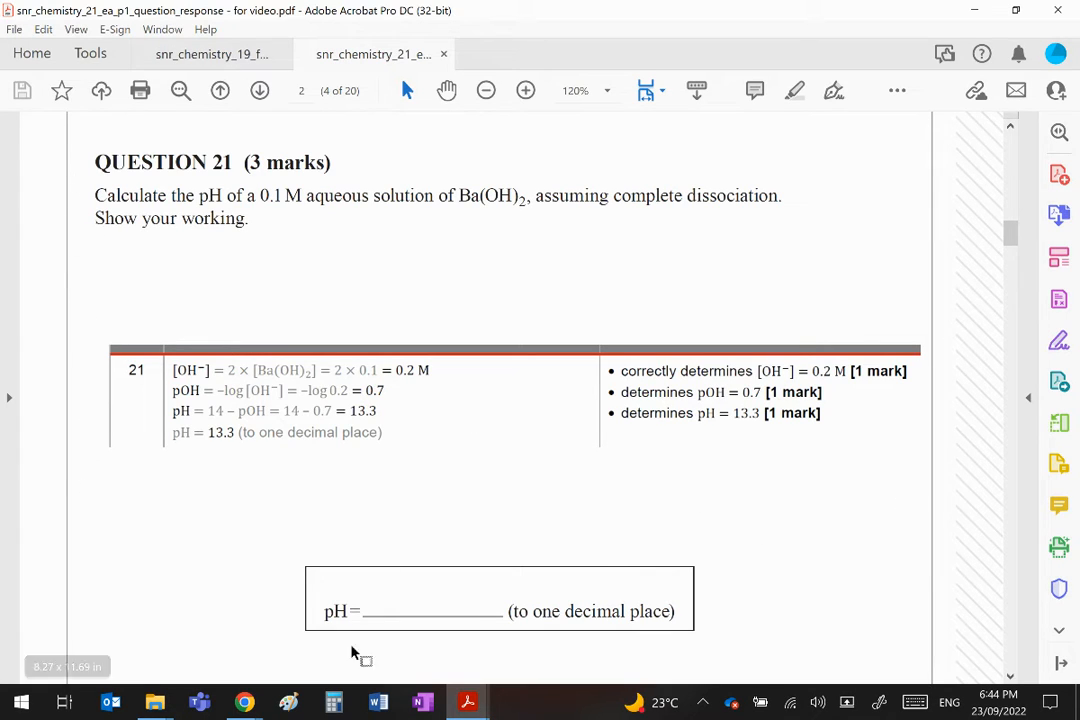
mouse_move(630, 604)
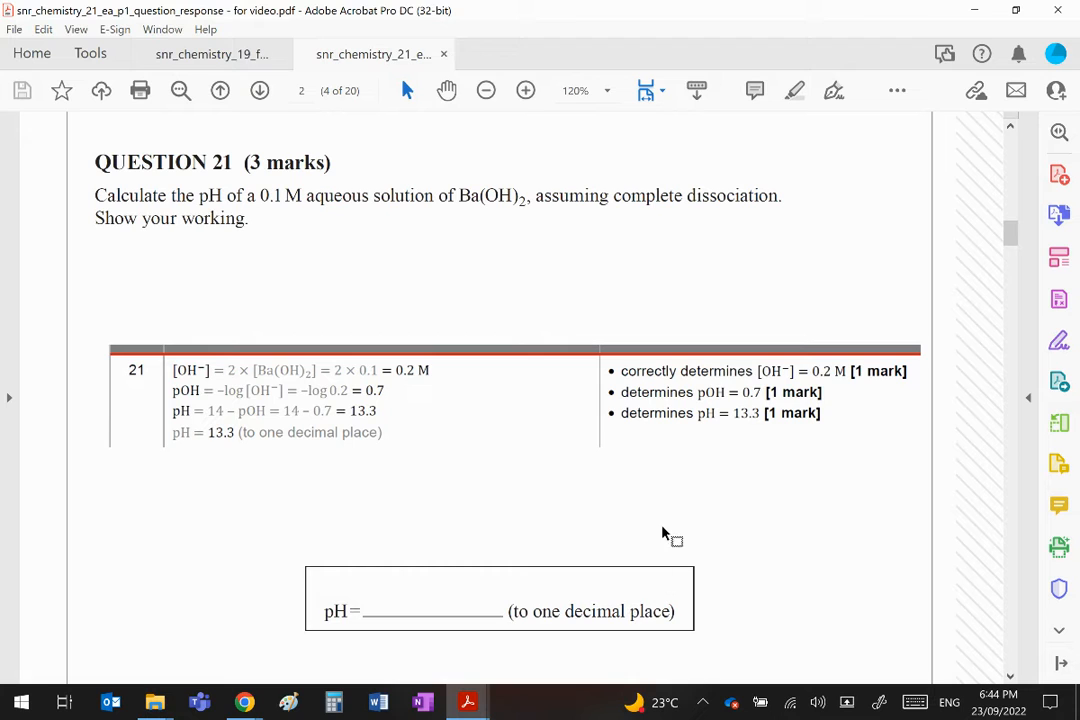
mouse_move(664, 516)
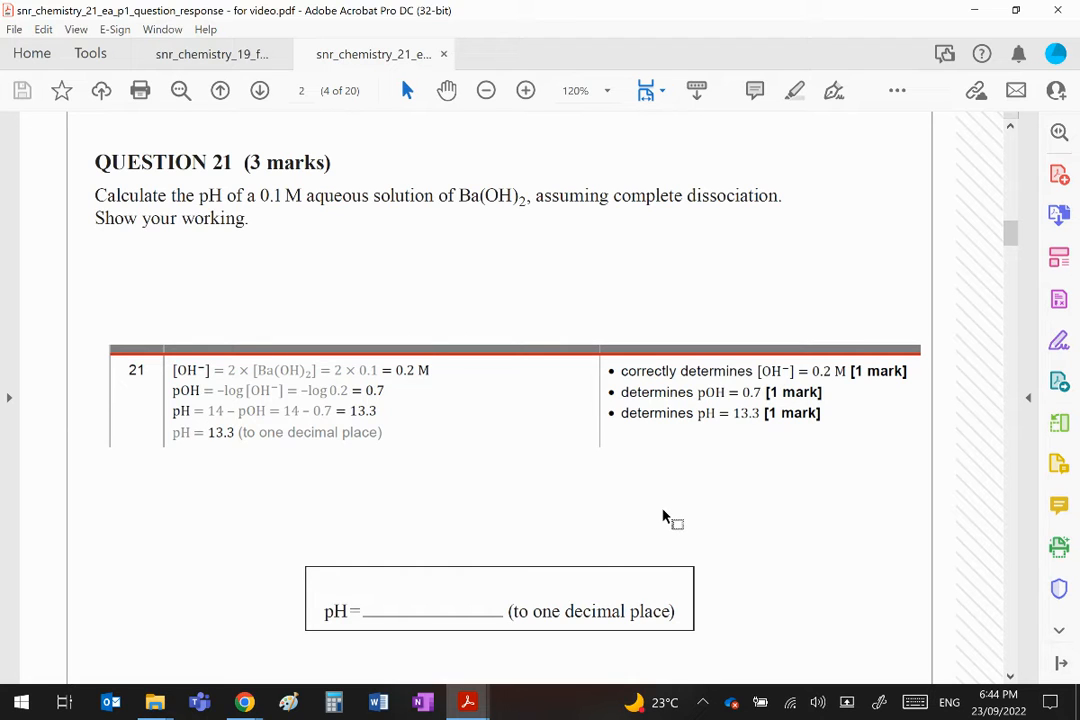
mouse_move(810, 246)
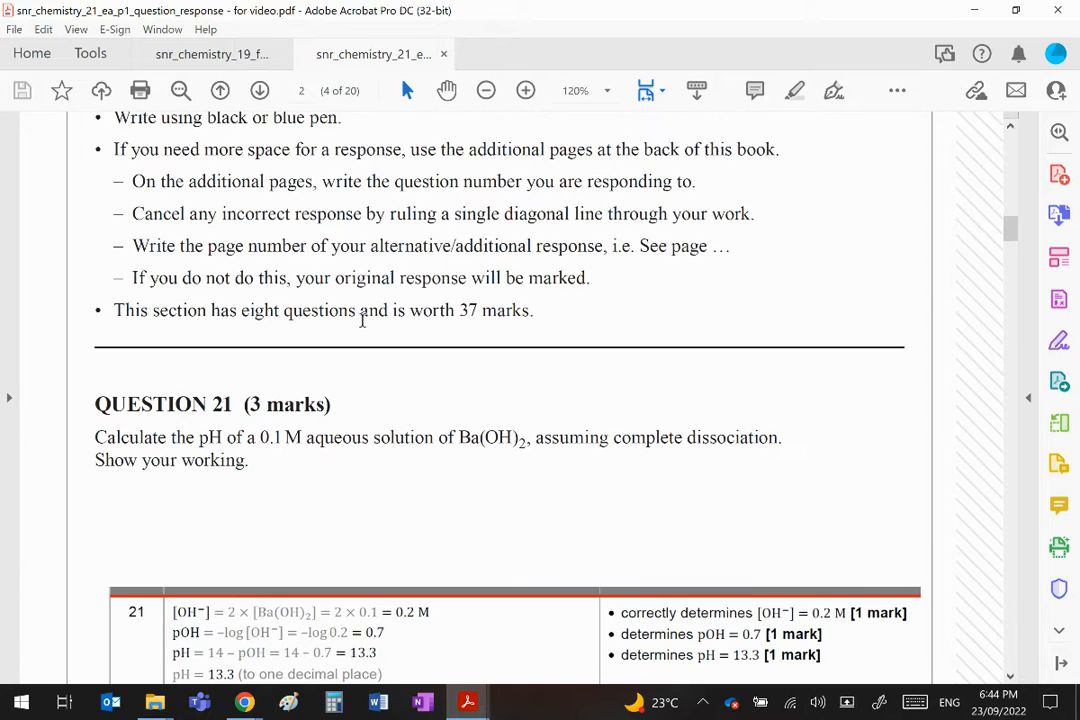
Scroll down Question 21's worked solution to the pH answer box
scroll("down", 3)
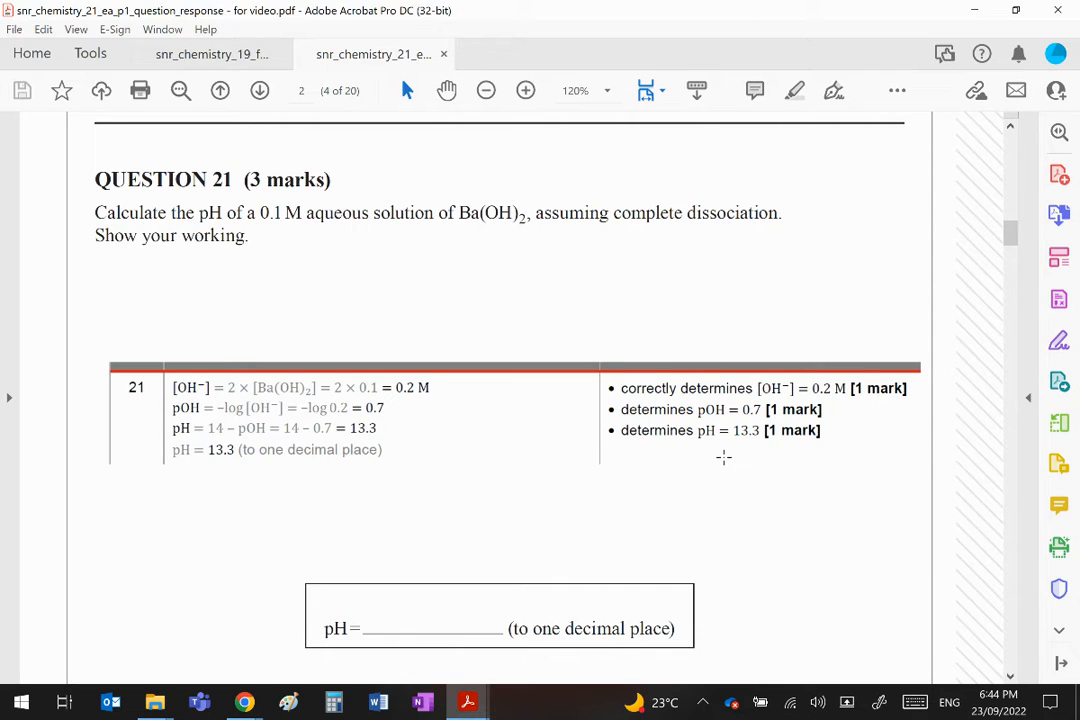
mouse_move(344, 302)
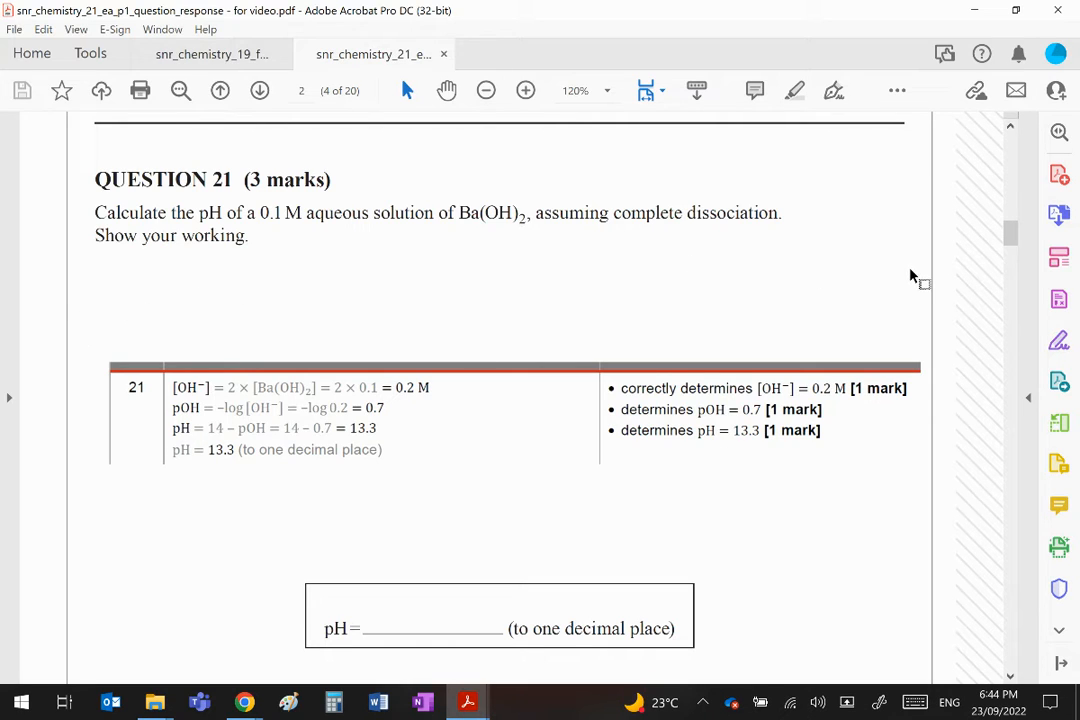
mouse_move(948, 302)
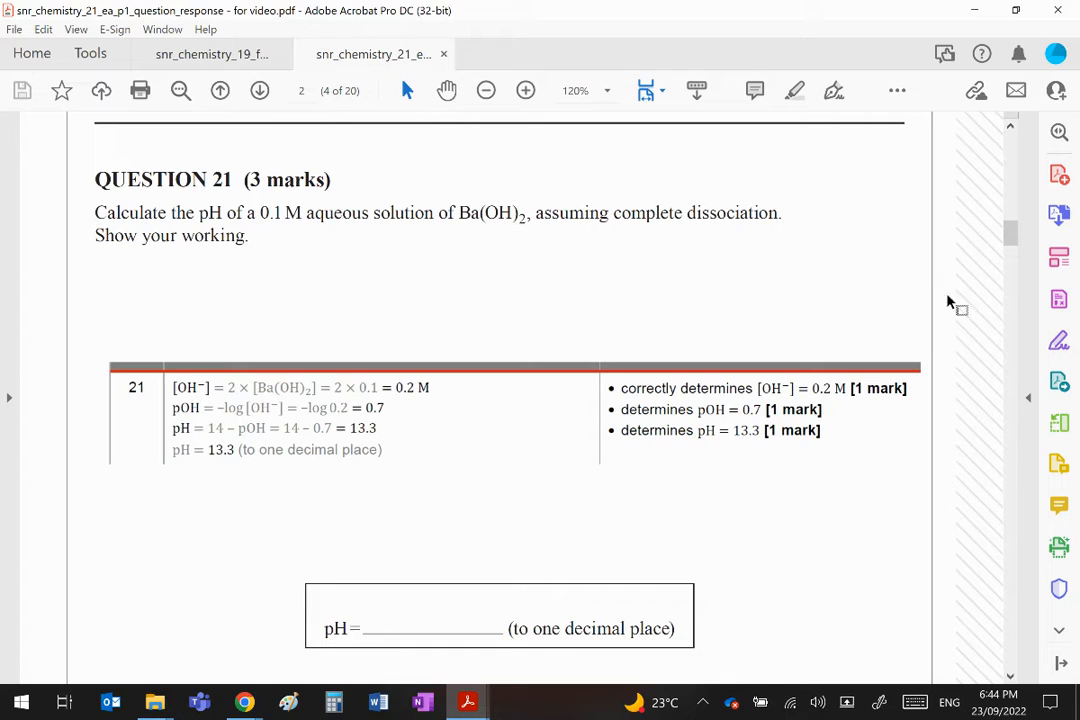
mouse_move(952, 356)
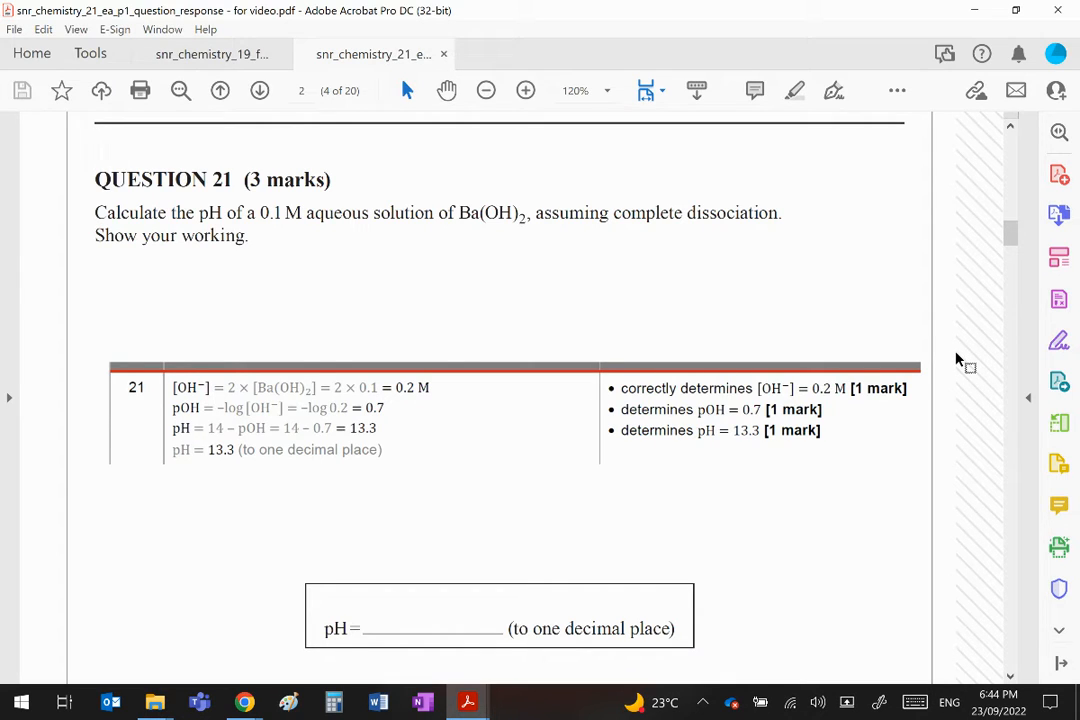
mouse_move(620, 430)
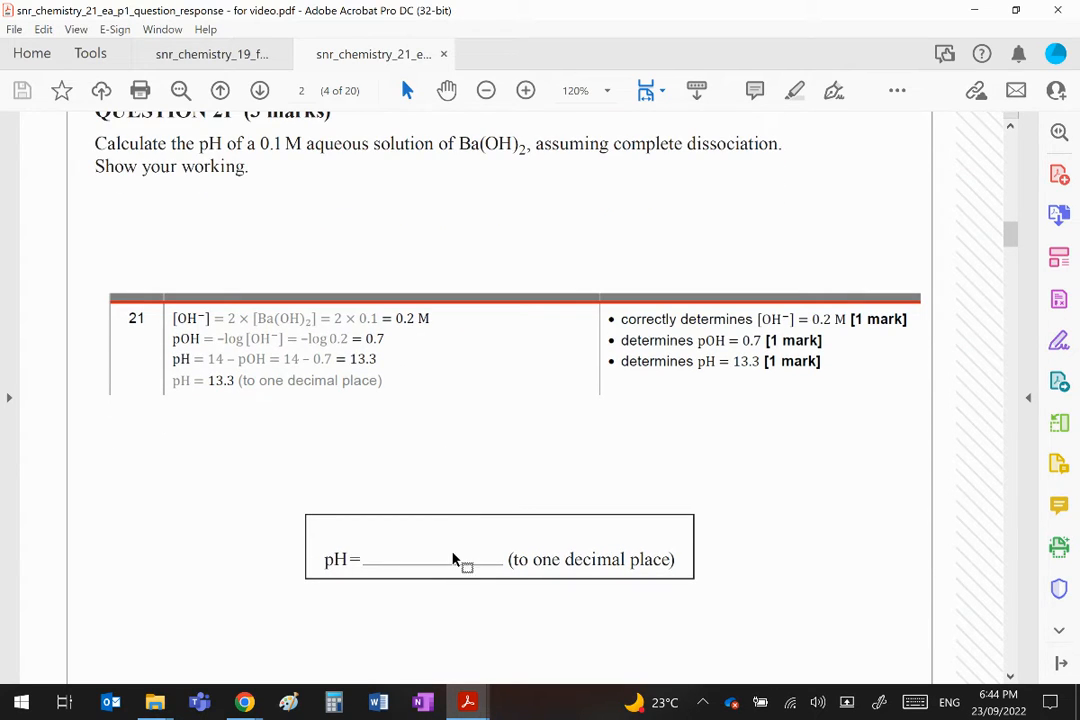
mouse_move(408, 556)
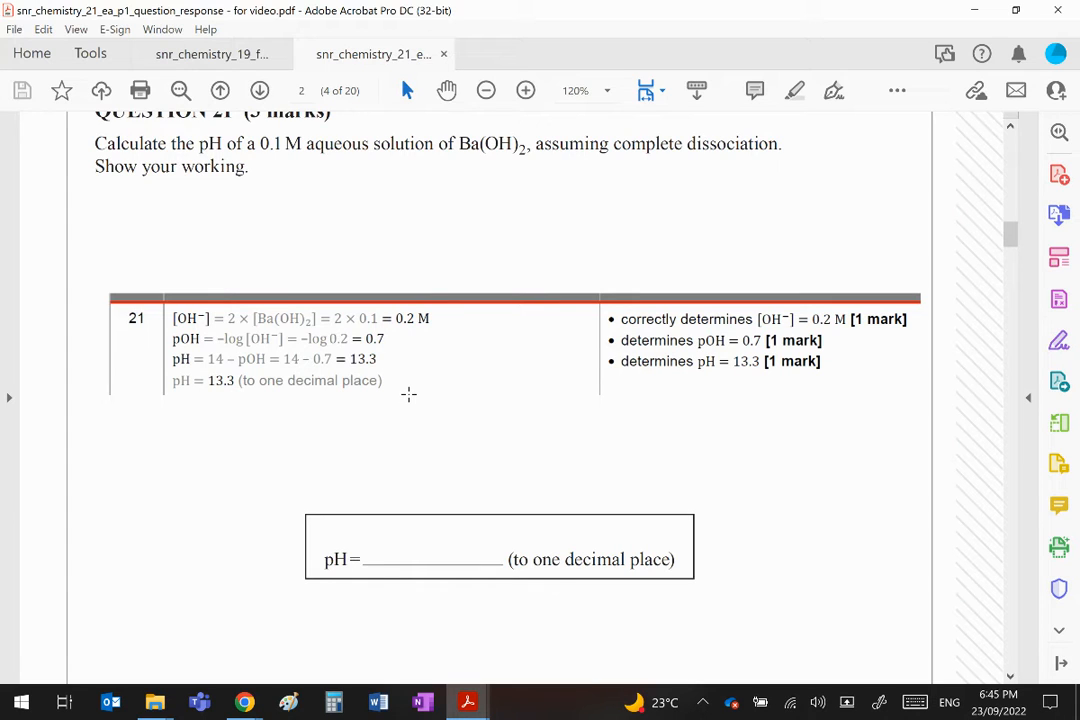
mouse_move(392, 556)
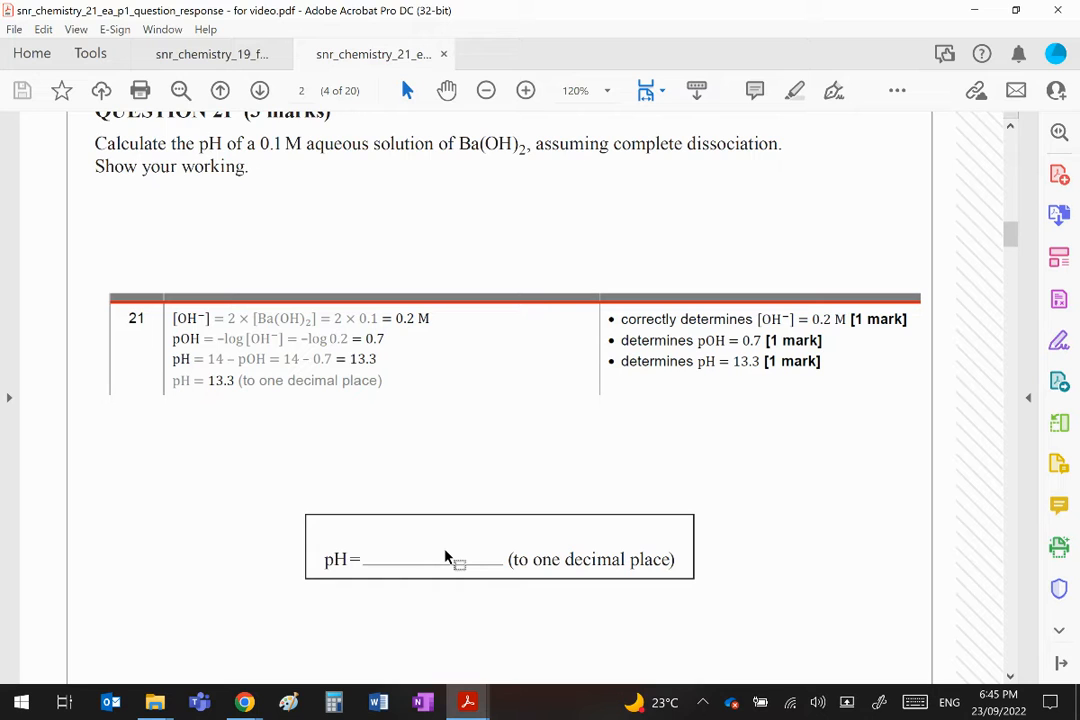
scroll("down", 3)
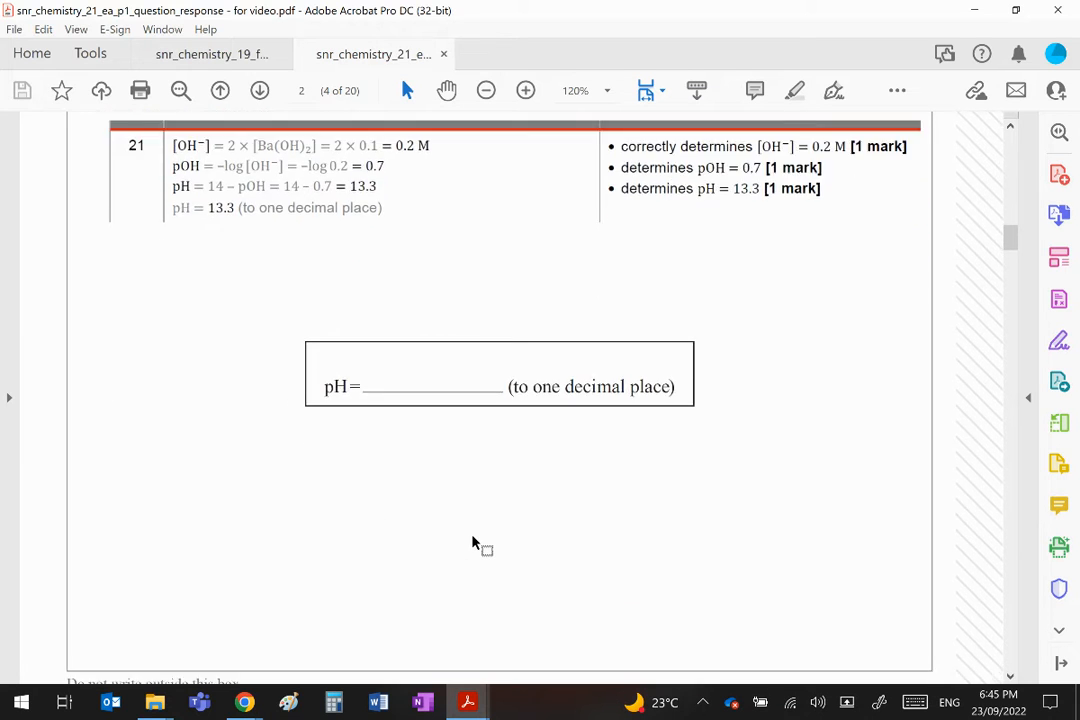
Scroll to page 5 and read Question 22 part a), Isomer 1 as 2-methylbutane
scroll("down", 3)
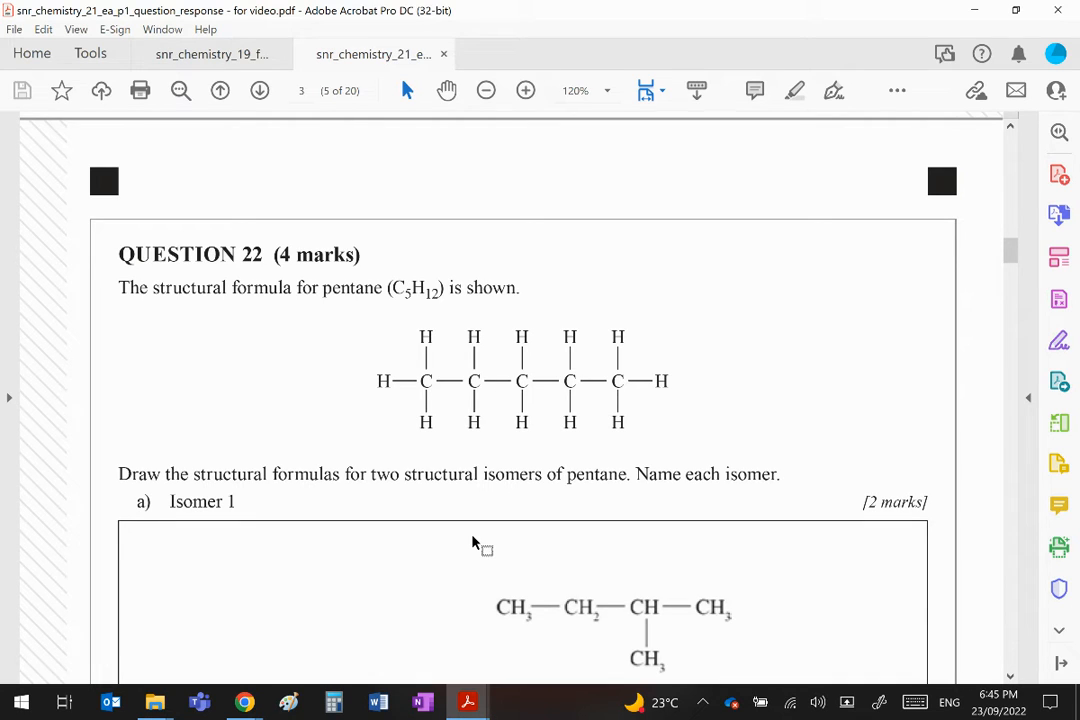
mouse_move(728, 384)
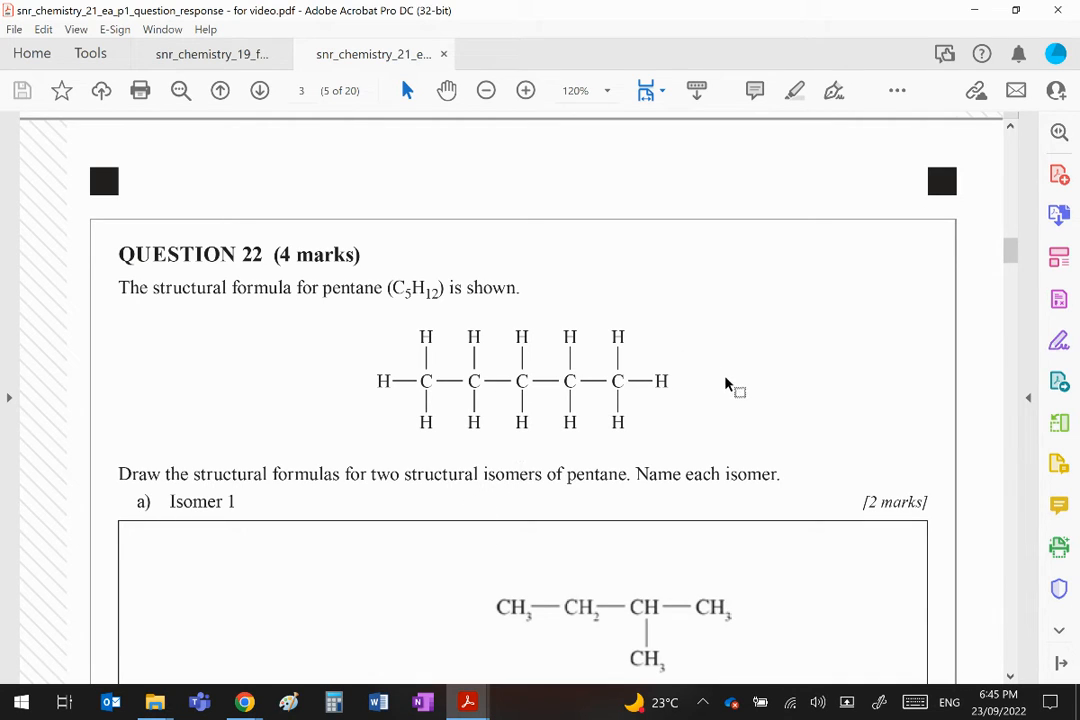
mouse_move(738, 388)
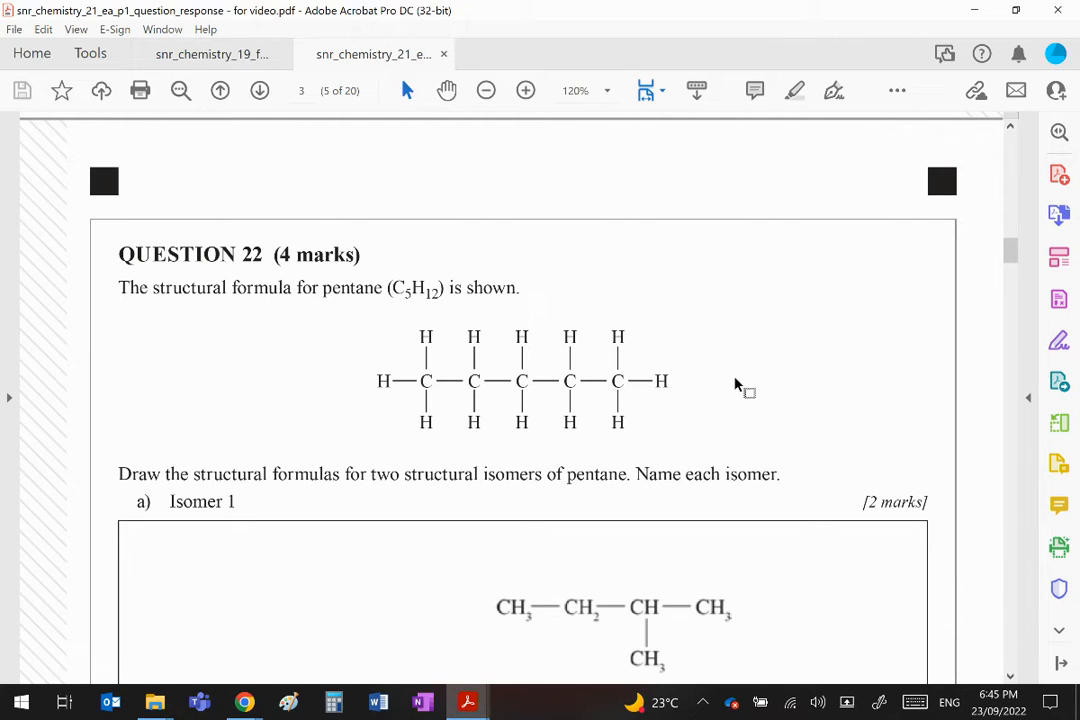
mouse_move(782, 382)
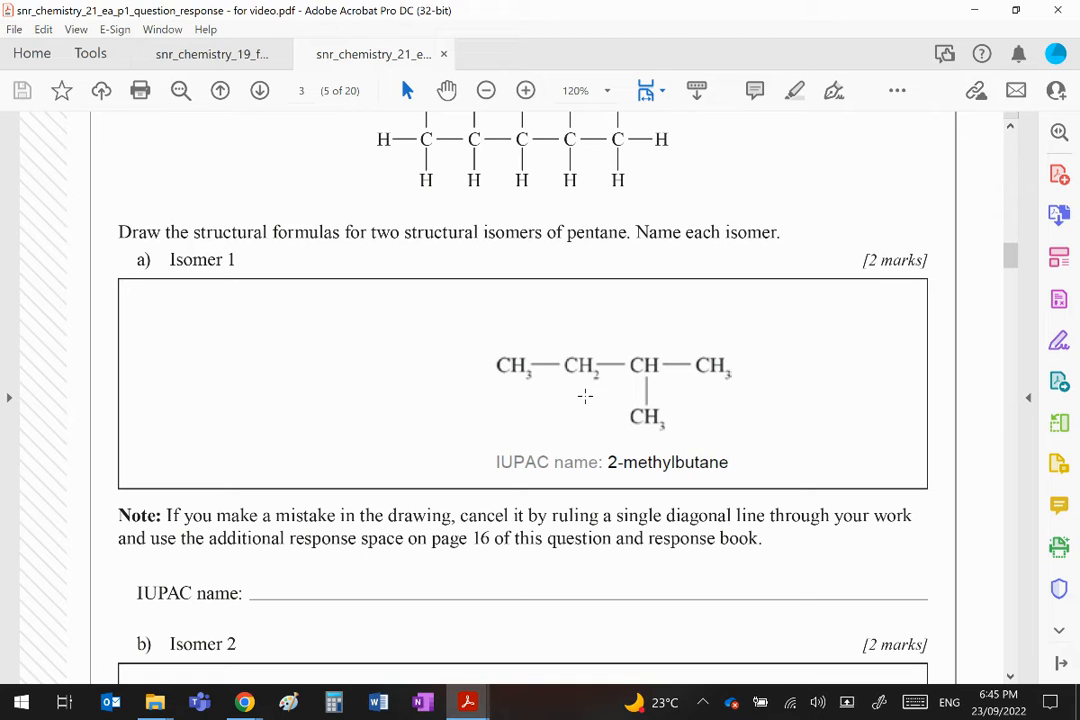
scroll("down", 3)
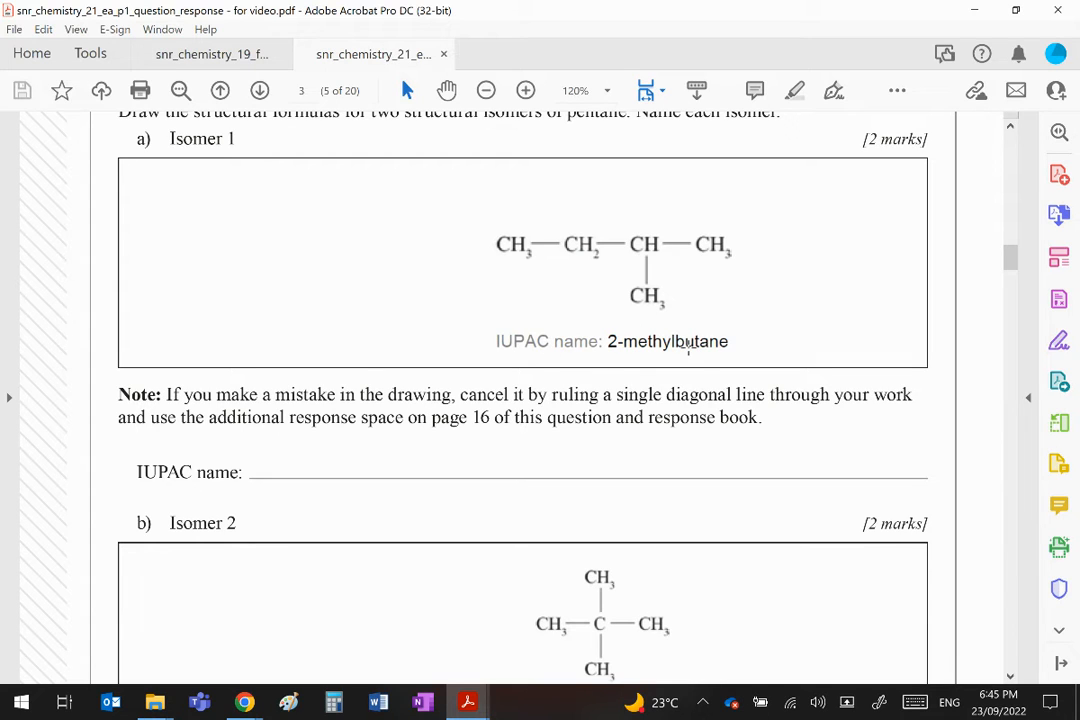
mouse_move(744, 324)
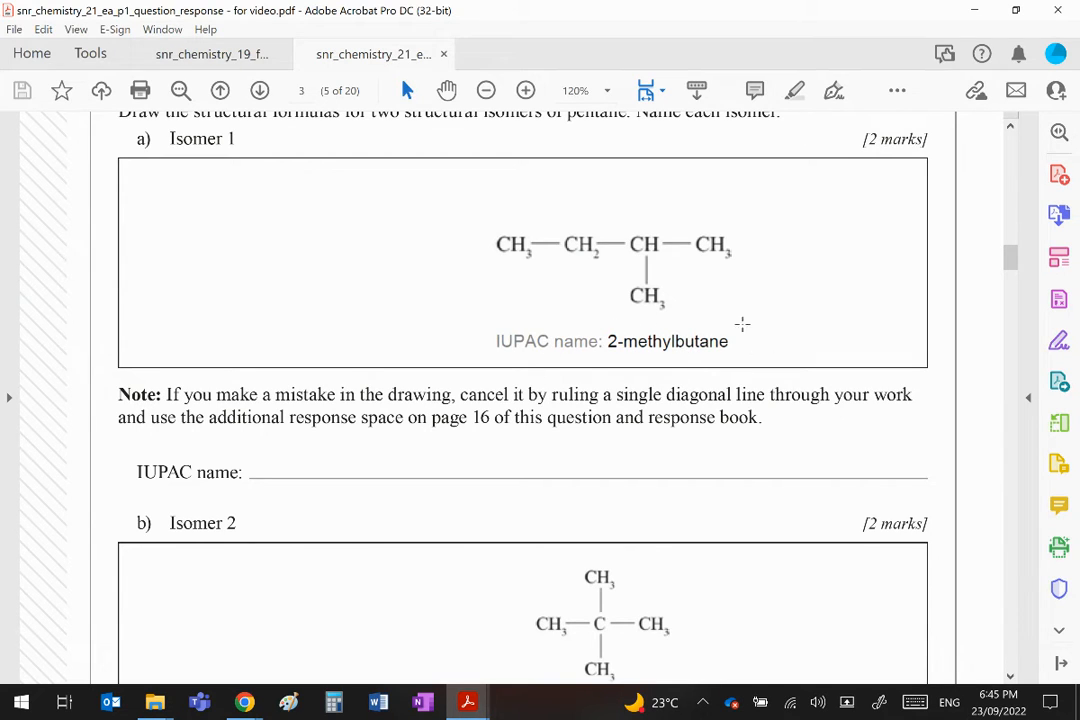
mouse_move(446, 472)
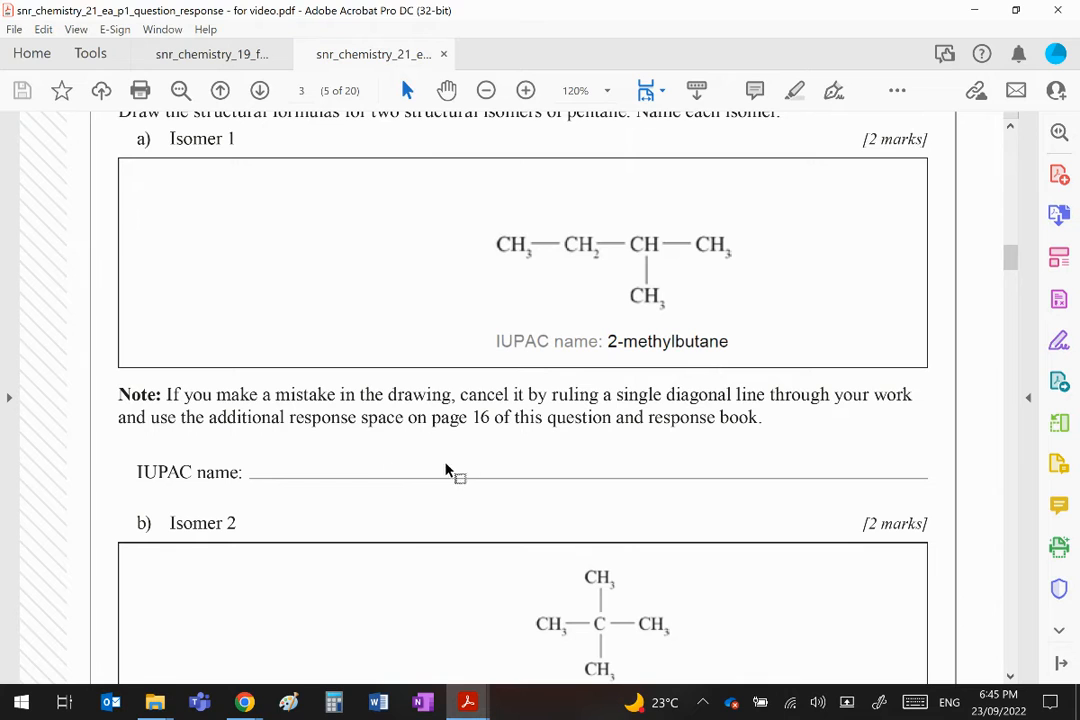
mouse_move(616, 464)
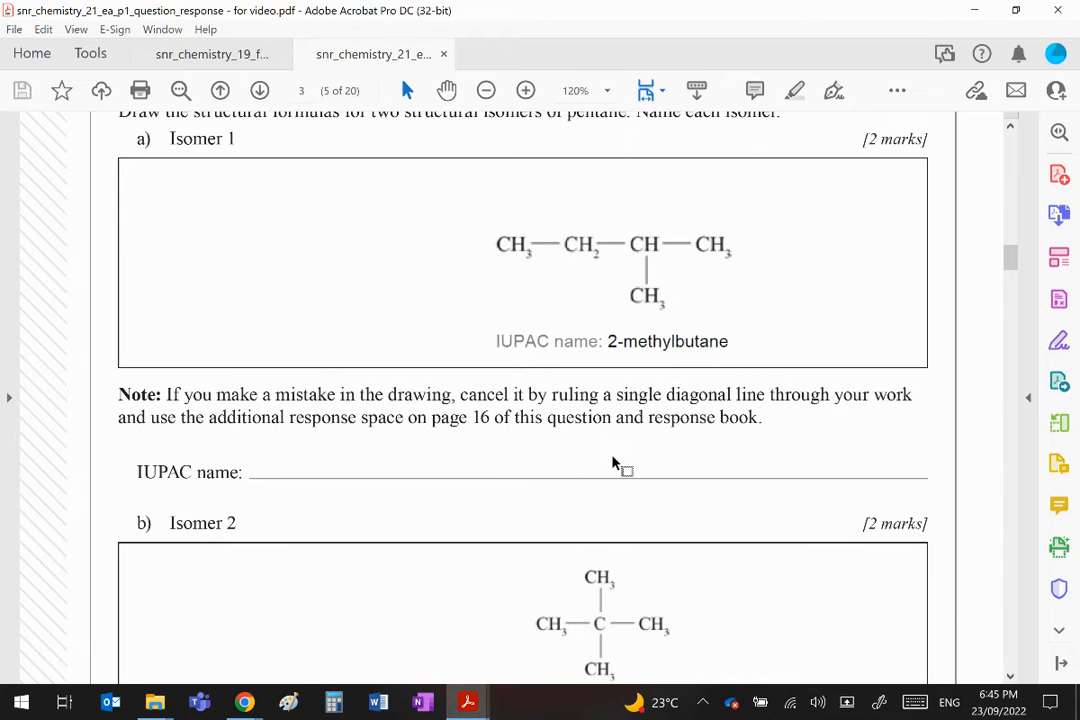
Scroll through Question 22 part b), Isomer 2 as 2,2-dimethylpropane, down to the page footer
scroll("down", 3)
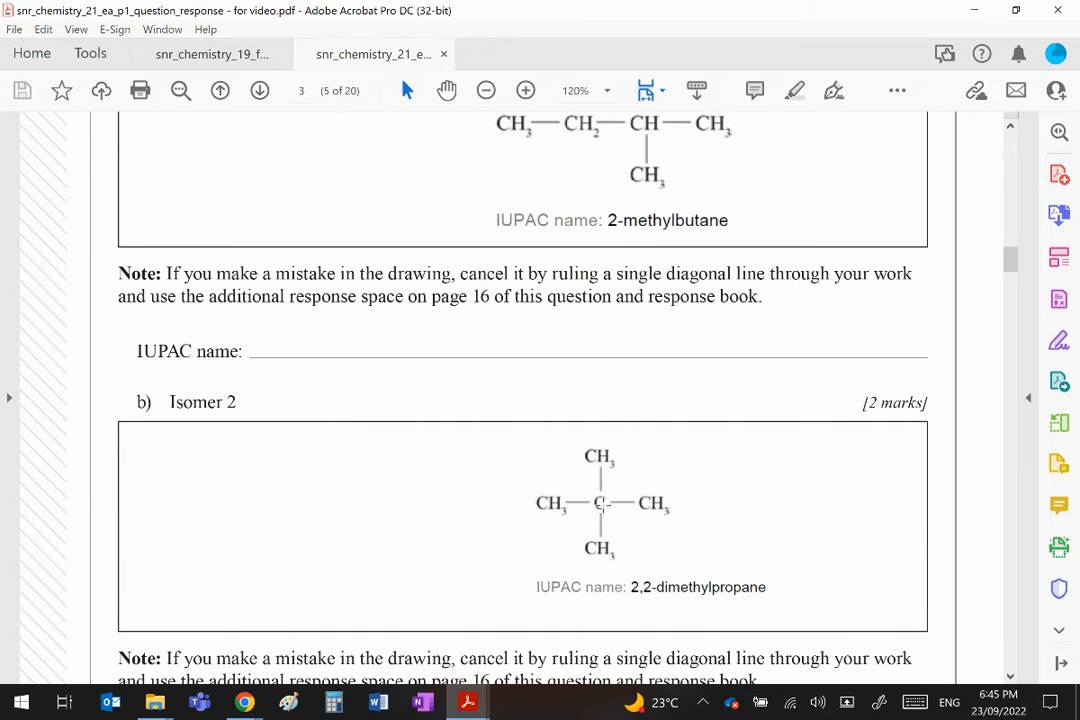
mouse_move(570, 472)
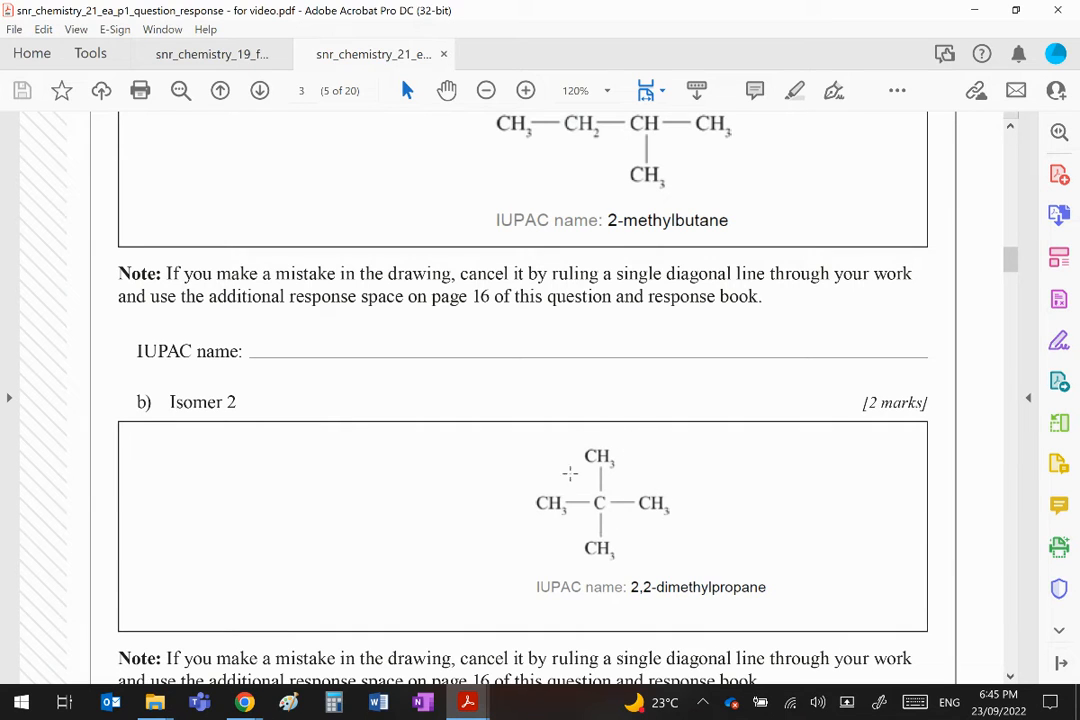
scroll("down", 3)
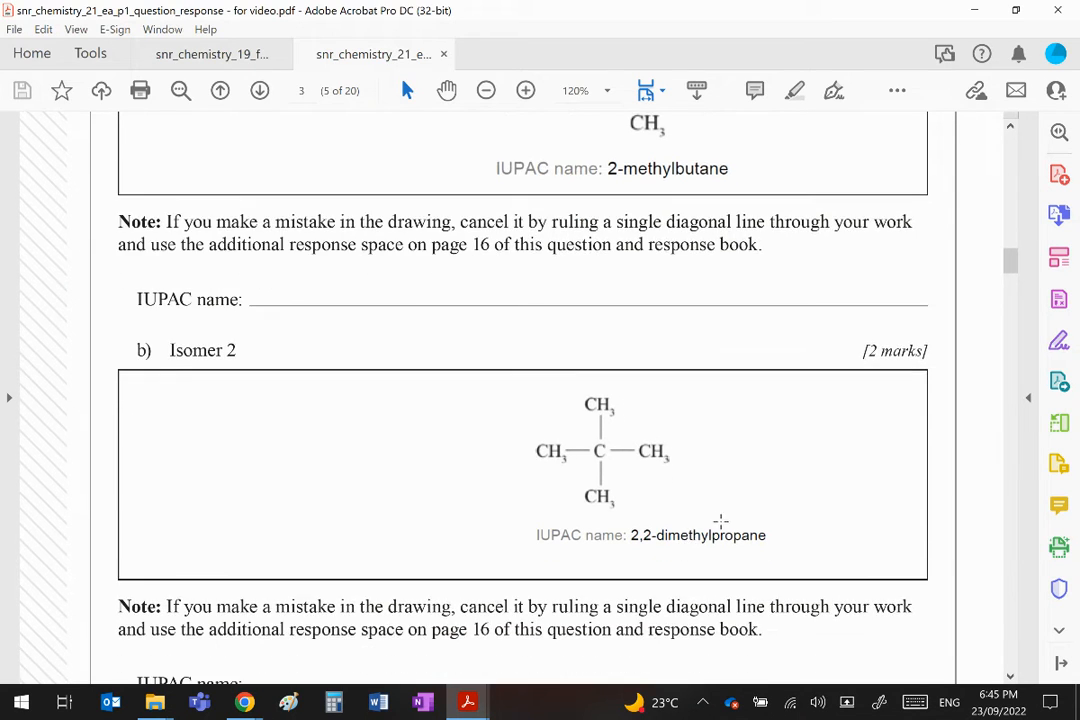
scroll("down", 3)
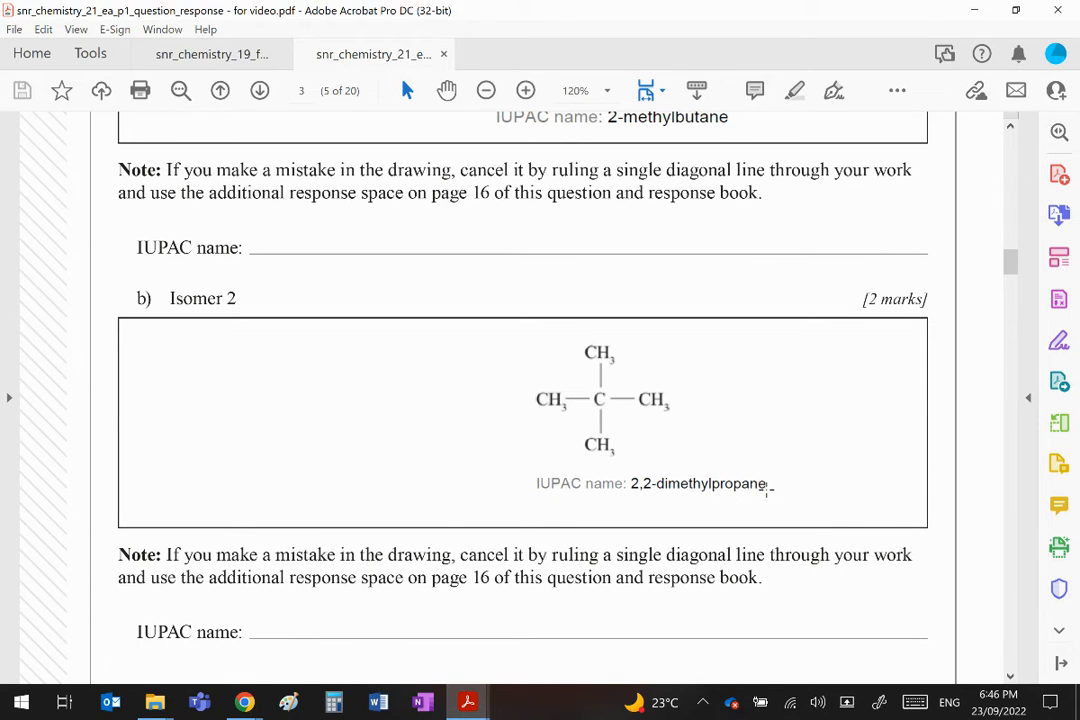
scroll("down", 3)
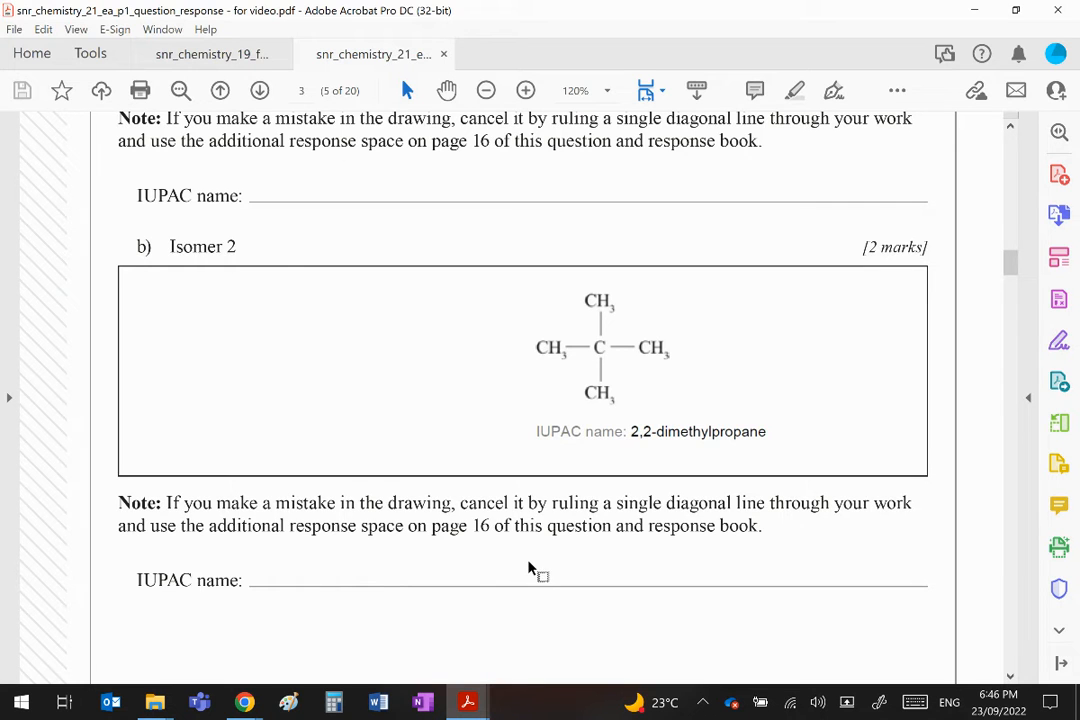
scroll("down", 3)
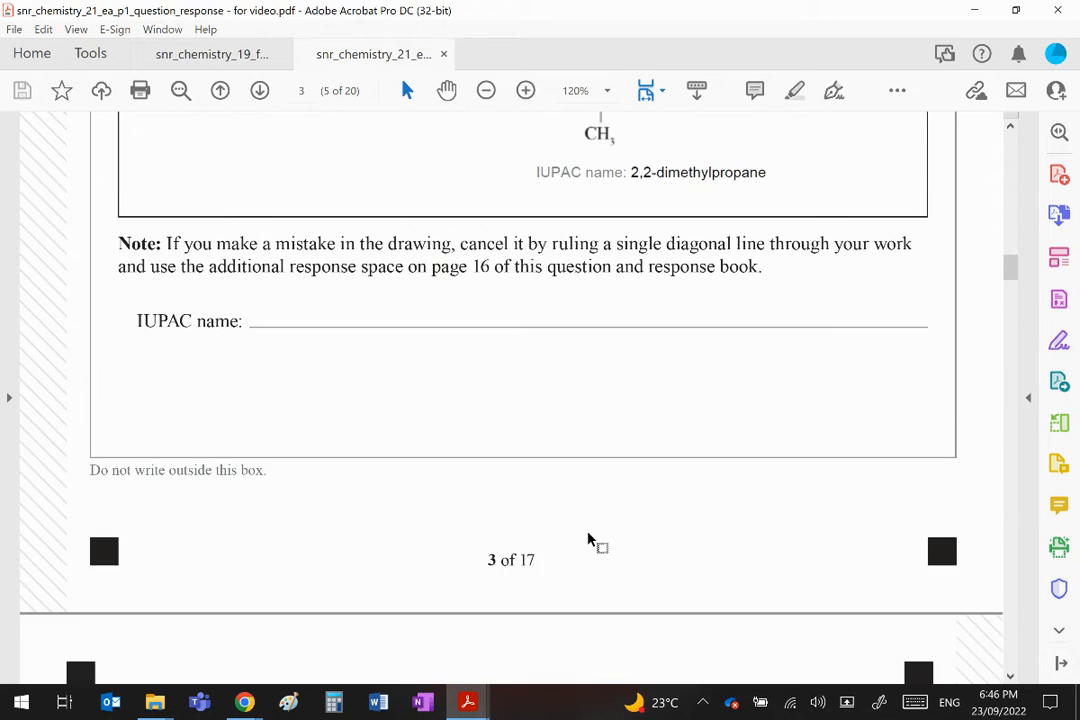
Scroll down to Question 23 showing the aspartame dipeptide structure
scroll("down", 3)
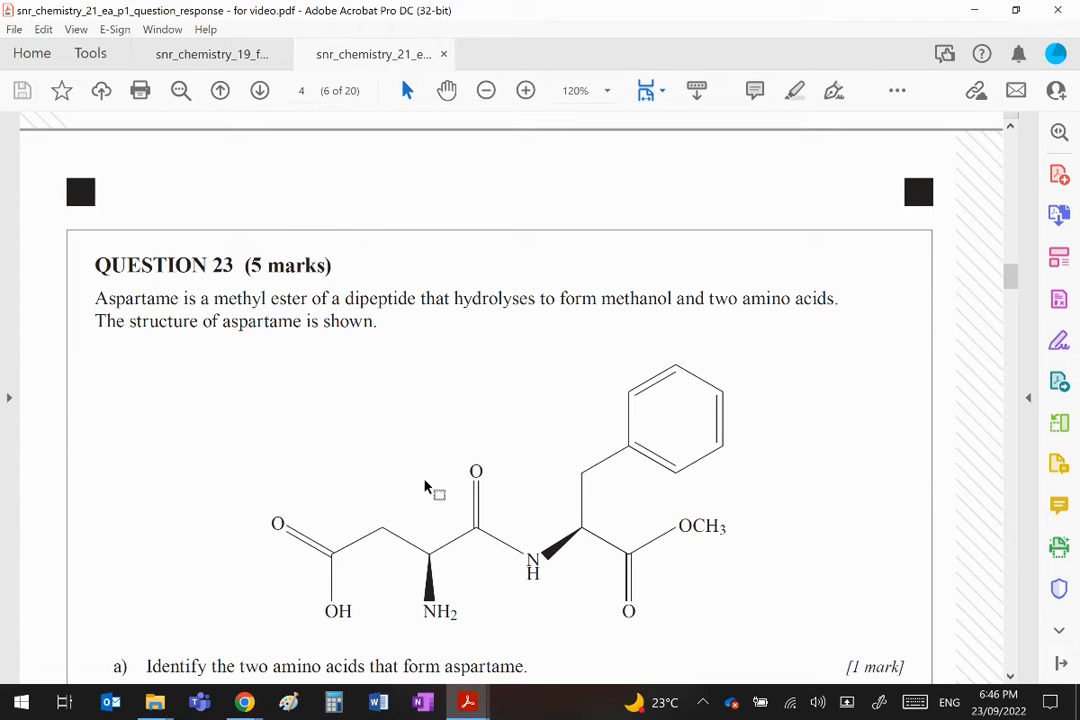
mouse_move(470, 336)
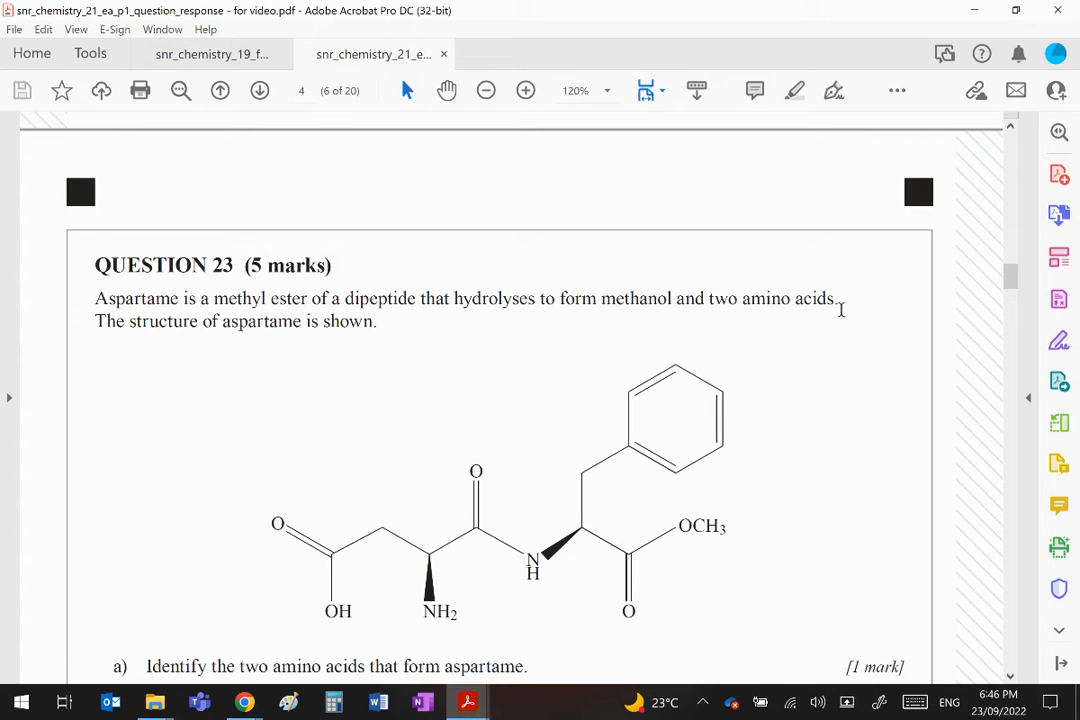
mouse_move(404, 376)
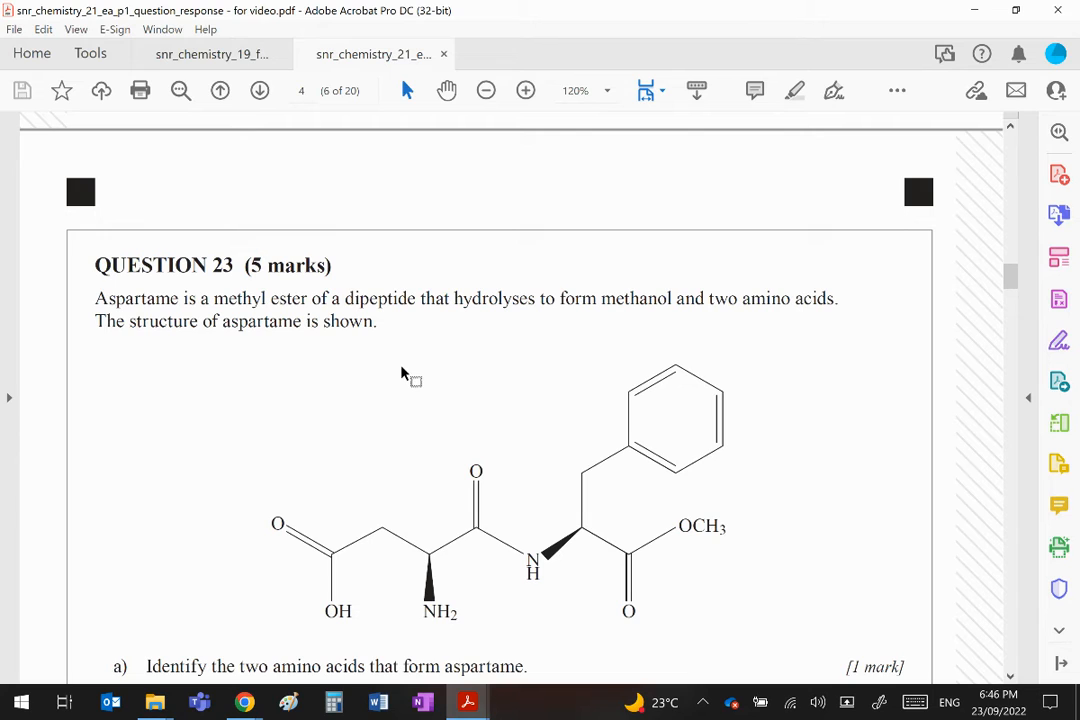
mouse_move(640, 524)
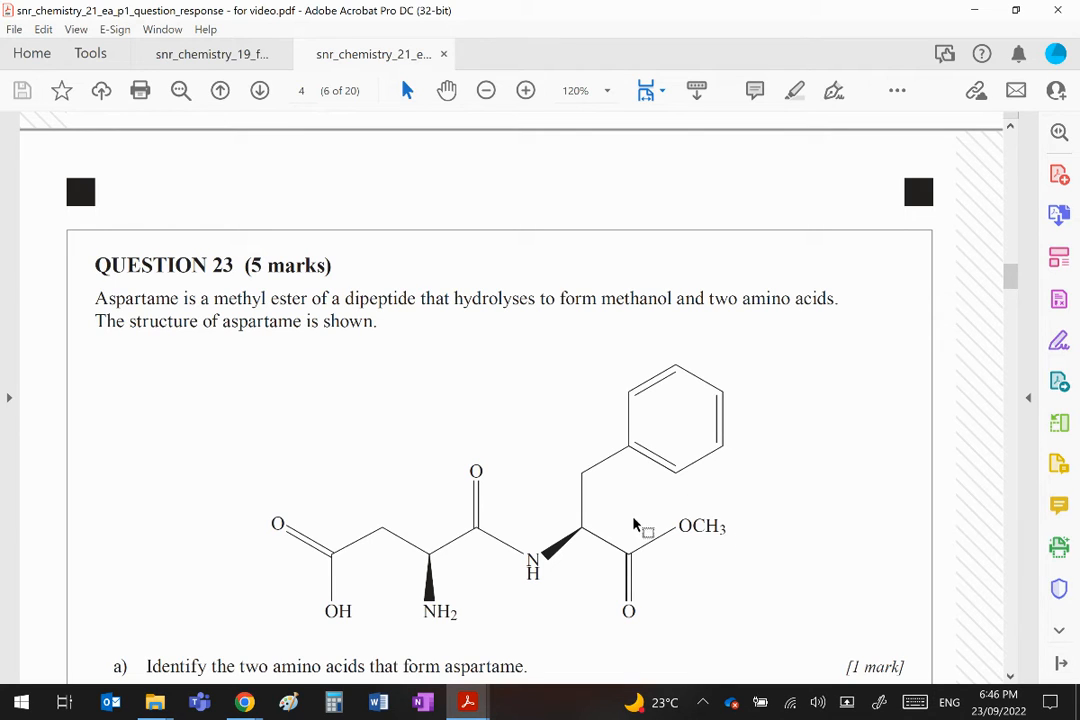
mouse_move(720, 508)
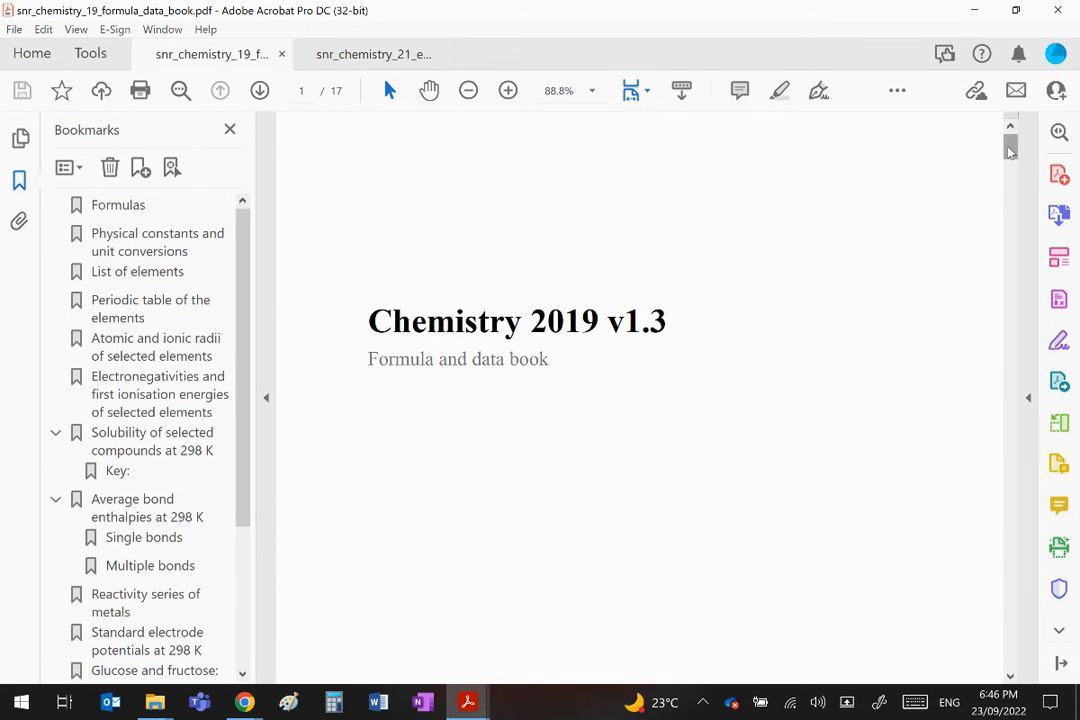
Bring up the 2019 formula and data book and scroll to its amino acid structure tables
left_click_drag(1010, 150, 1010, 570)
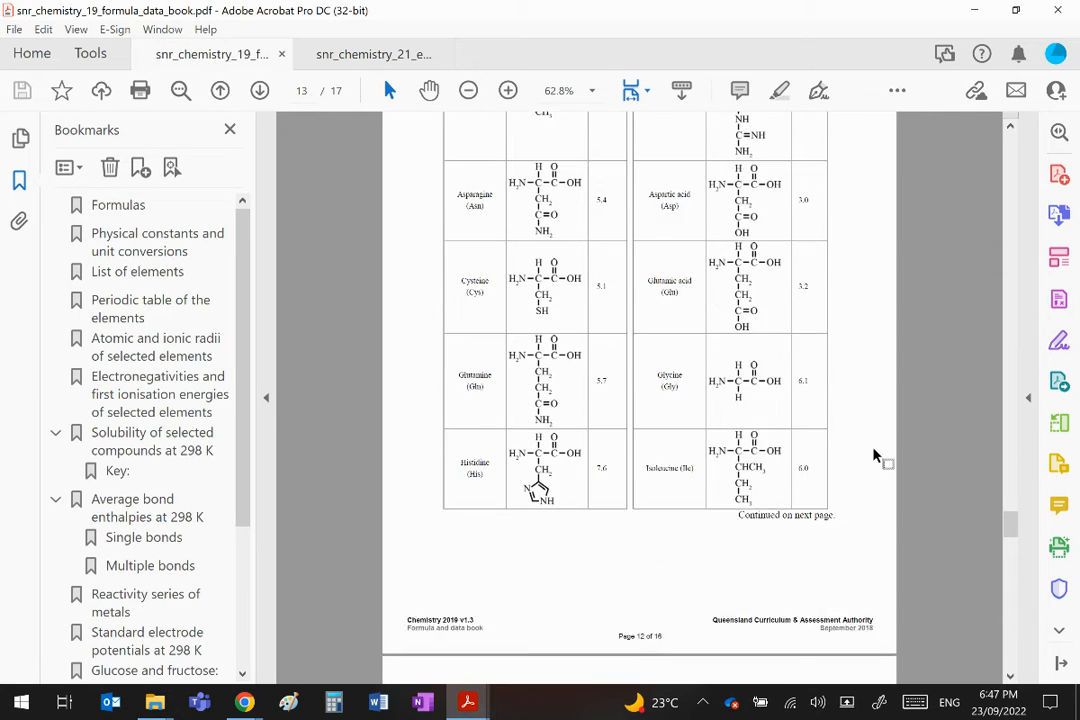
scroll("down", 3)
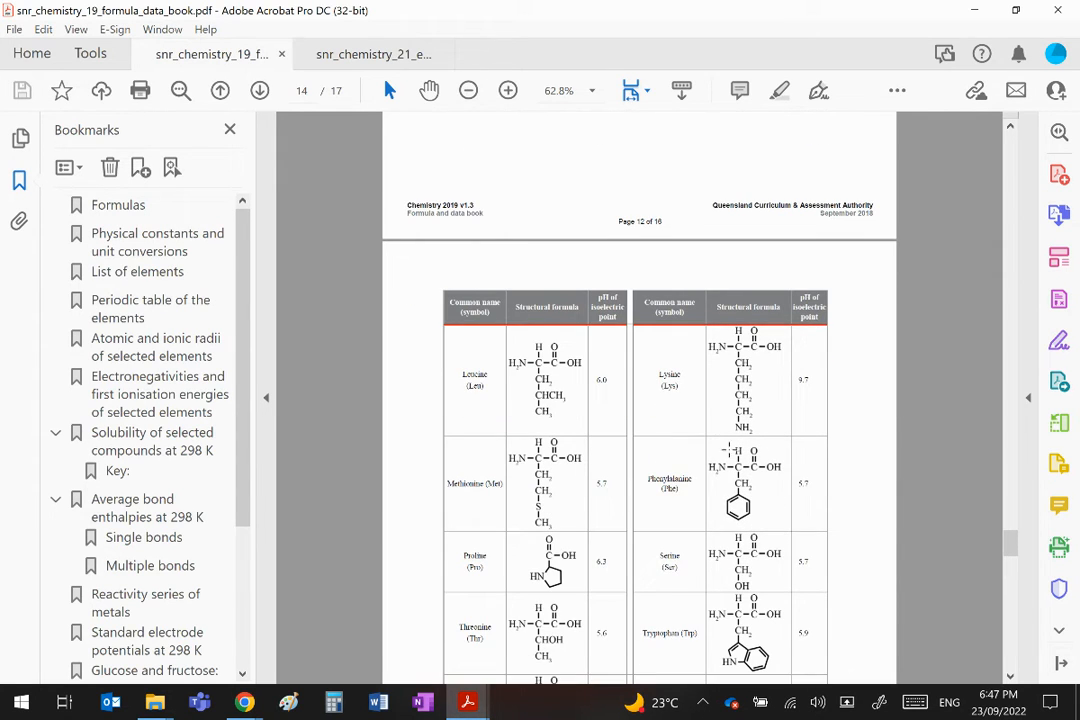
mouse_move(548, 220)
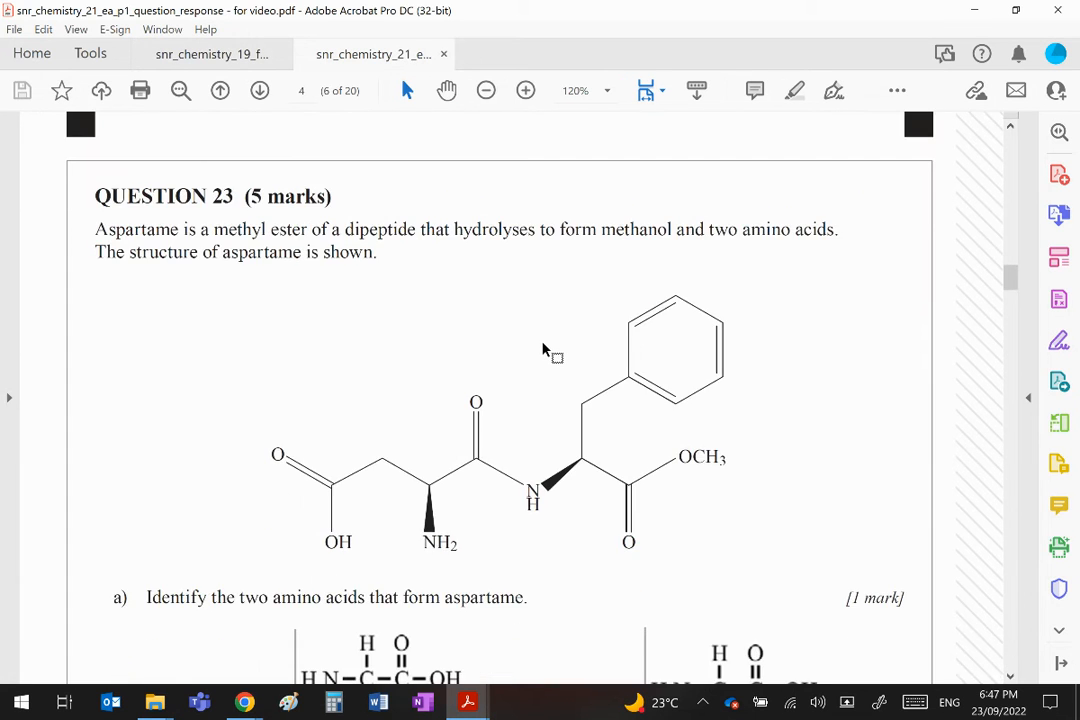
Scroll down to Question 23(a)'s answer naming aspartic acid and phenylalanine
scroll("down", 3)
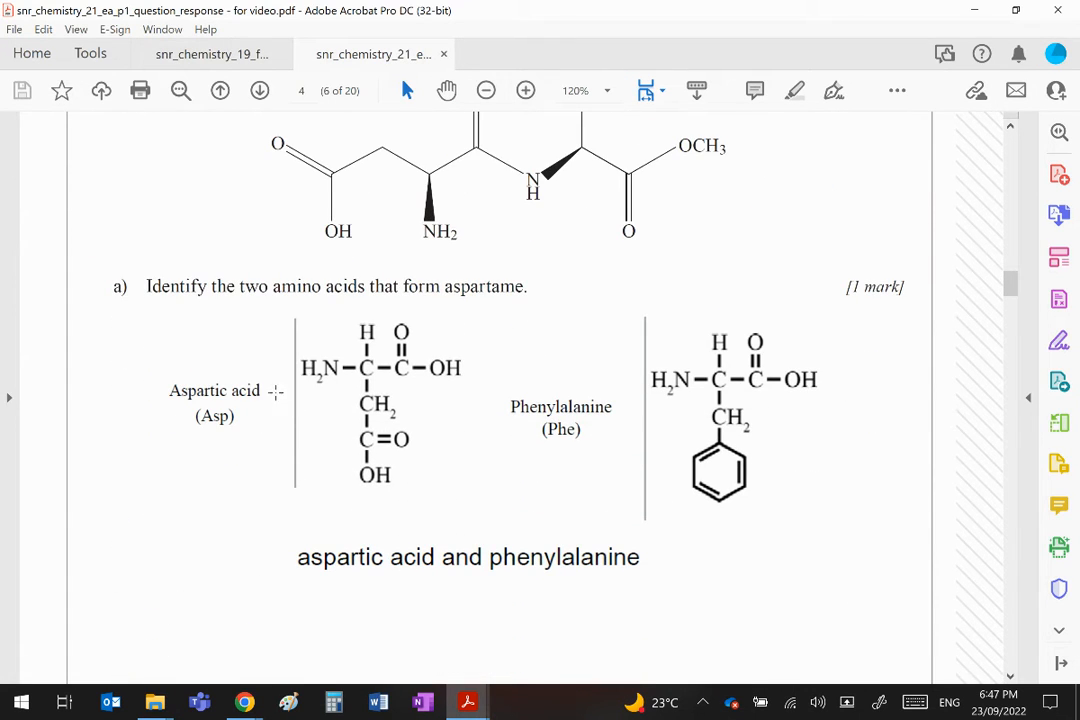
mouse_move(500, 448)
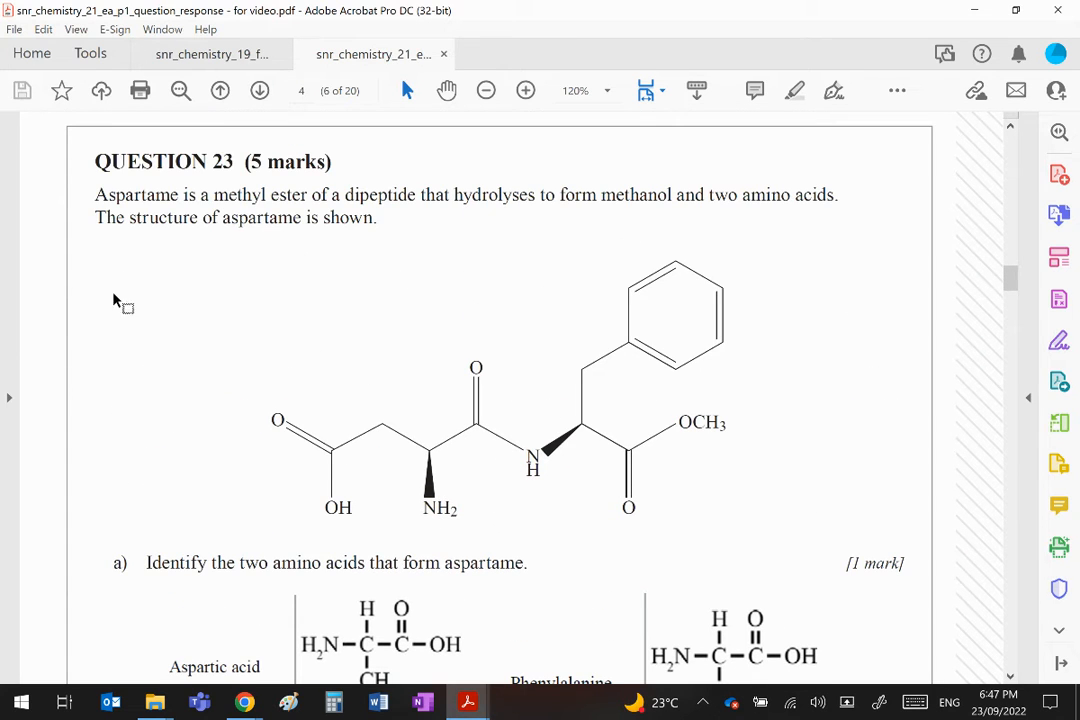
scroll("down", 3)
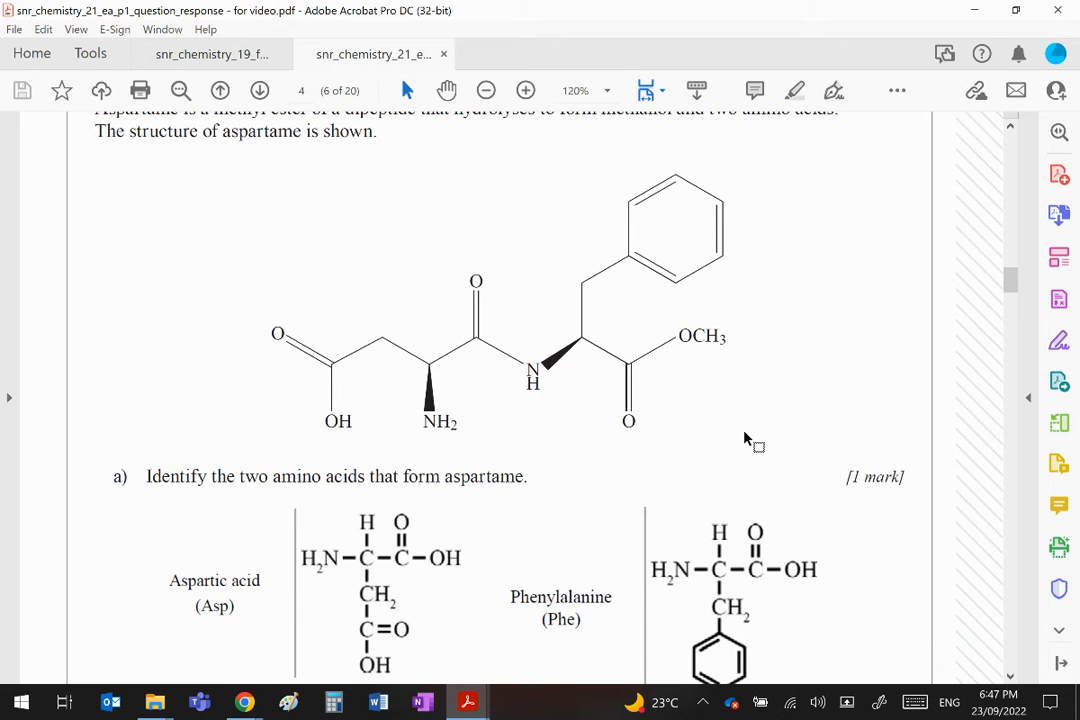
mouse_move(656, 188)
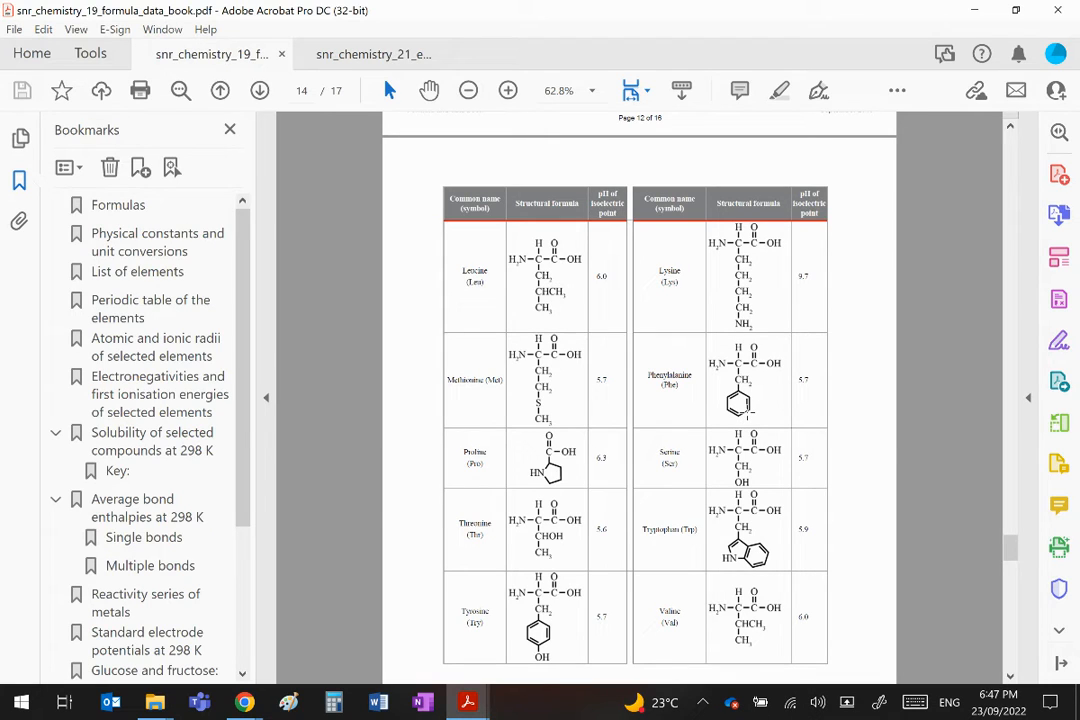
mouse_move(532, 658)
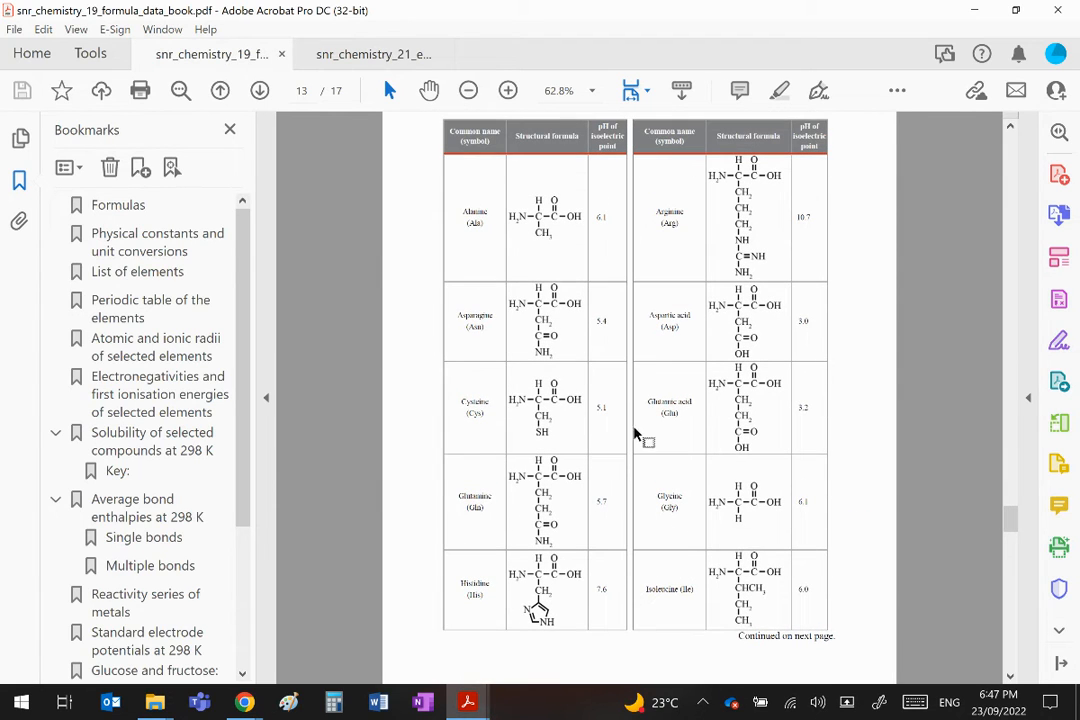
Switch document tabs to compare the data book's amino acid tables with the aspartame structure
left_click(372, 54)
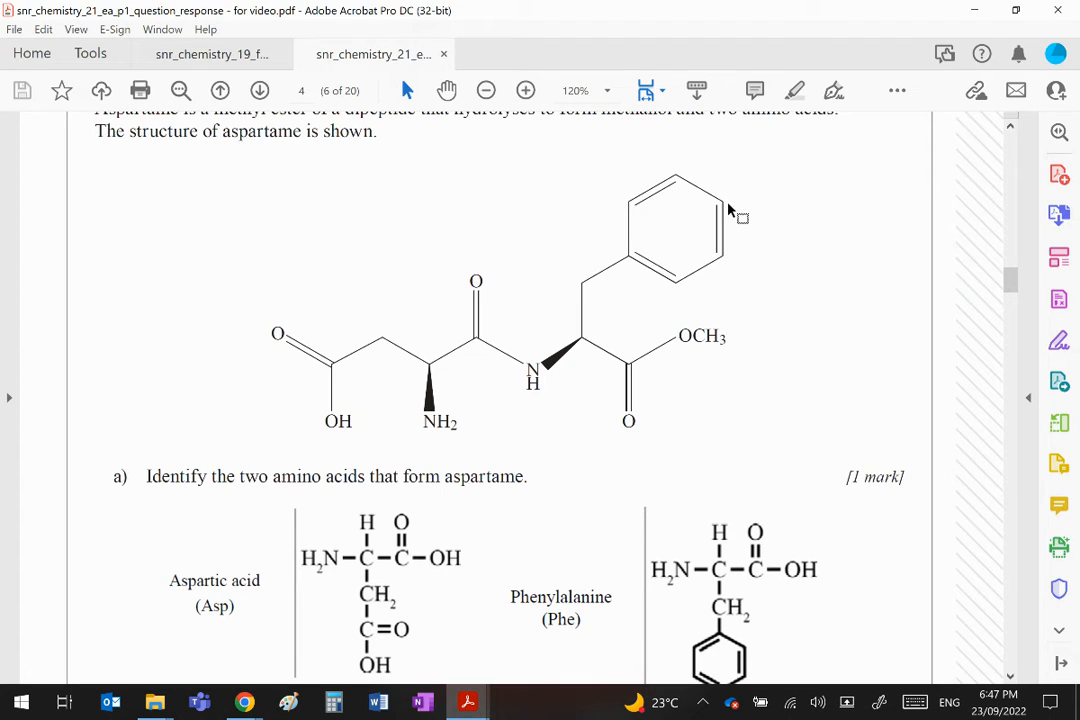
mouse_move(756, 200)
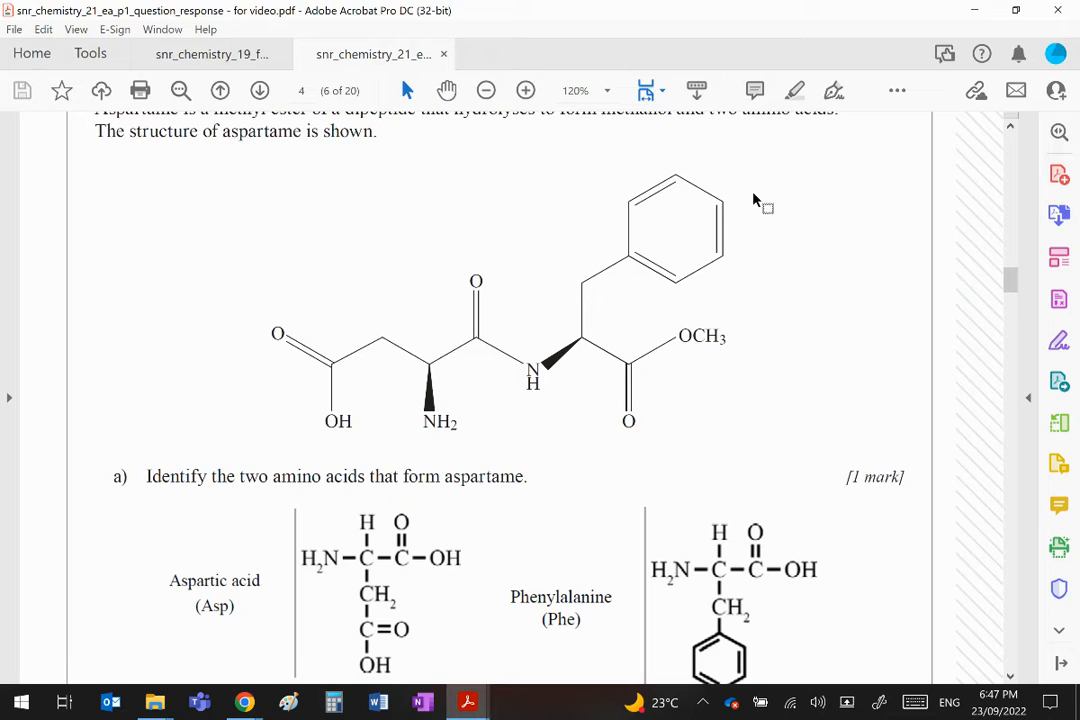
mouse_move(724, 244)
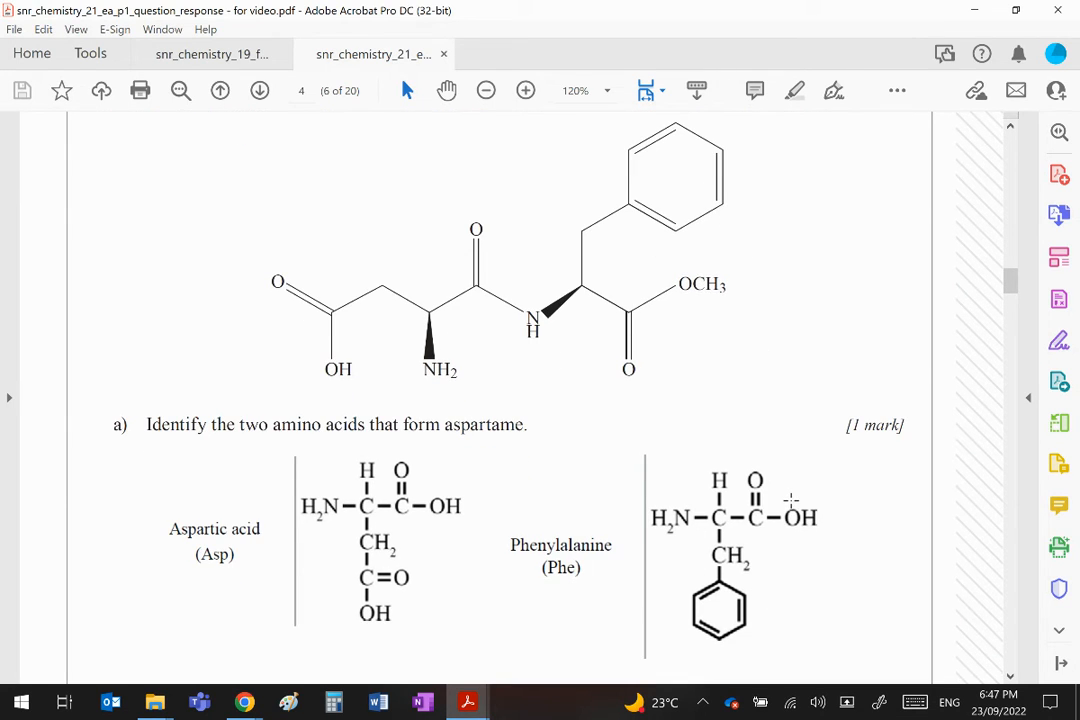
mouse_move(584, 350)
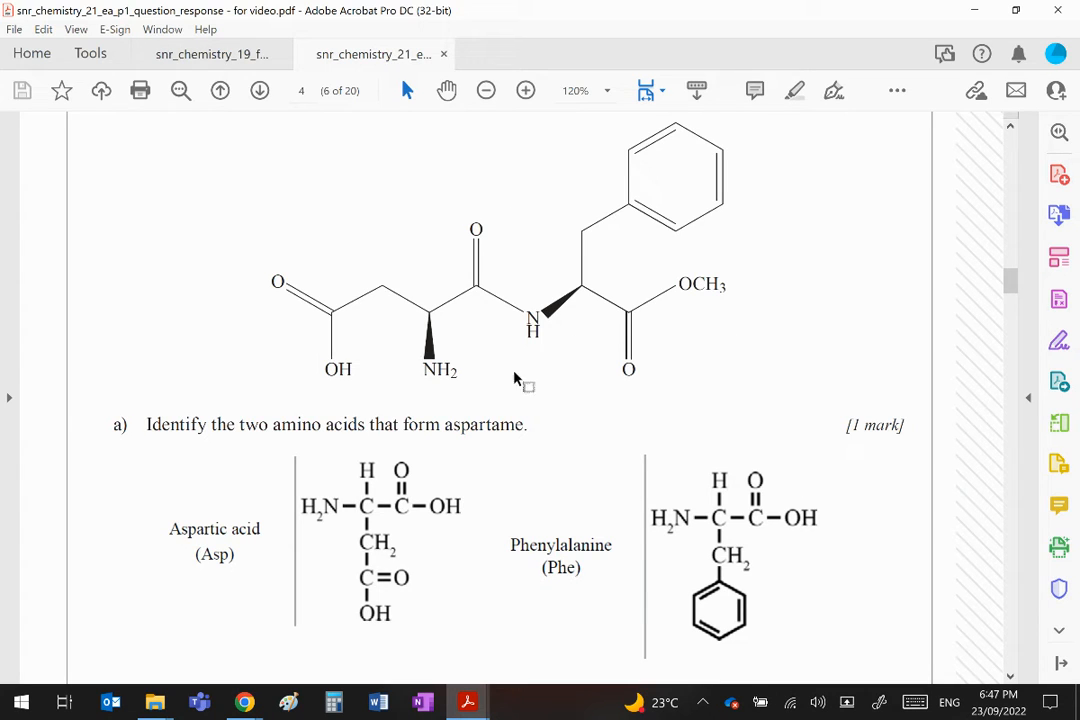
mouse_move(570, 270)
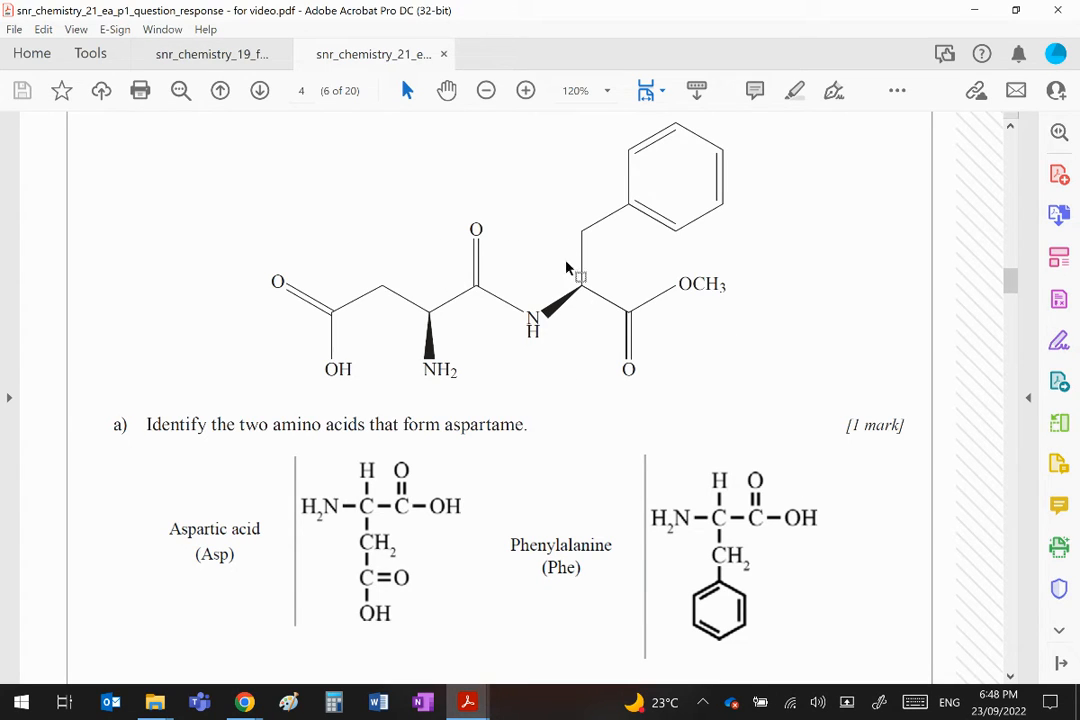
mouse_move(532, 376)
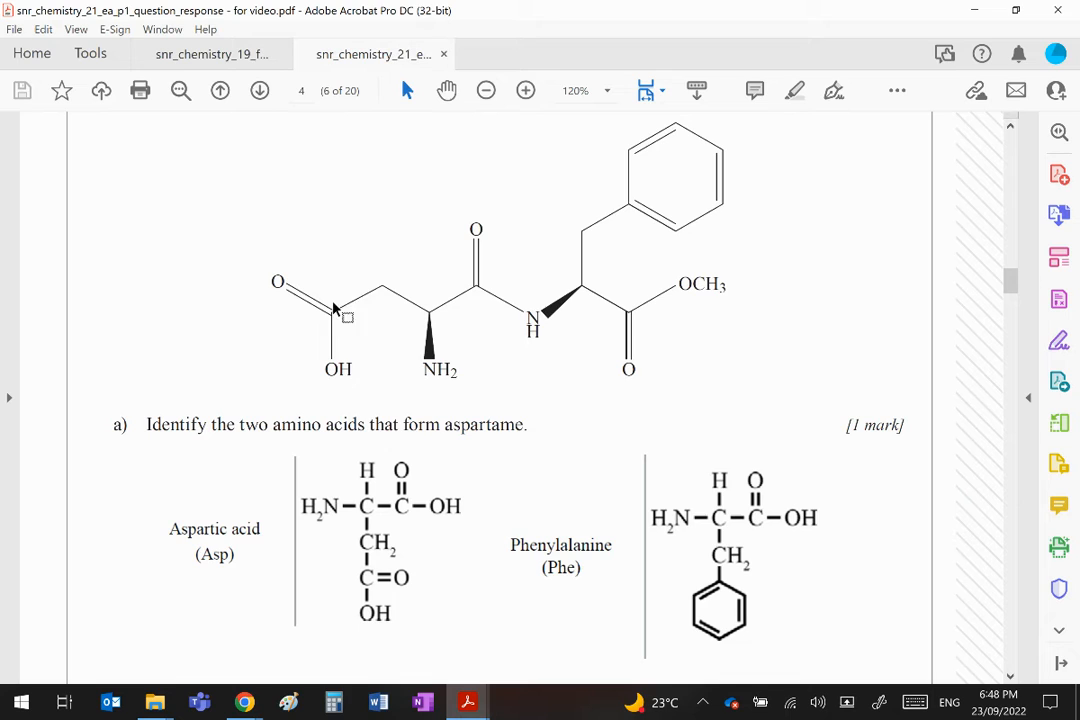
mouse_move(452, 322)
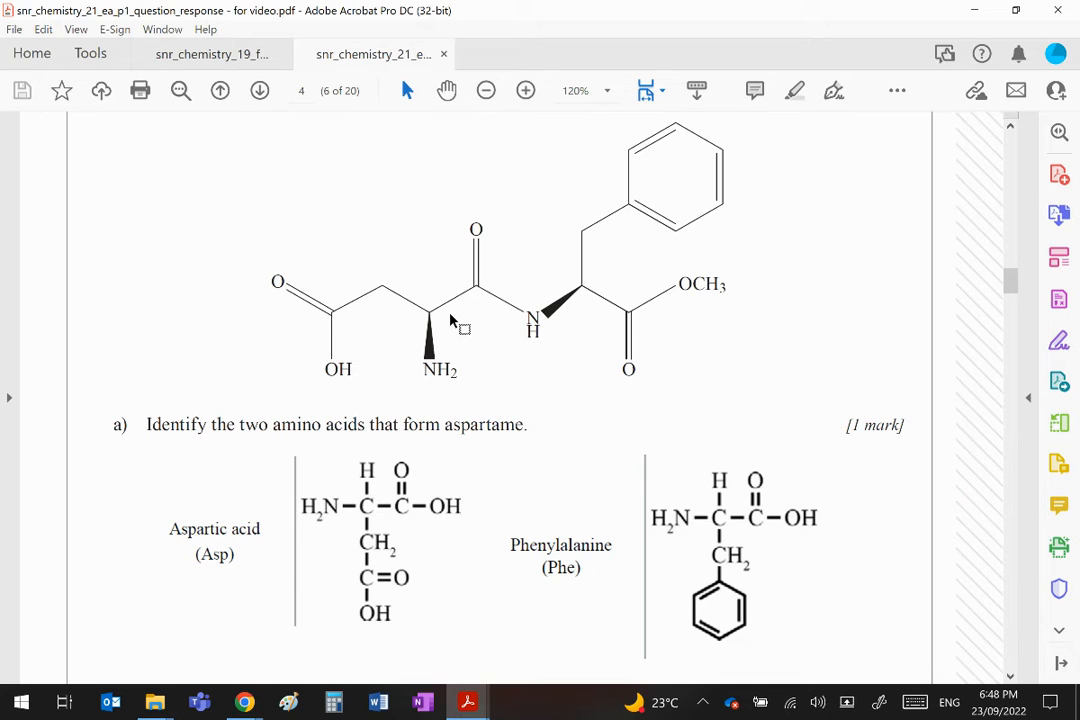
mouse_move(344, 324)
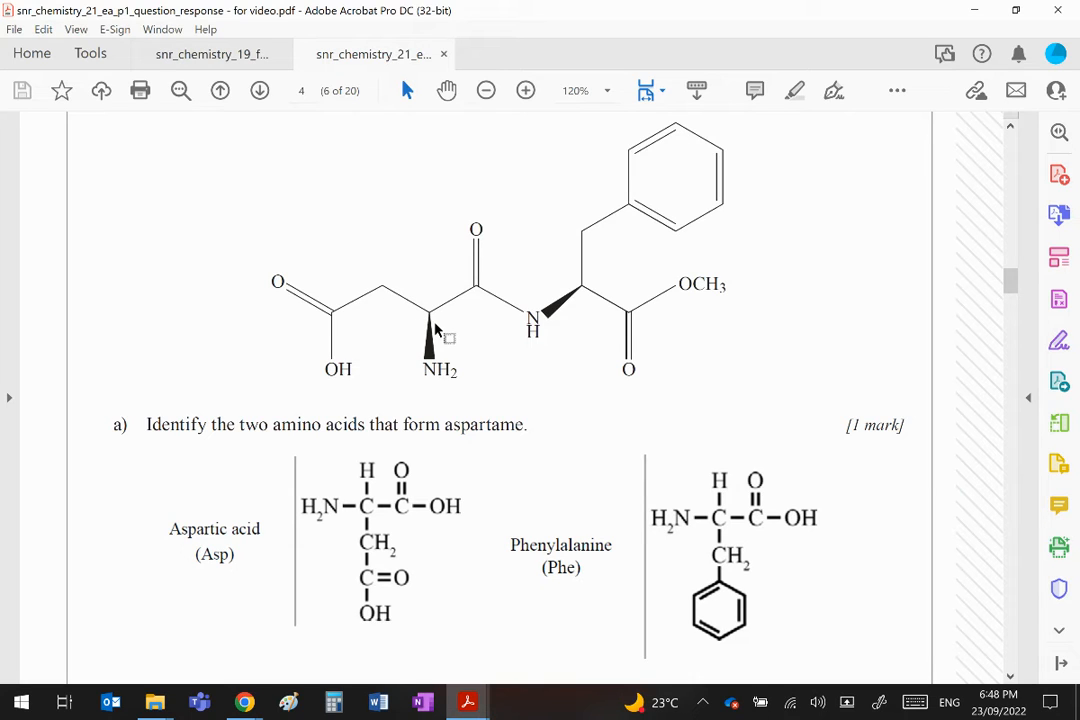
mouse_move(484, 296)
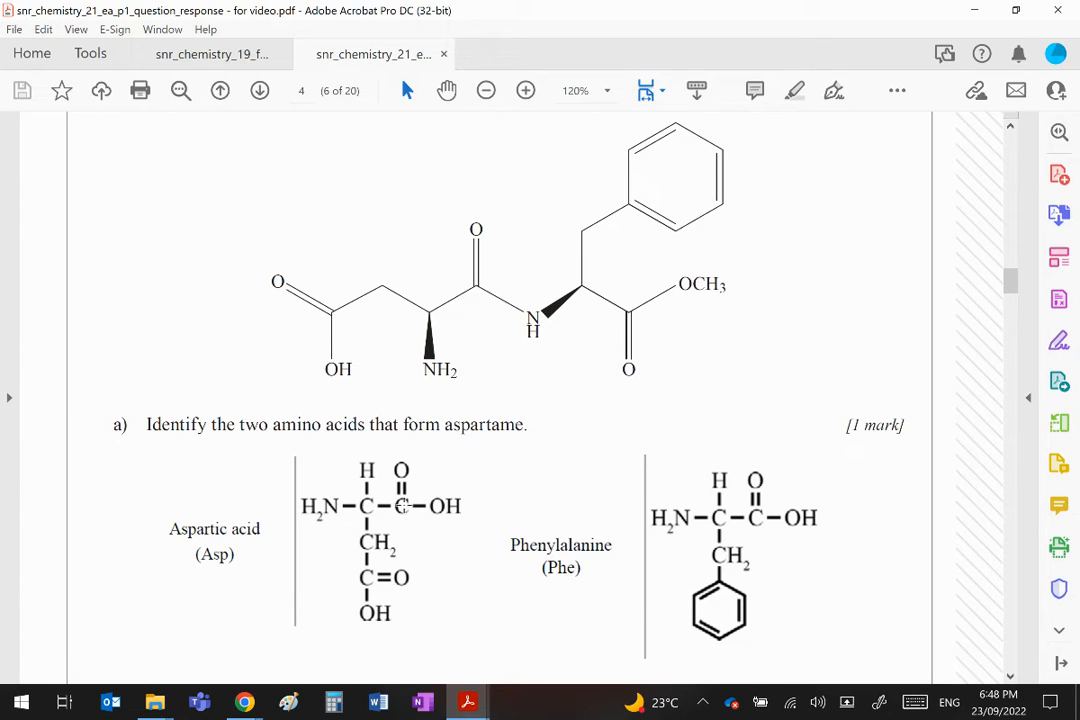
mouse_move(380, 636)
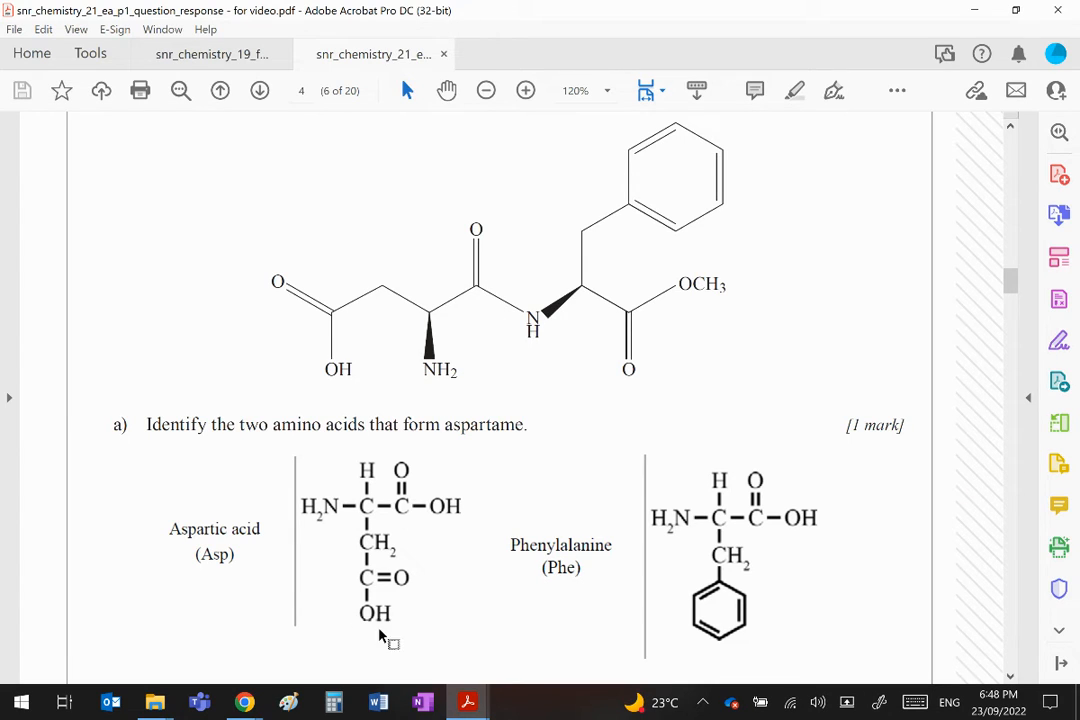
mouse_move(488, 440)
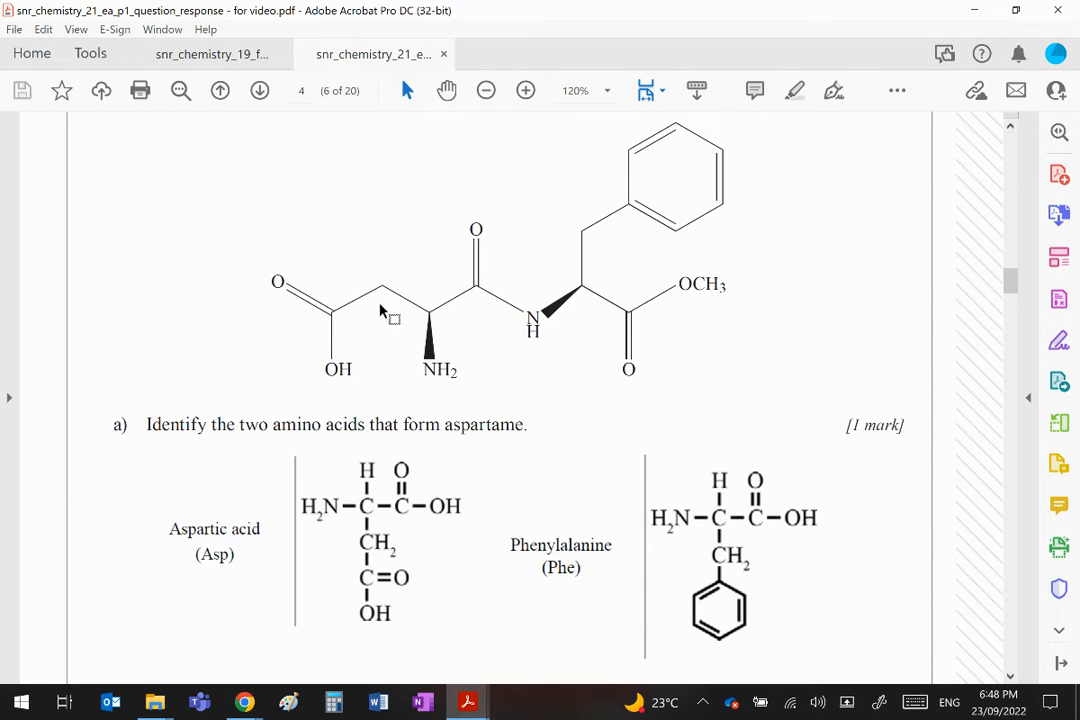
mouse_move(460, 404)
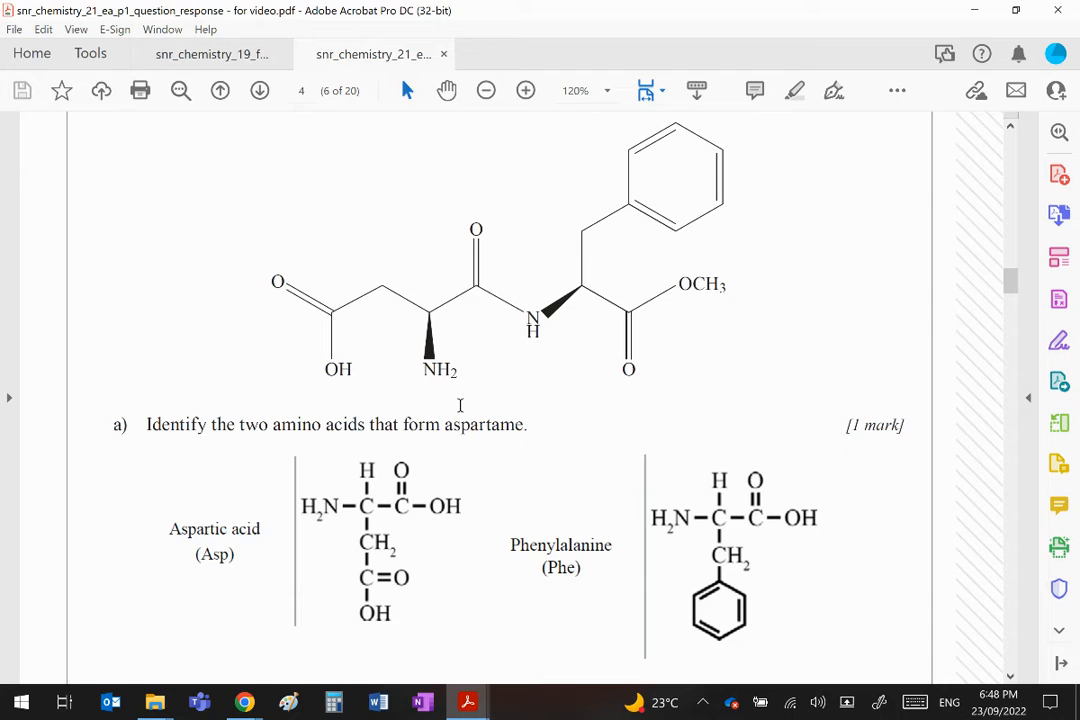
mouse_move(460, 418)
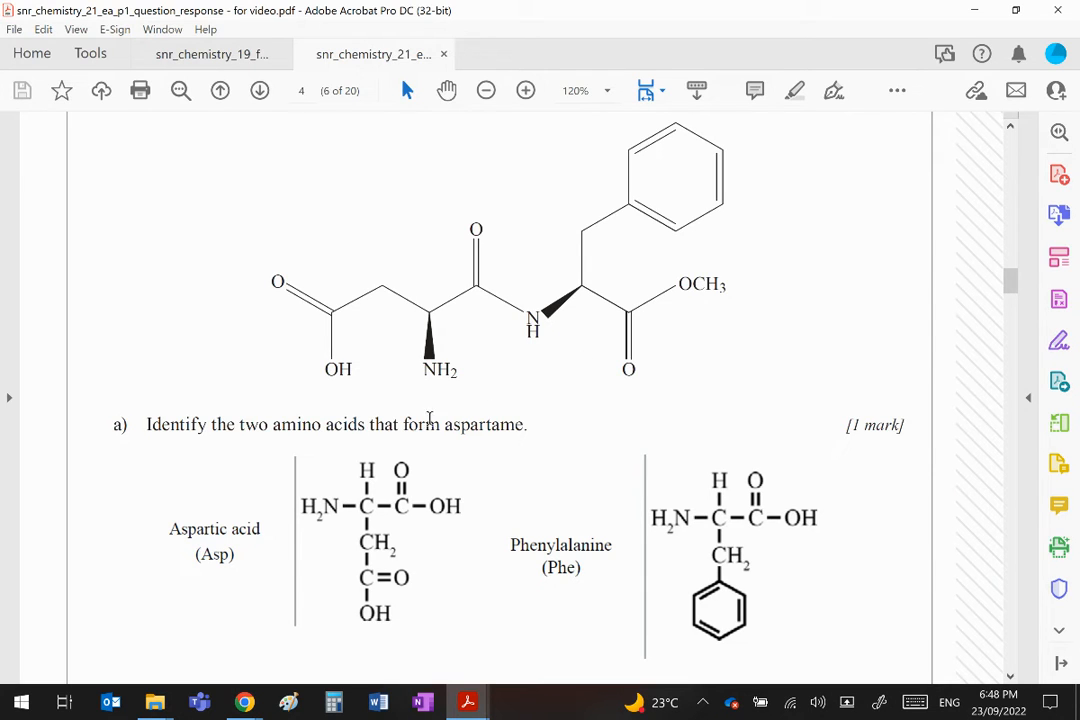
mouse_move(568, 428)
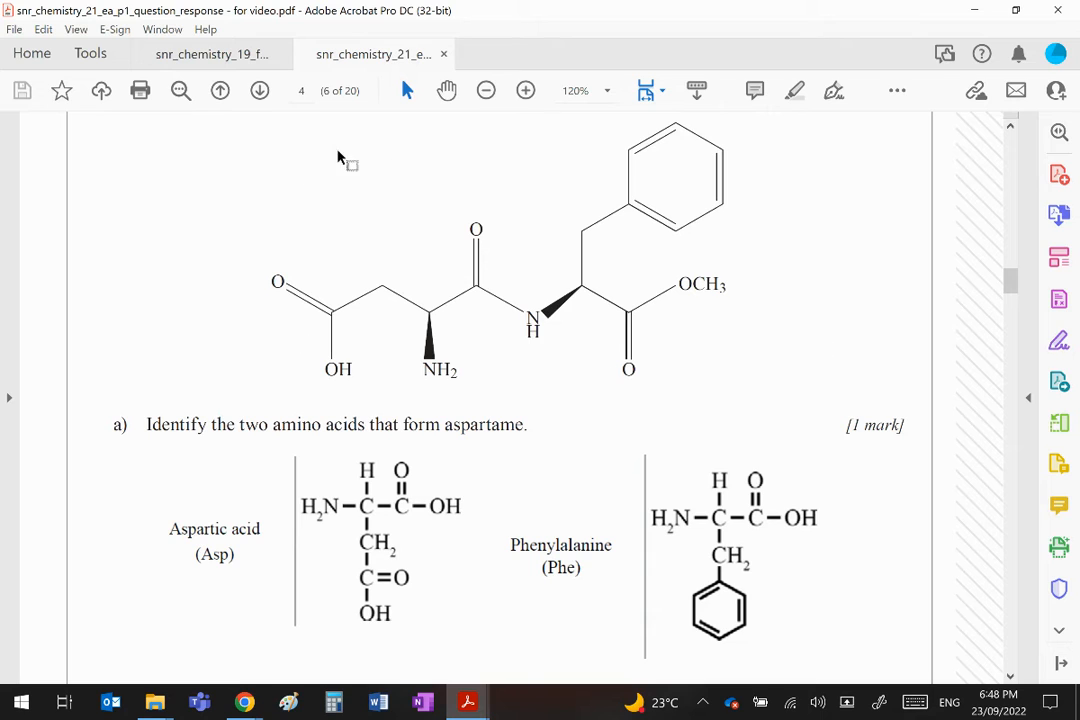
mouse_move(736, 320)
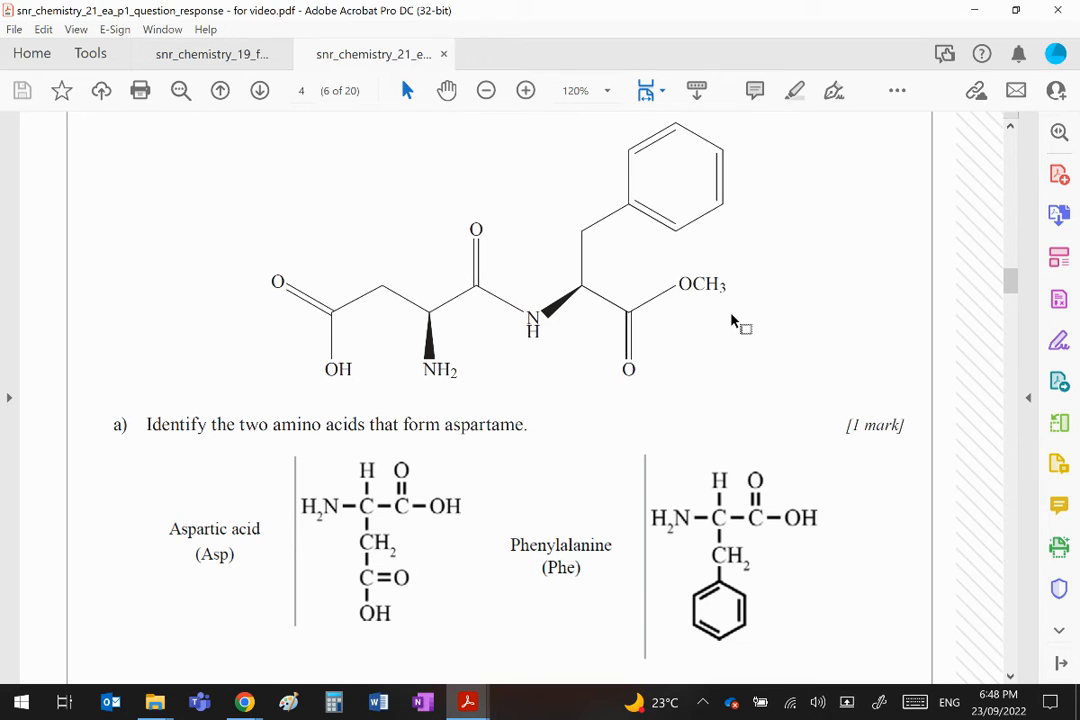
mouse_move(320, 324)
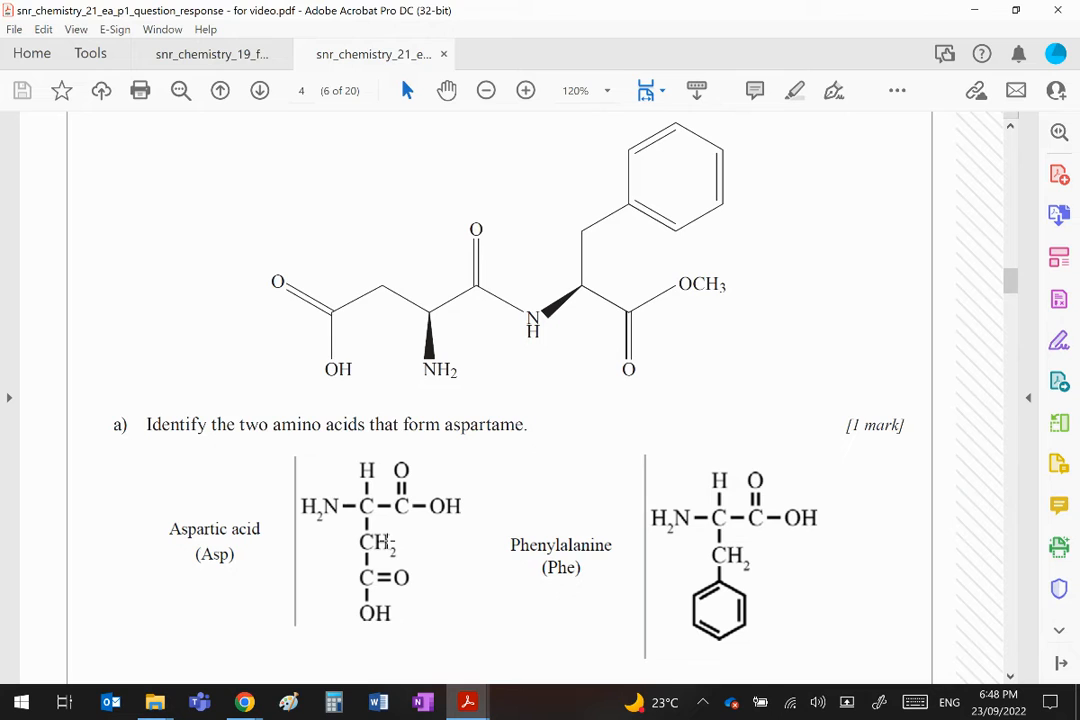
mouse_move(404, 450)
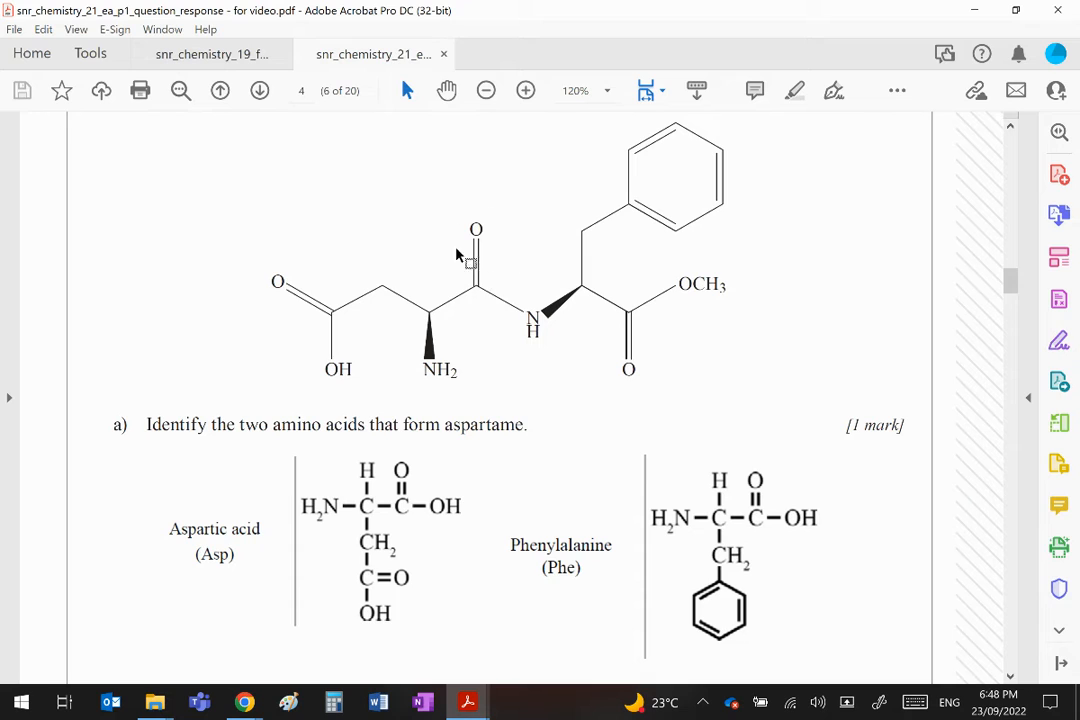
mouse_move(490, 216)
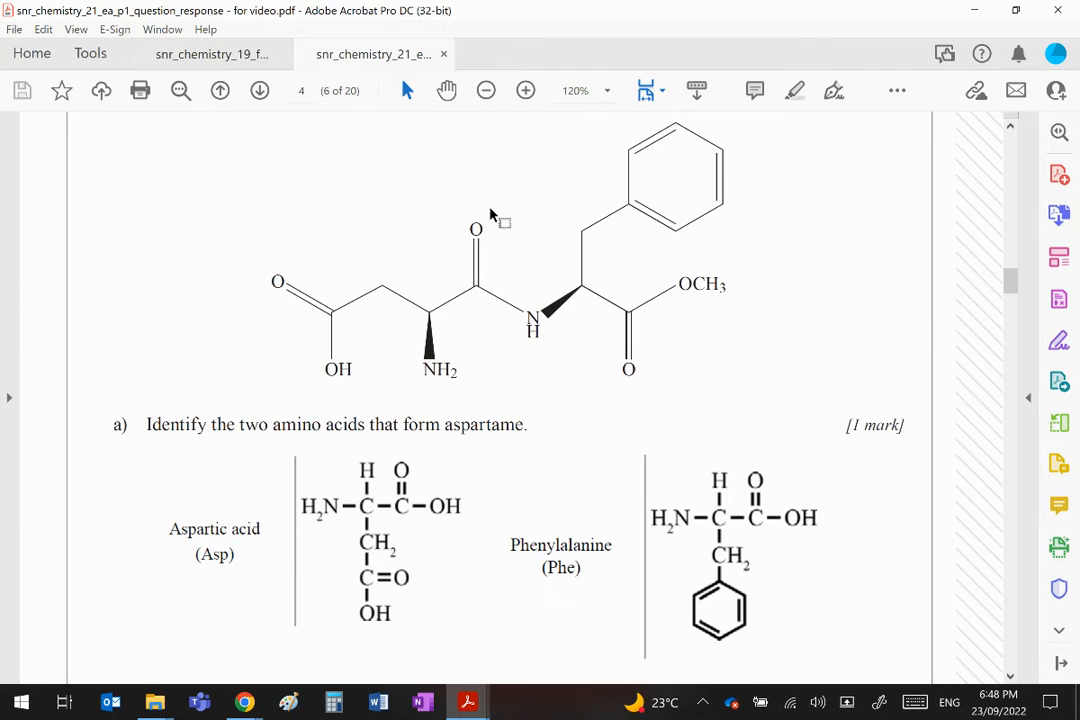
mouse_move(492, 304)
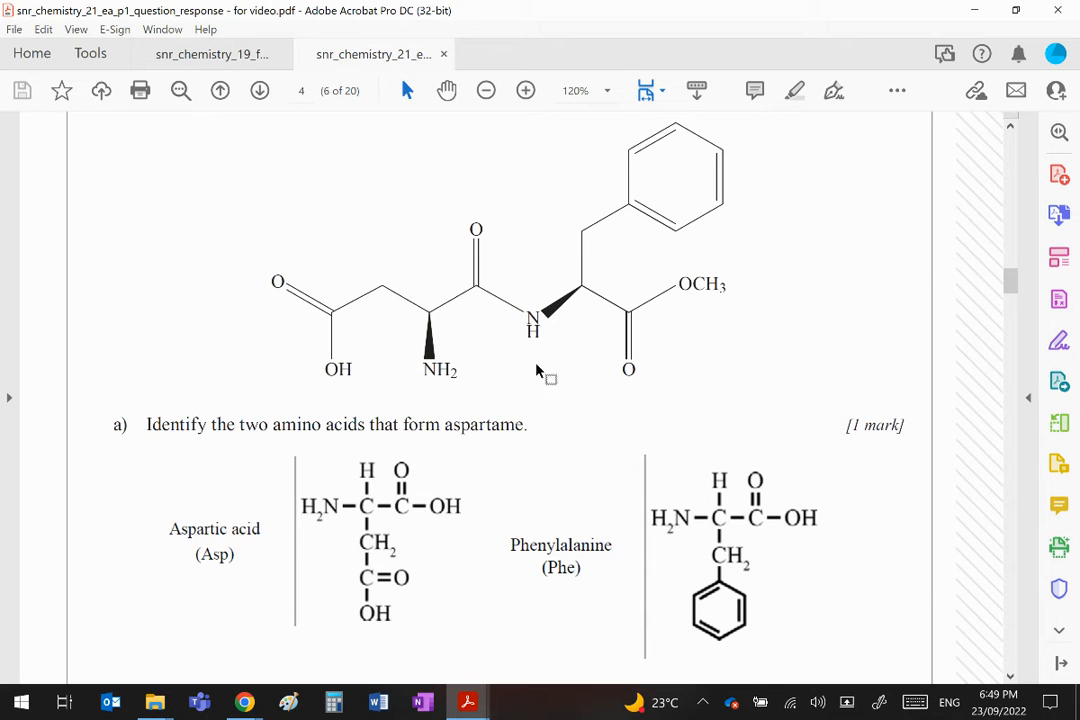
mouse_move(560, 362)
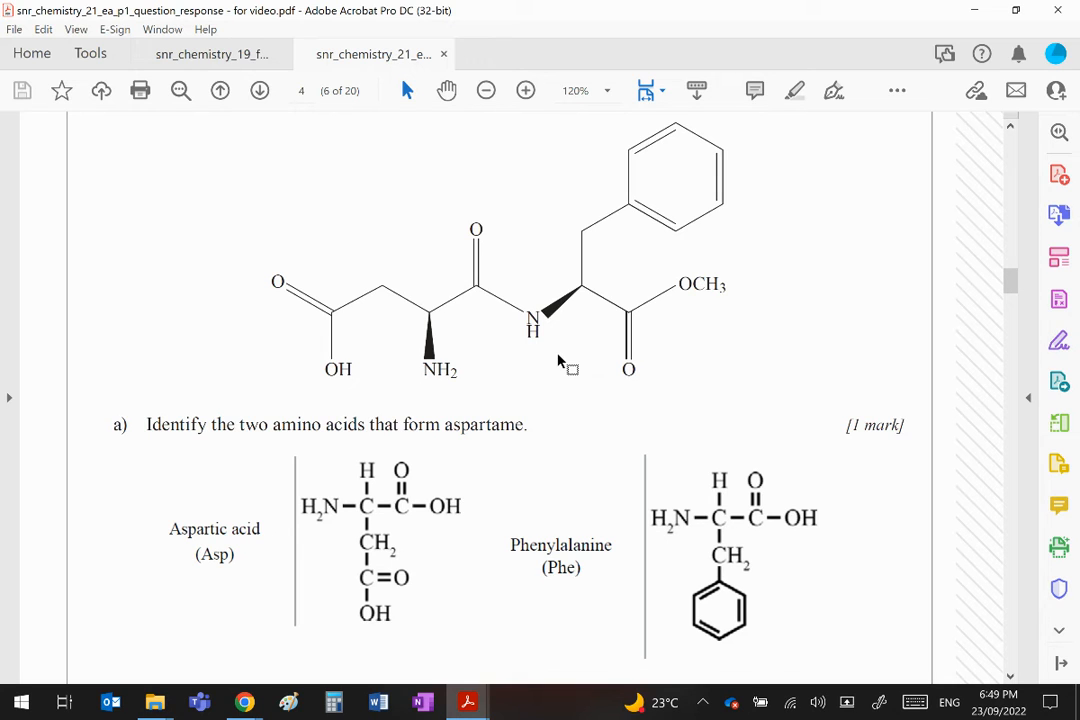
mouse_move(784, 350)
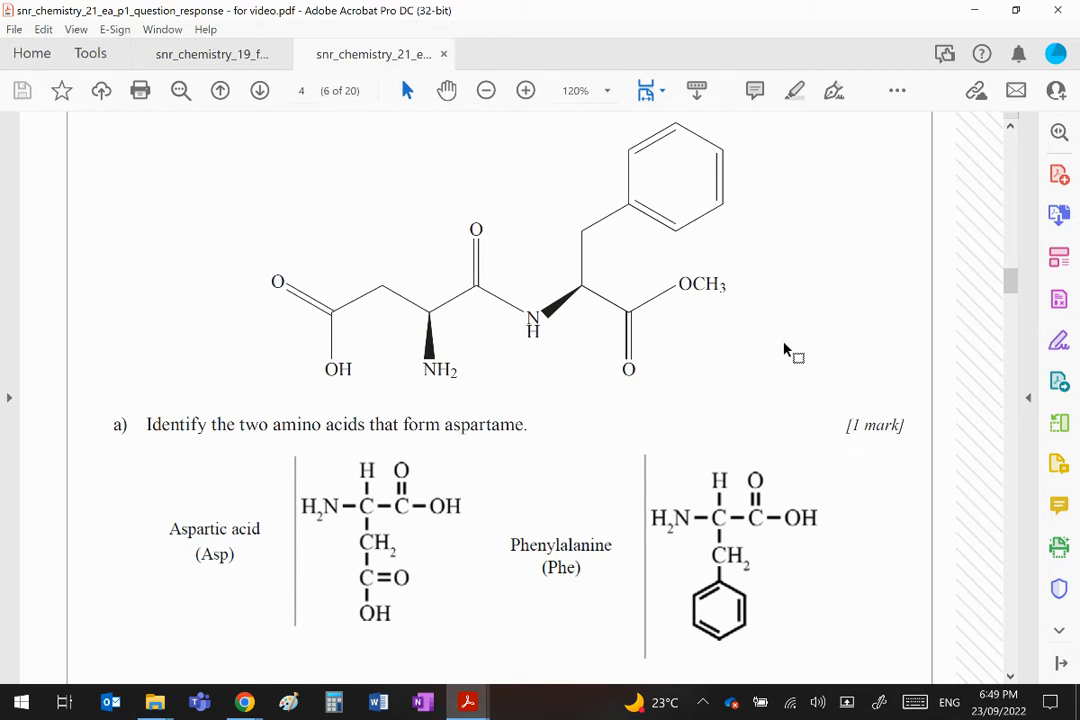
mouse_move(796, 356)
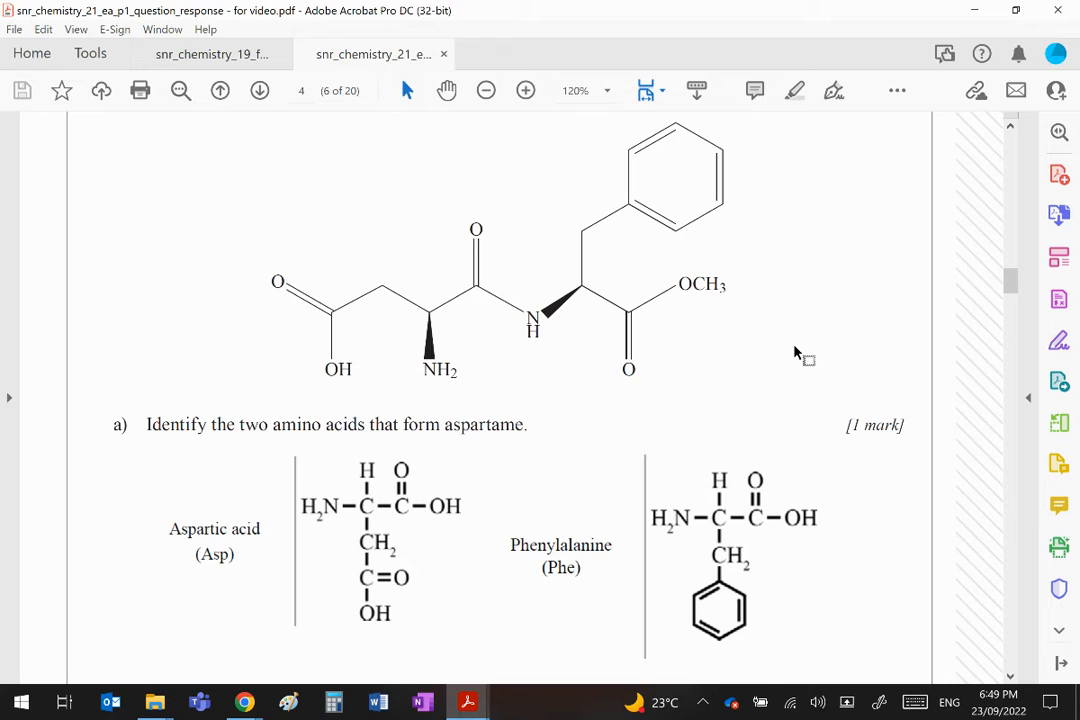
mouse_move(598, 348)
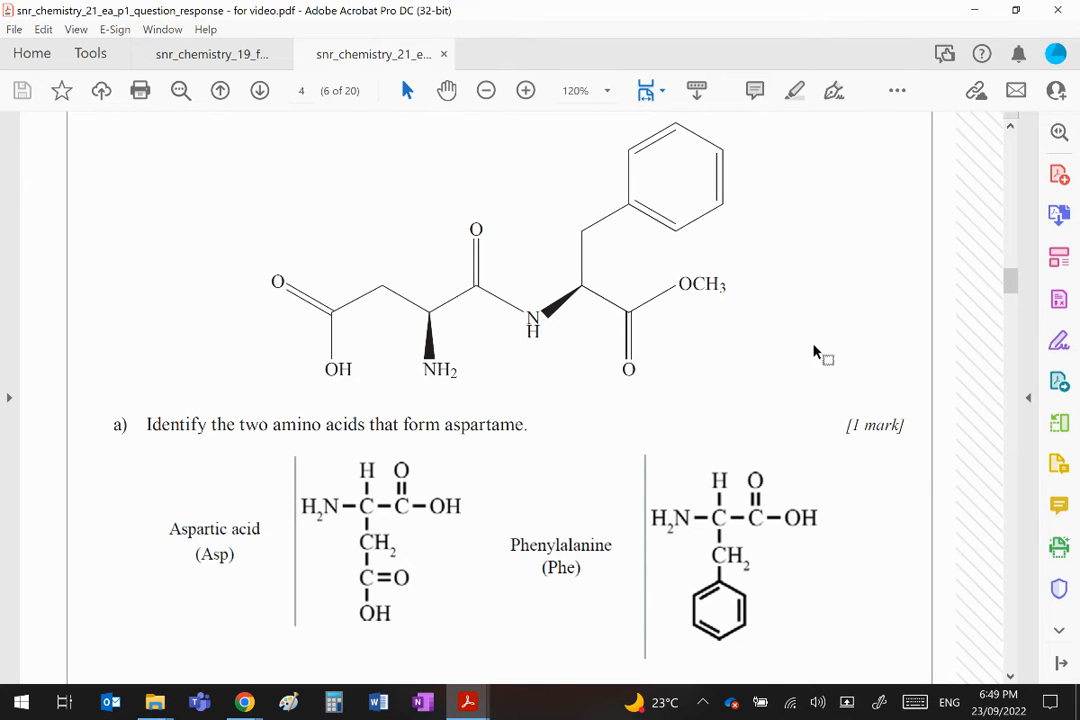
Scroll down page 6 past the aspartame structure to the part (a) aspartic acid and phenylalanine answer
scroll("down", 3)
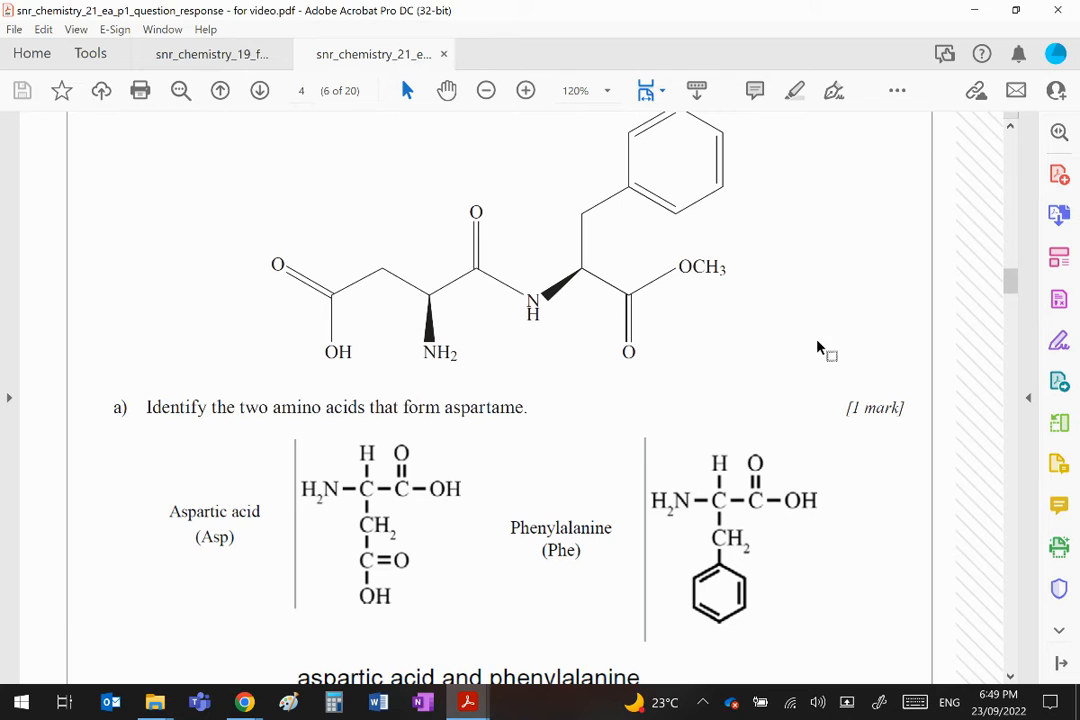
scroll("down", 3)
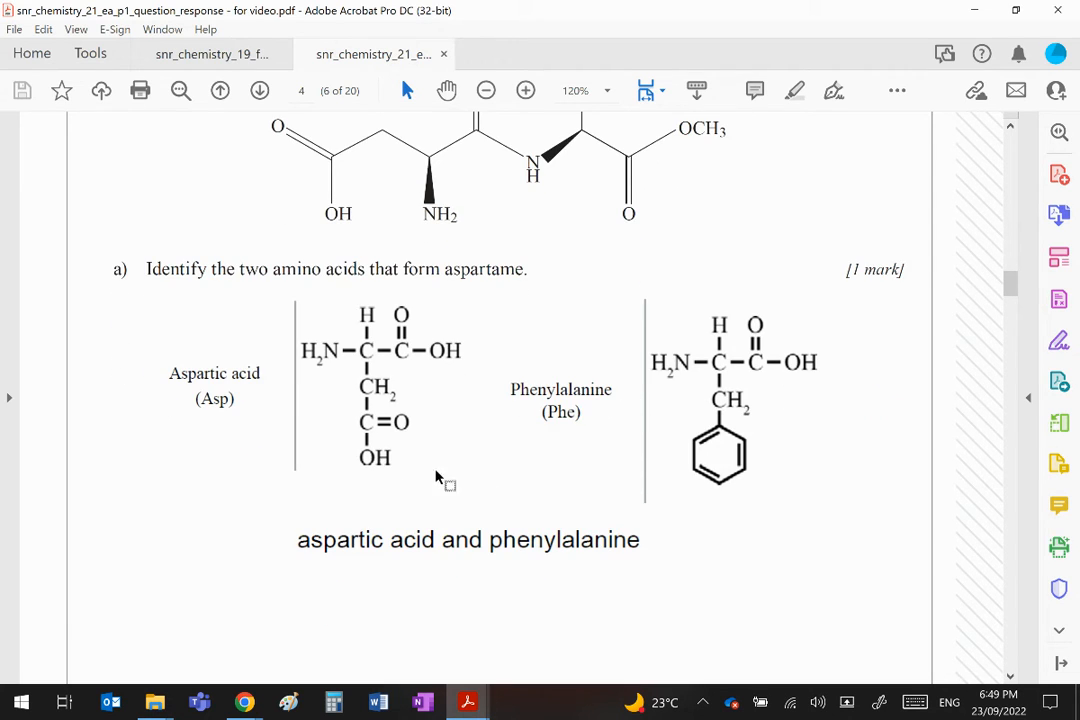
mouse_move(896, 344)
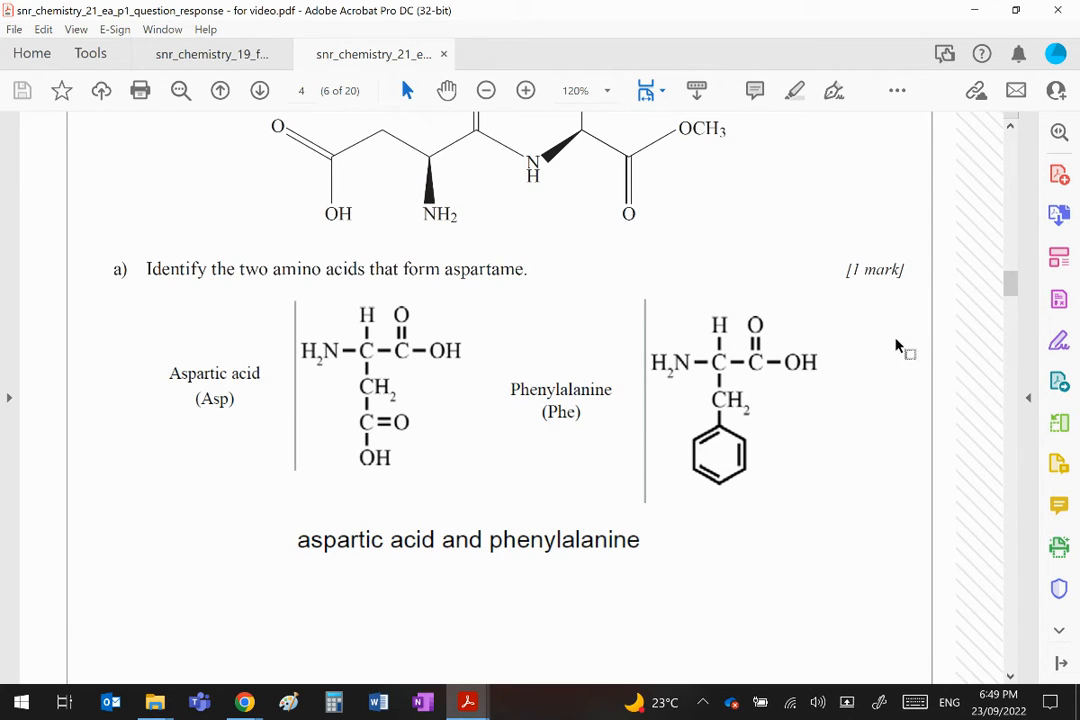
mouse_move(738, 540)
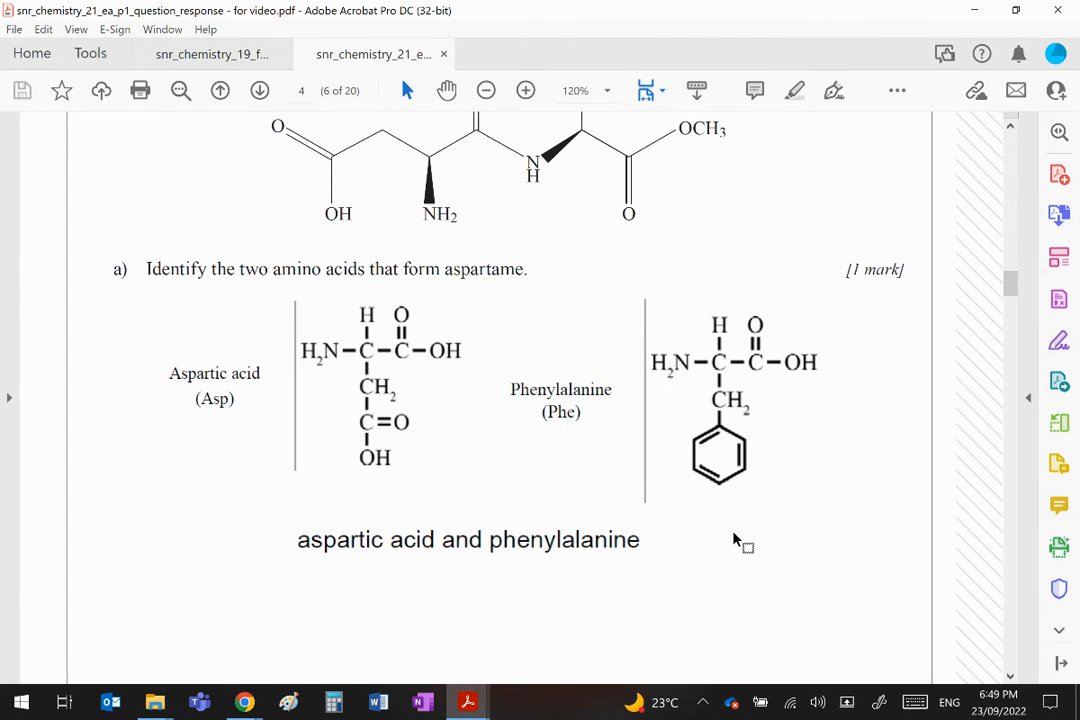
scroll("down", 3)
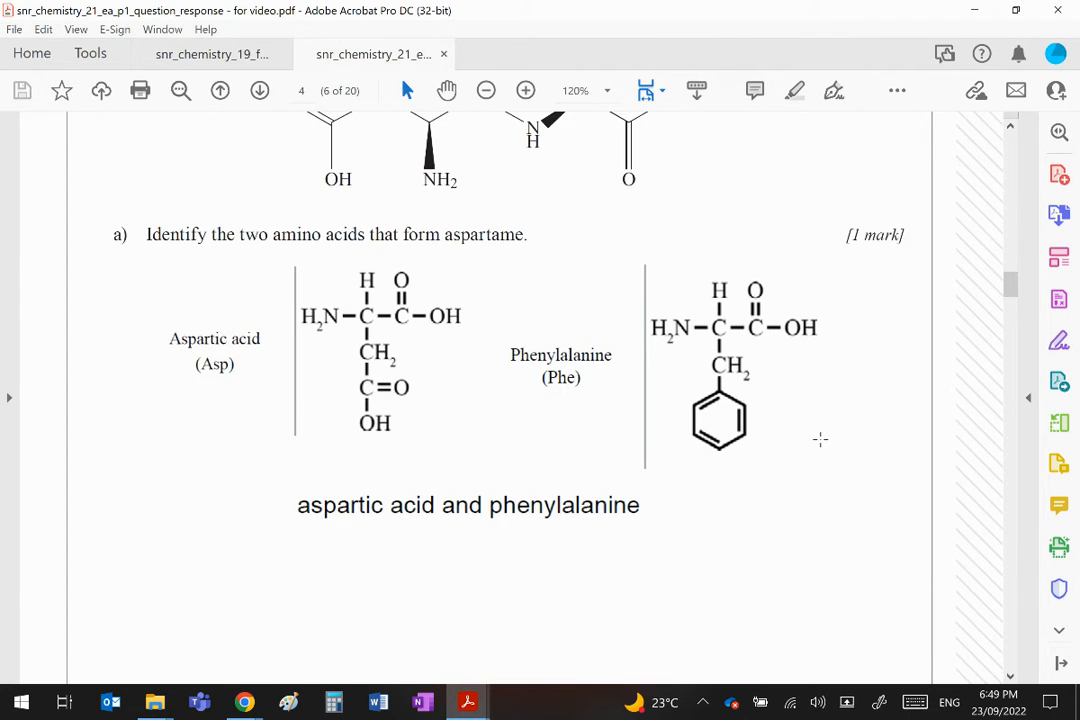
scroll("down", 3)
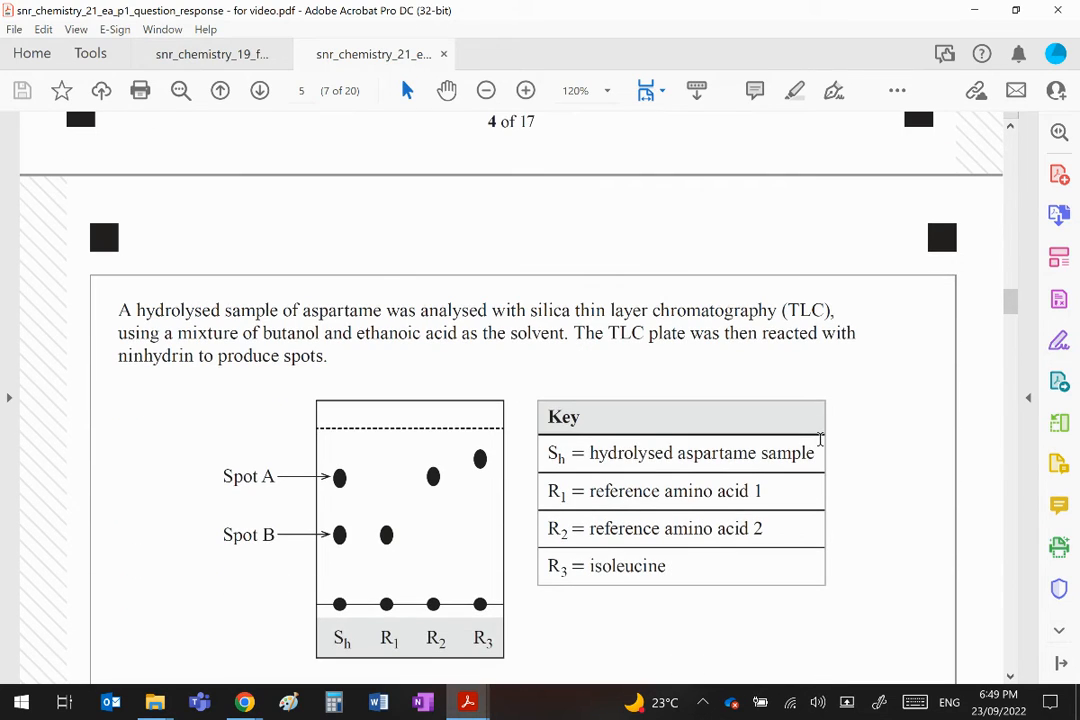
mouse_move(422, 336)
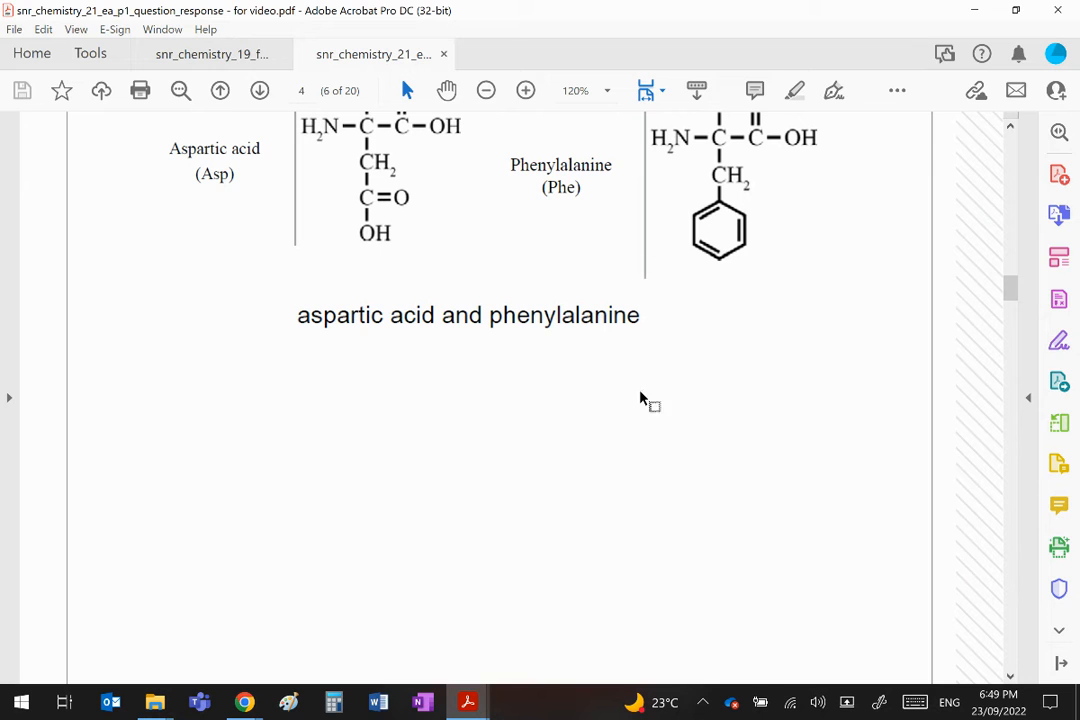
Scroll down to the part (b) response below the TLC plate reasoning that Spot A is phenylalanine
scroll("down", 3)
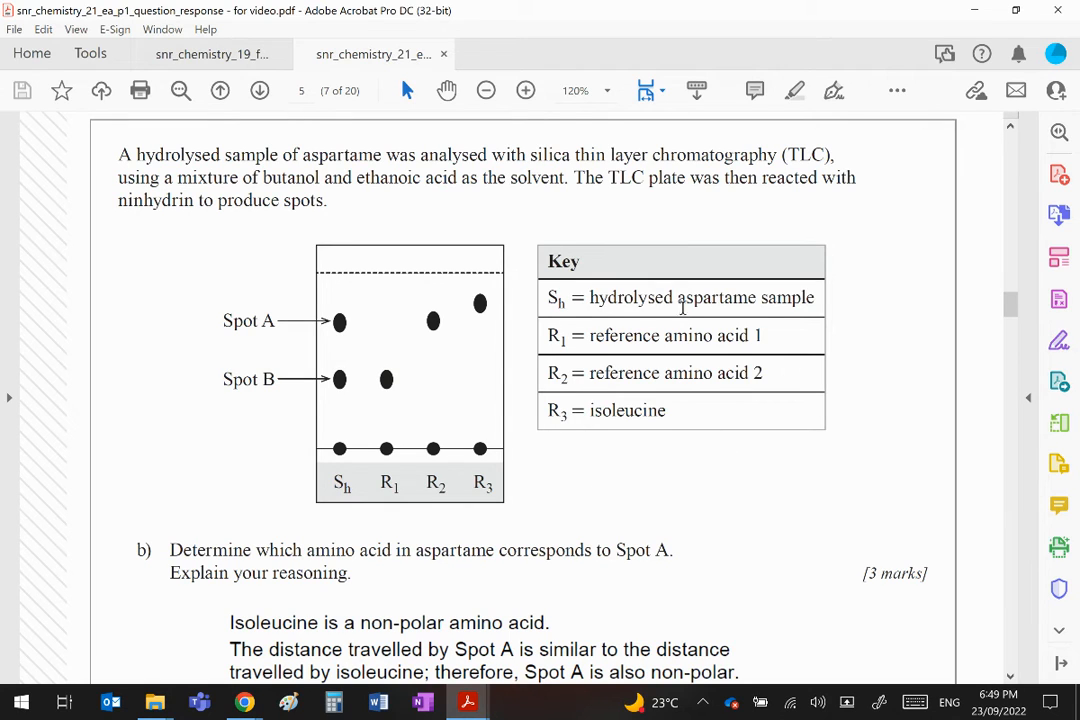
mouse_move(302, 476)
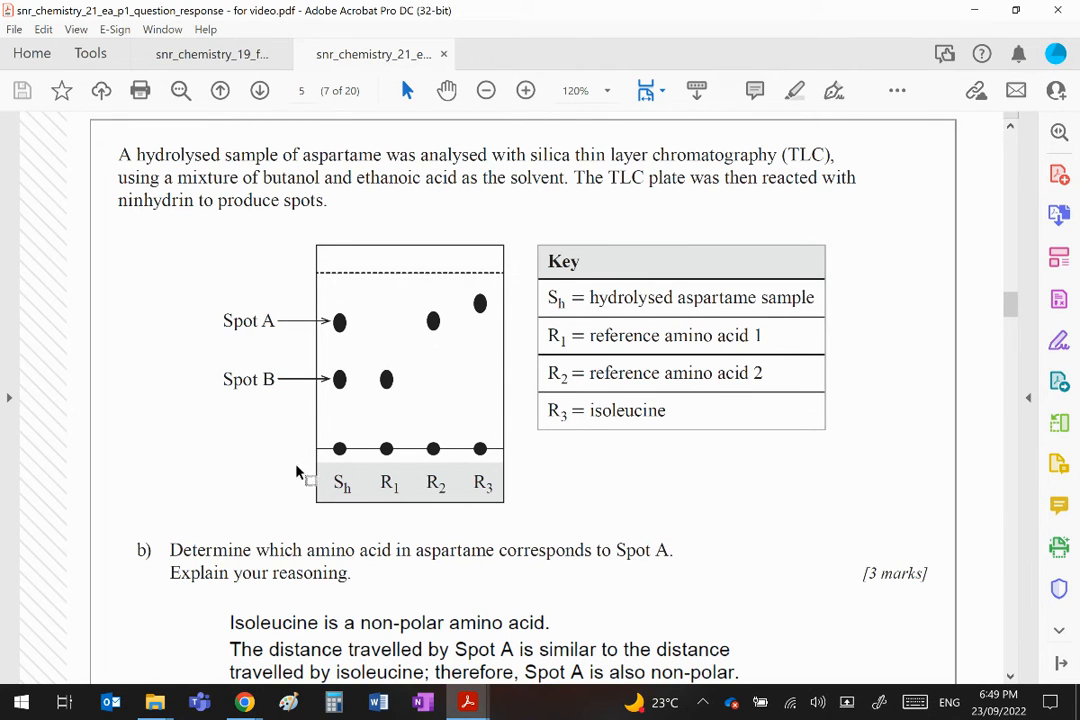
mouse_move(336, 460)
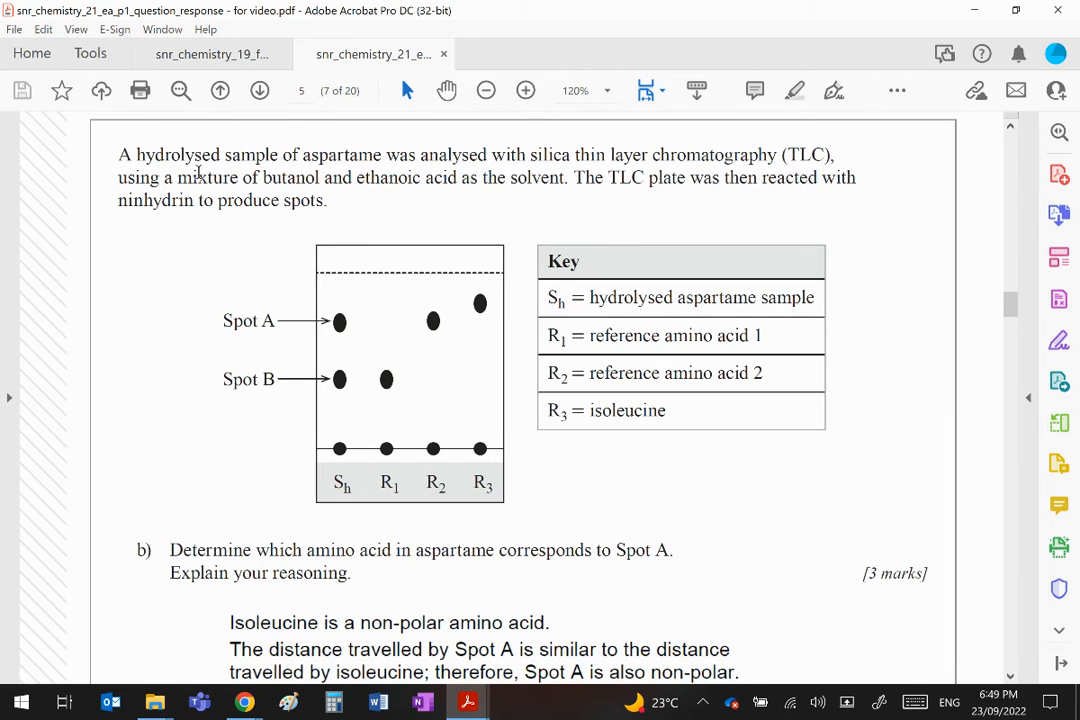
mouse_move(464, 184)
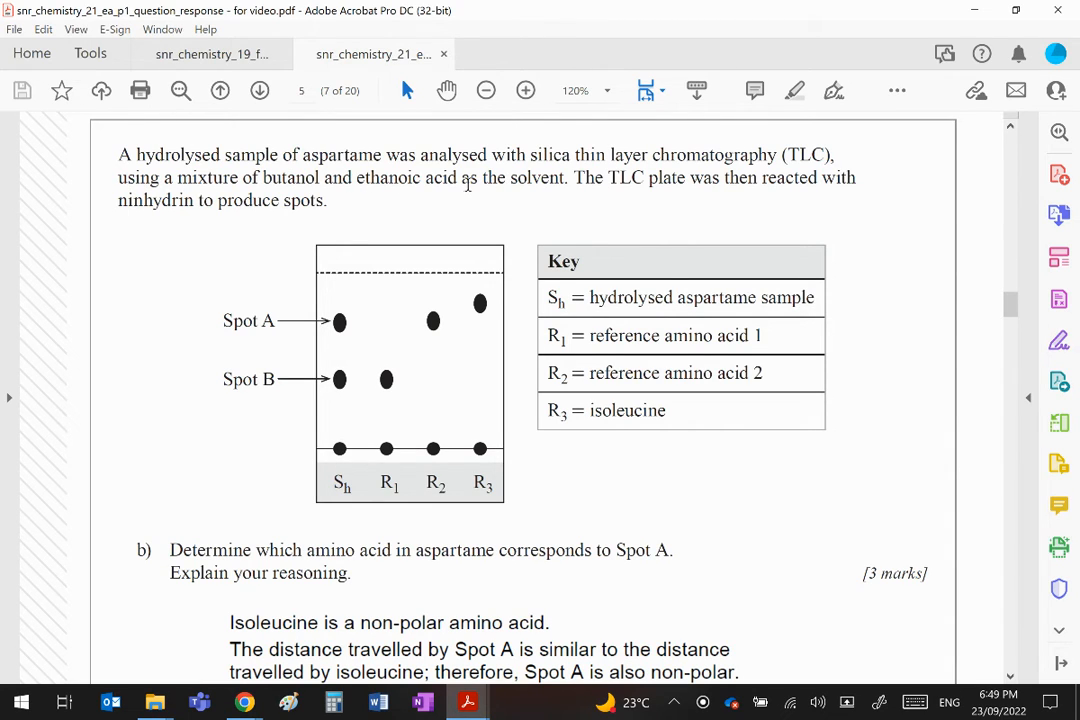
mouse_move(344, 318)
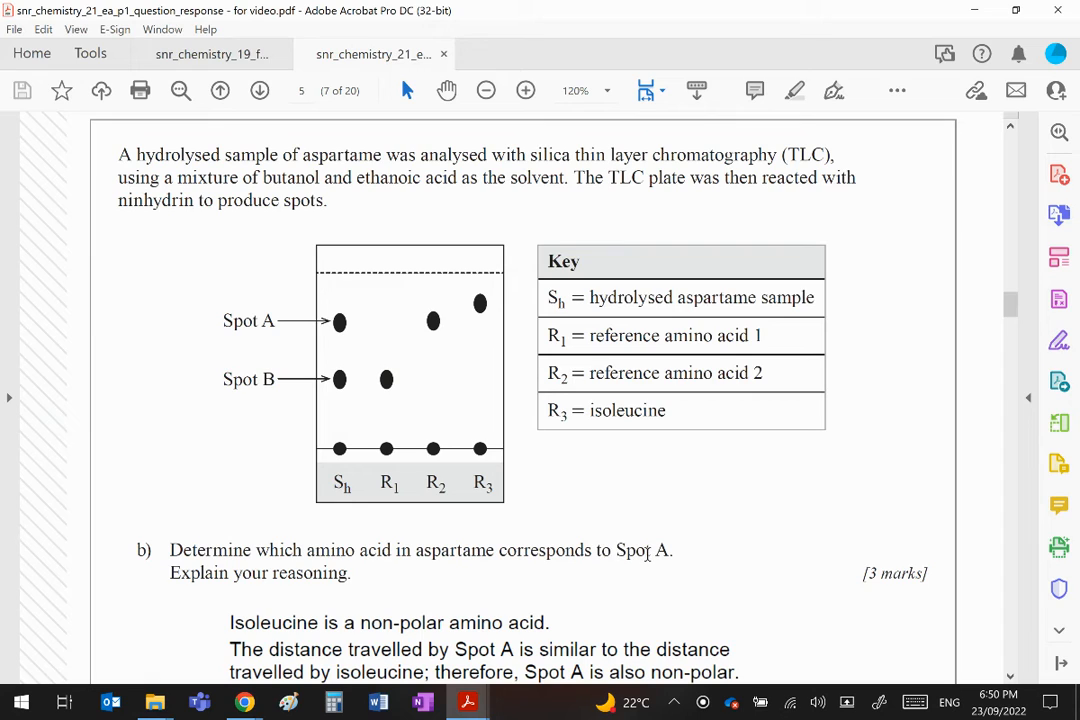
mouse_move(608, 496)
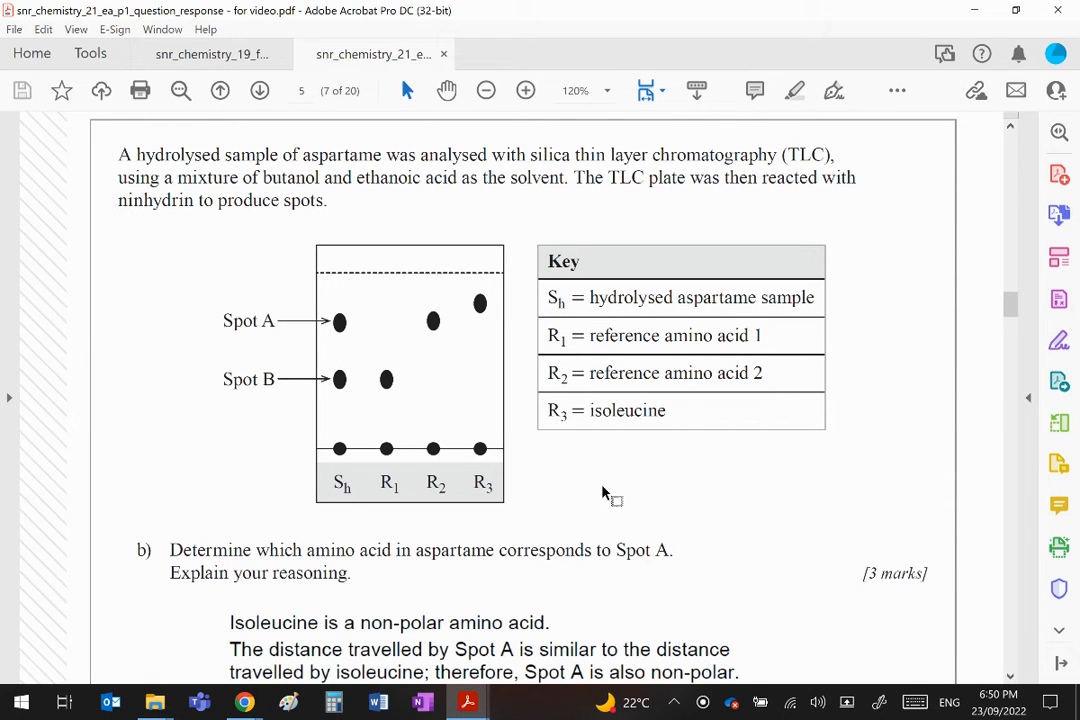
mouse_move(436, 356)
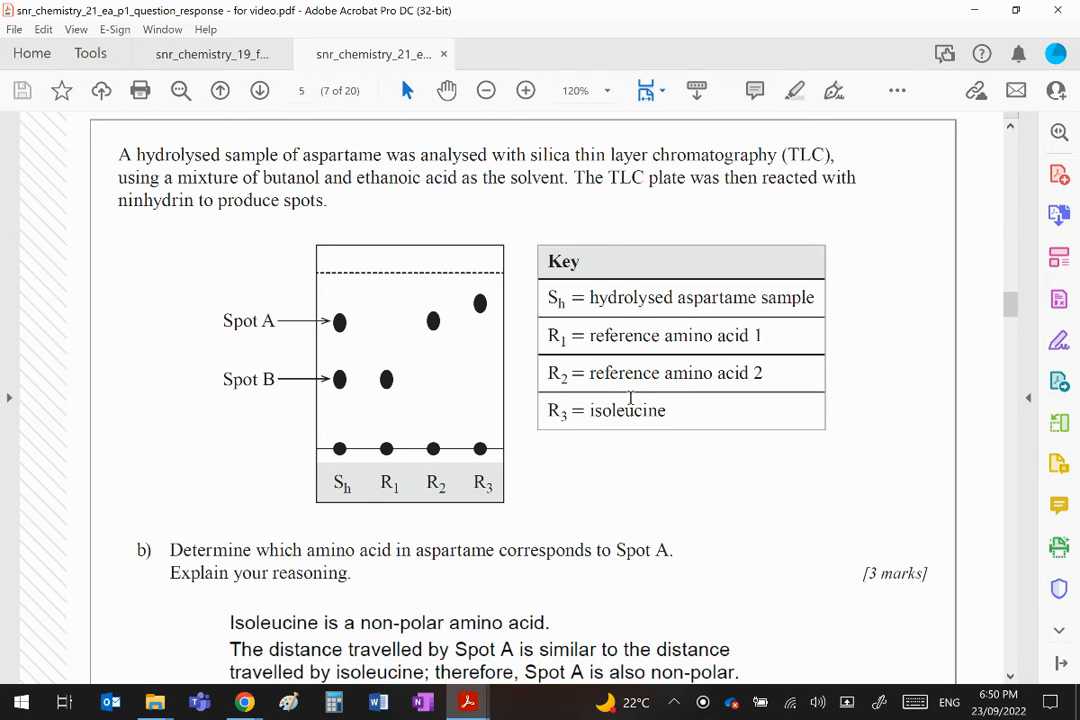
mouse_move(712, 424)
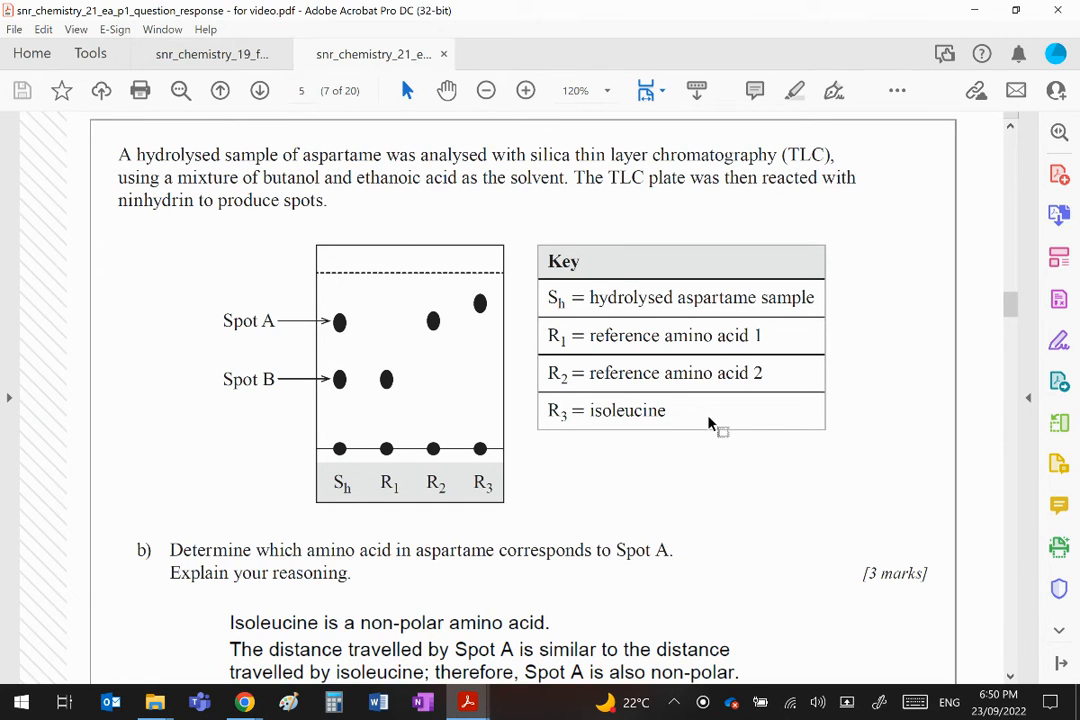
scroll("down", 3)
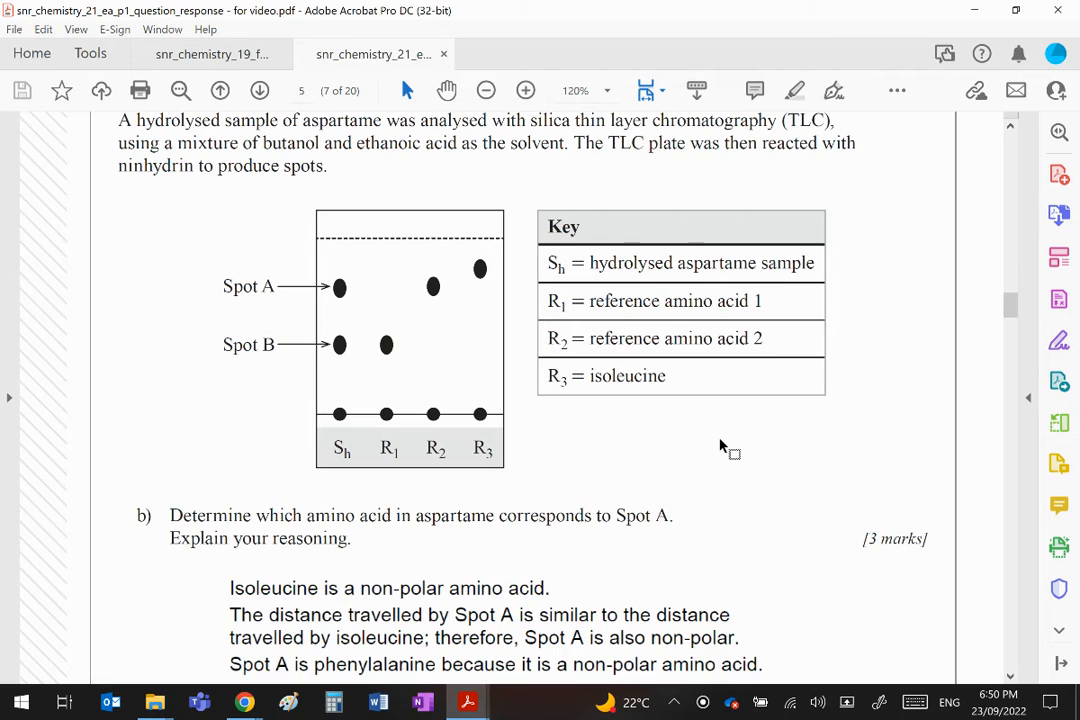
scroll("down", 3)
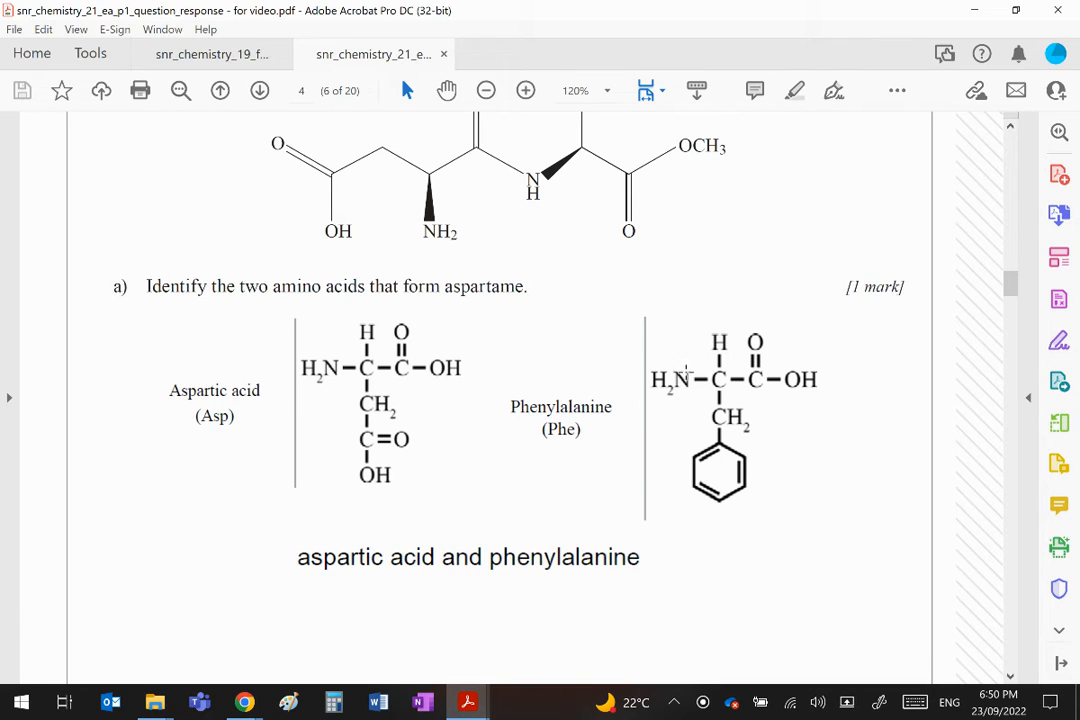
Scroll down to the TLC plate figure and the part (b) answer identifying Spot A as phenylalanine
scroll("down", 3)
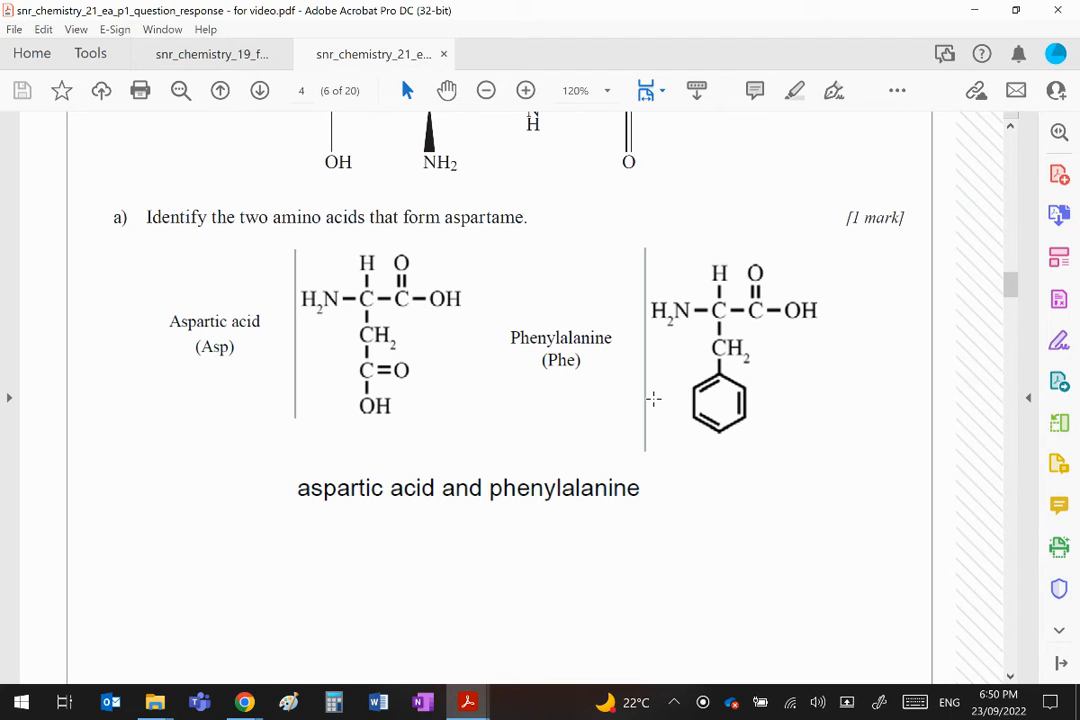
scroll("down", 3)
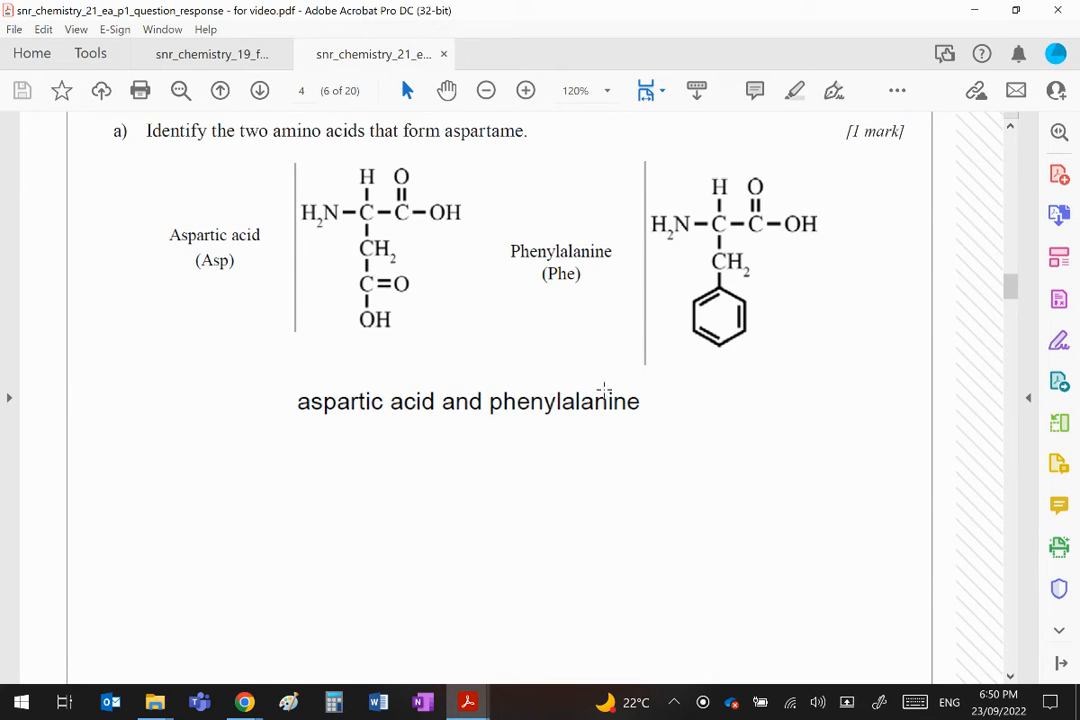
scroll("down", 3)
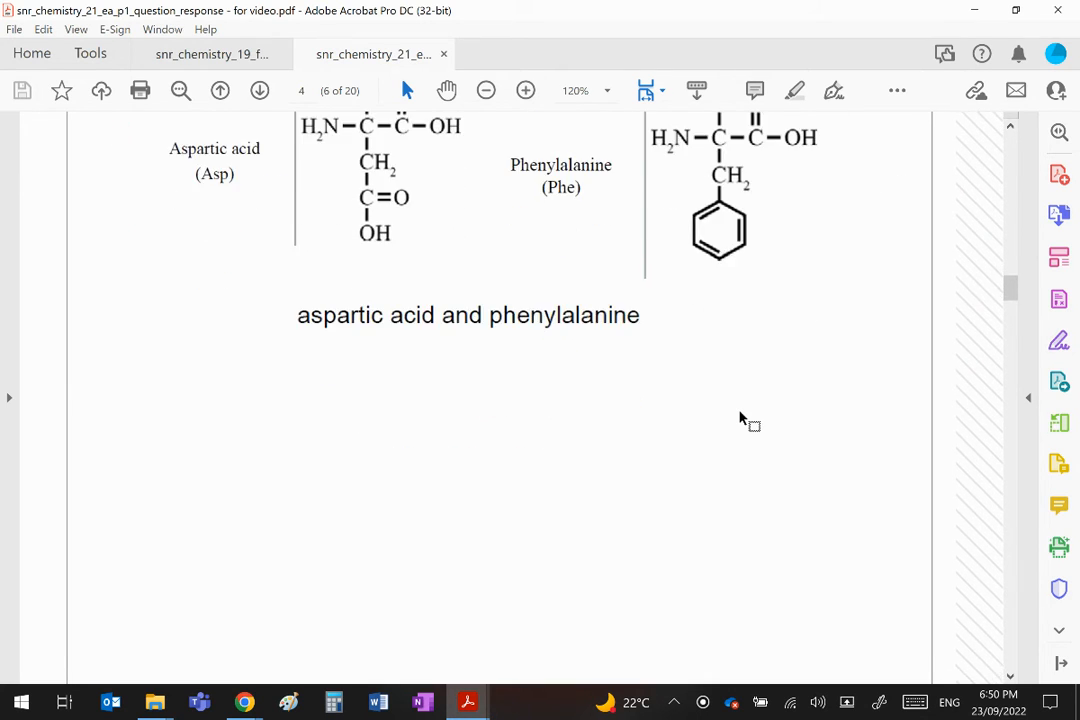
scroll("down", 3)
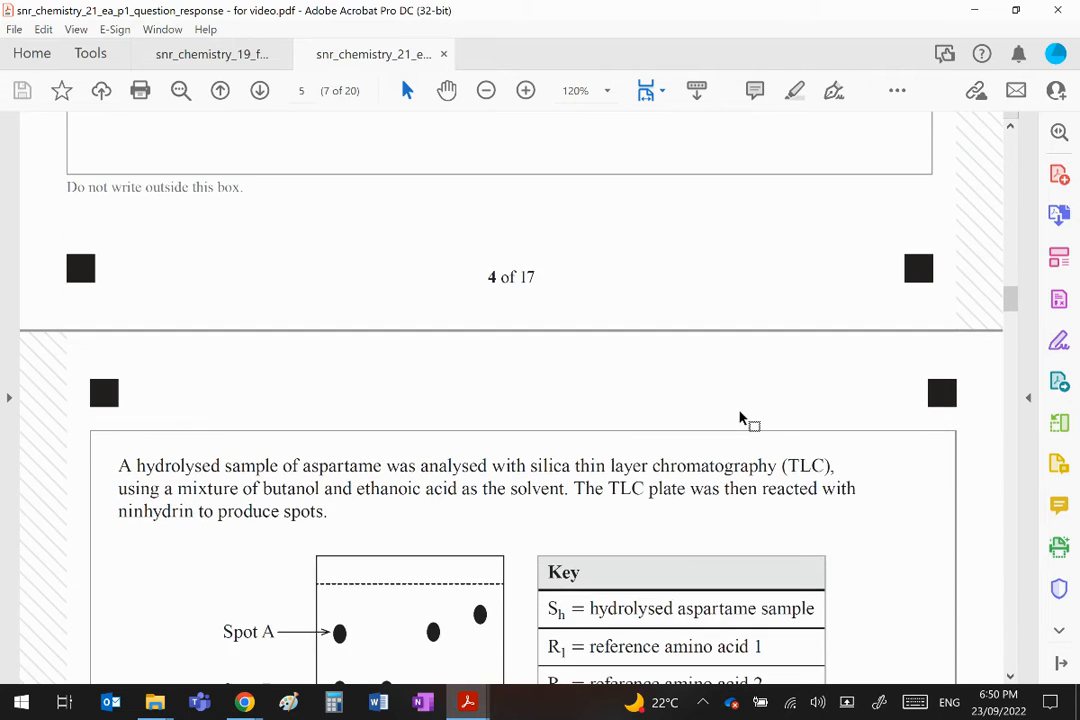
scroll("down", 3)
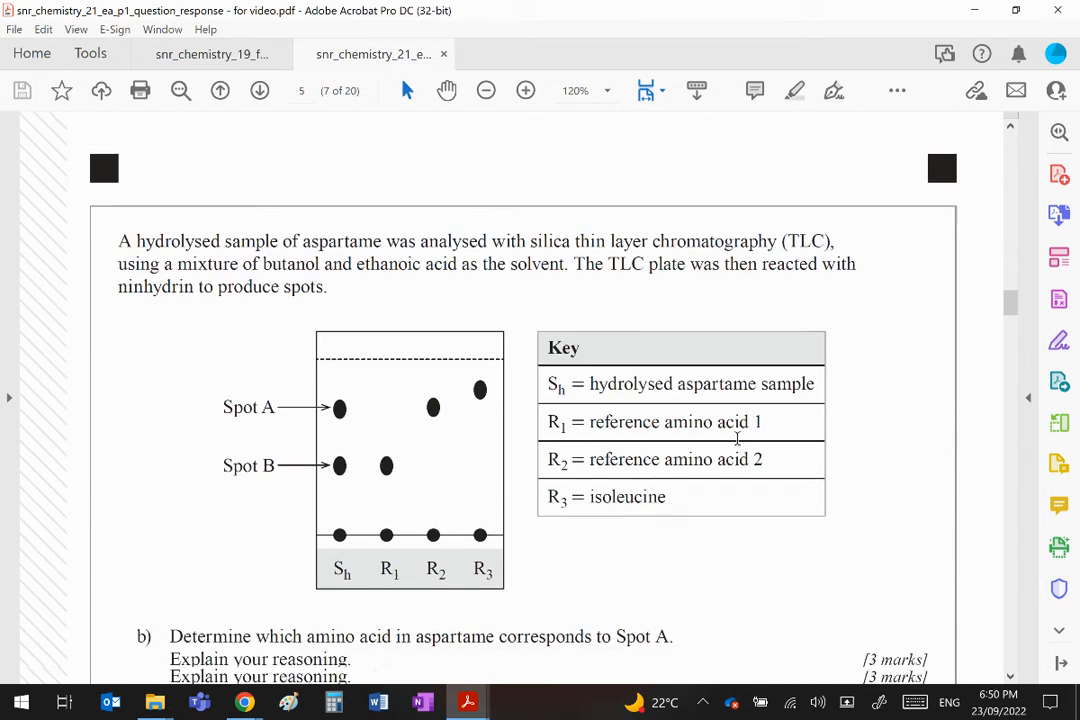
scroll("down", 3)
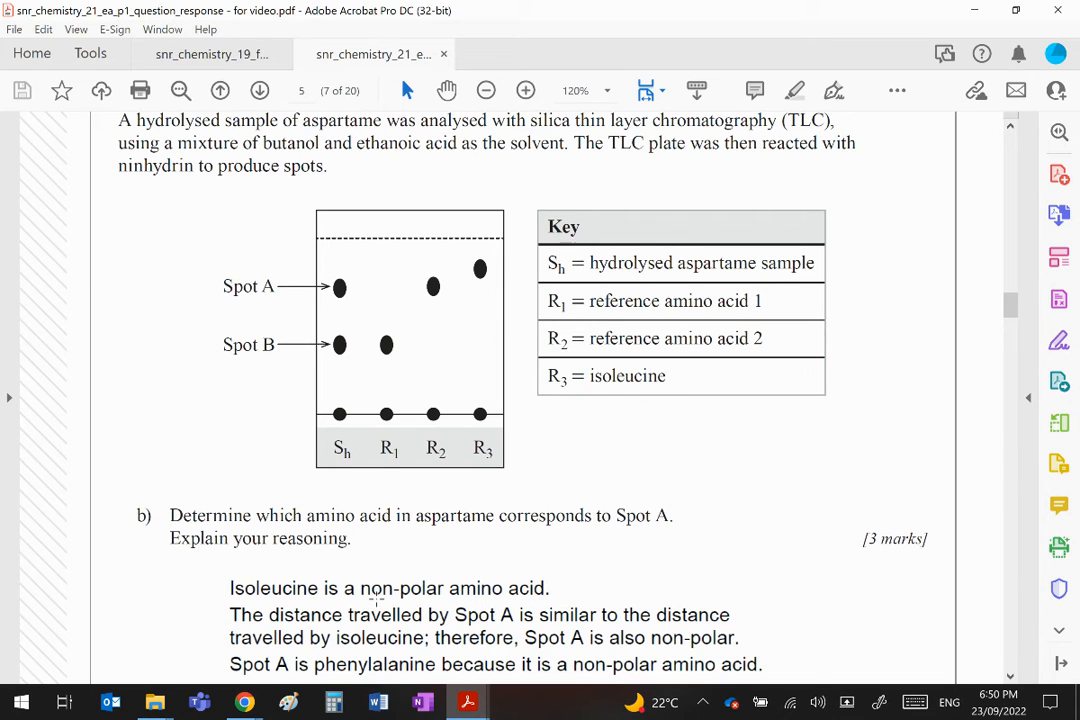
mouse_move(596, 556)
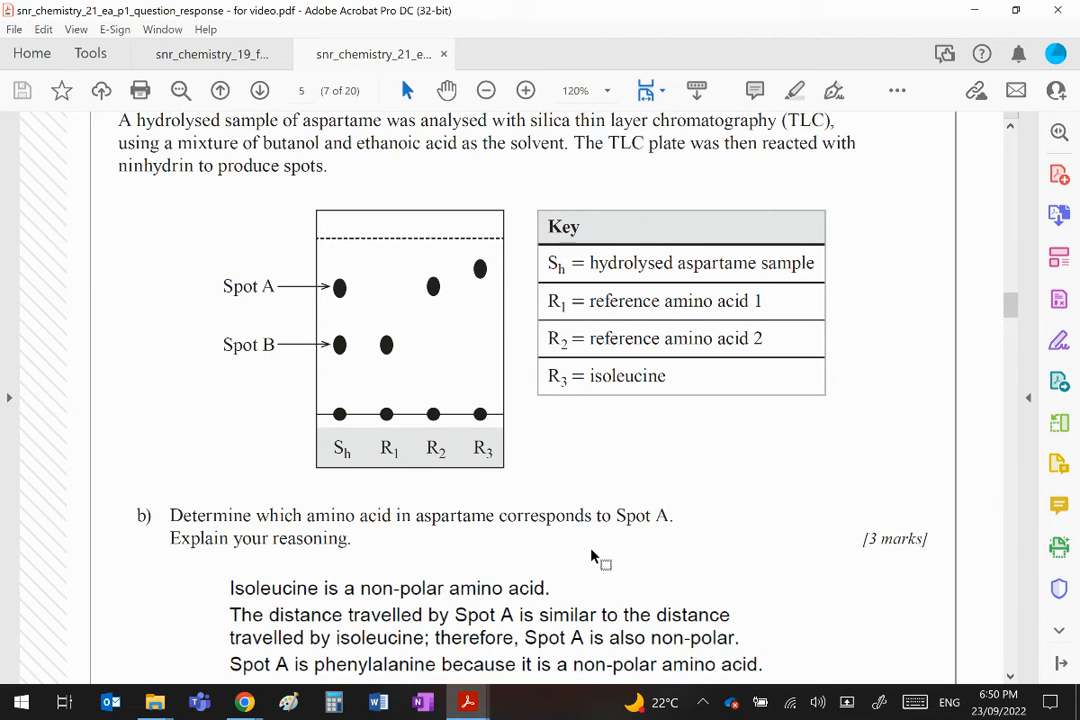
mouse_move(646, 376)
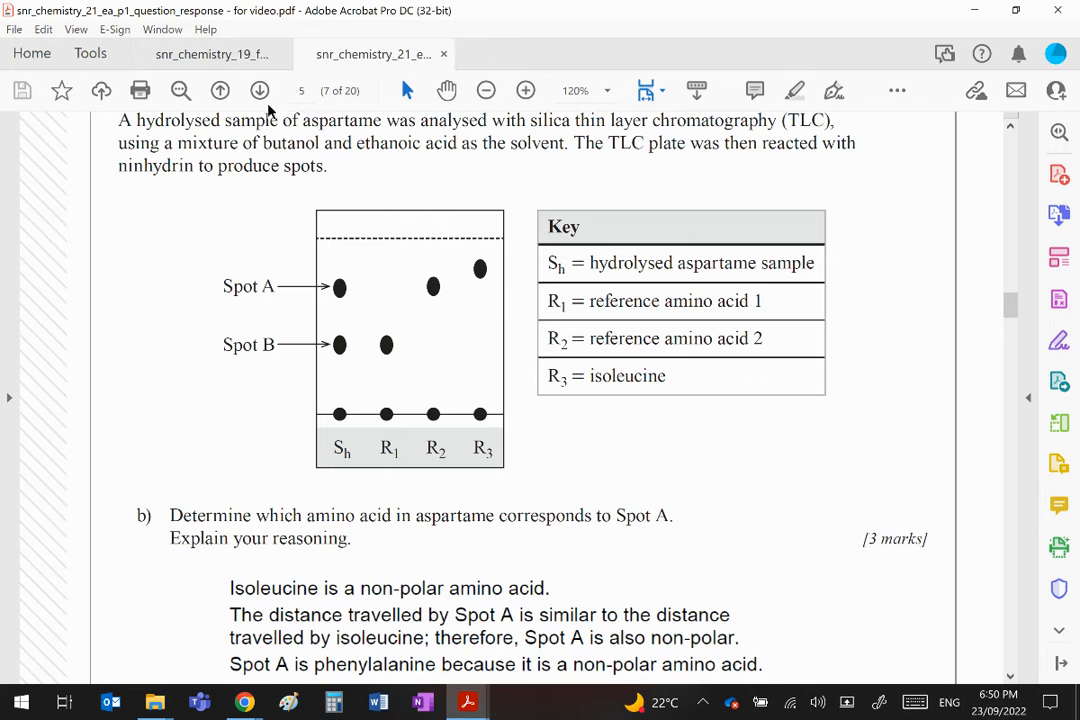
mouse_move(900, 430)
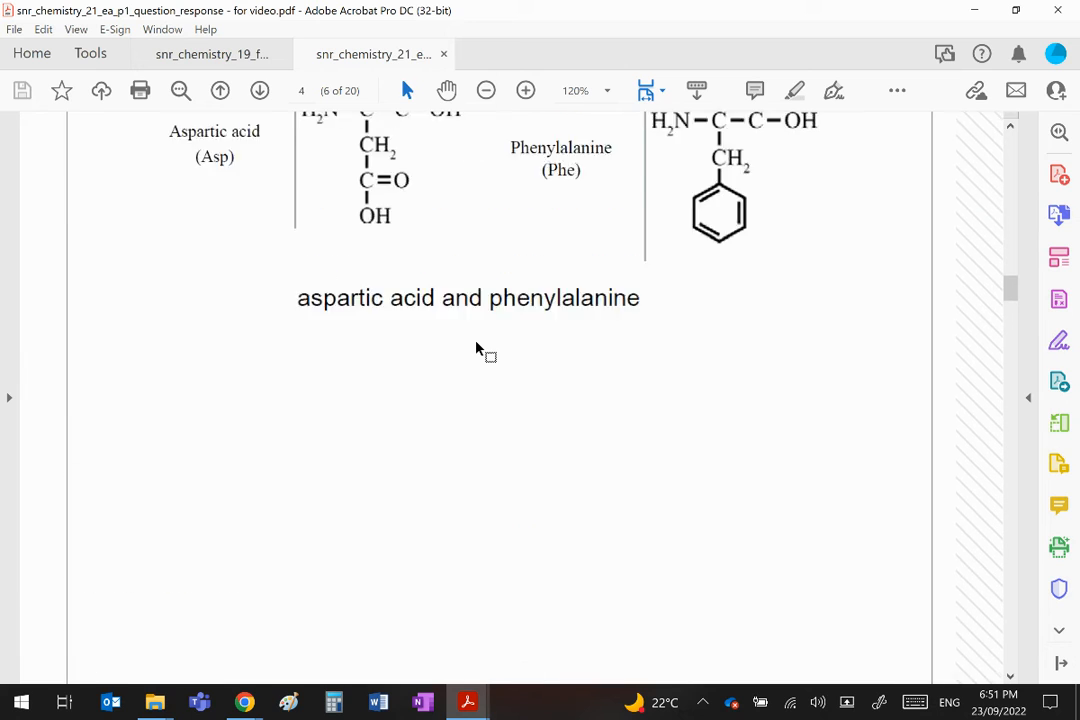
Scroll between part (a)'s aspartic acid and phenylalanine structures and the TLC plate with Spot B
scroll("down", 3)
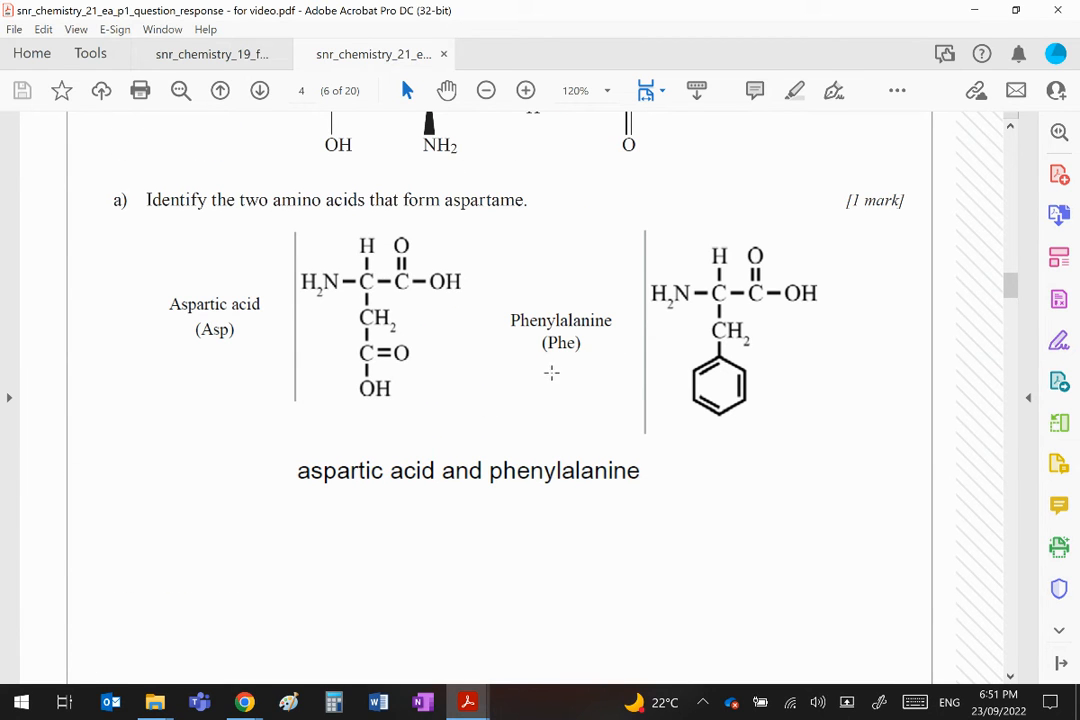
mouse_move(388, 214)
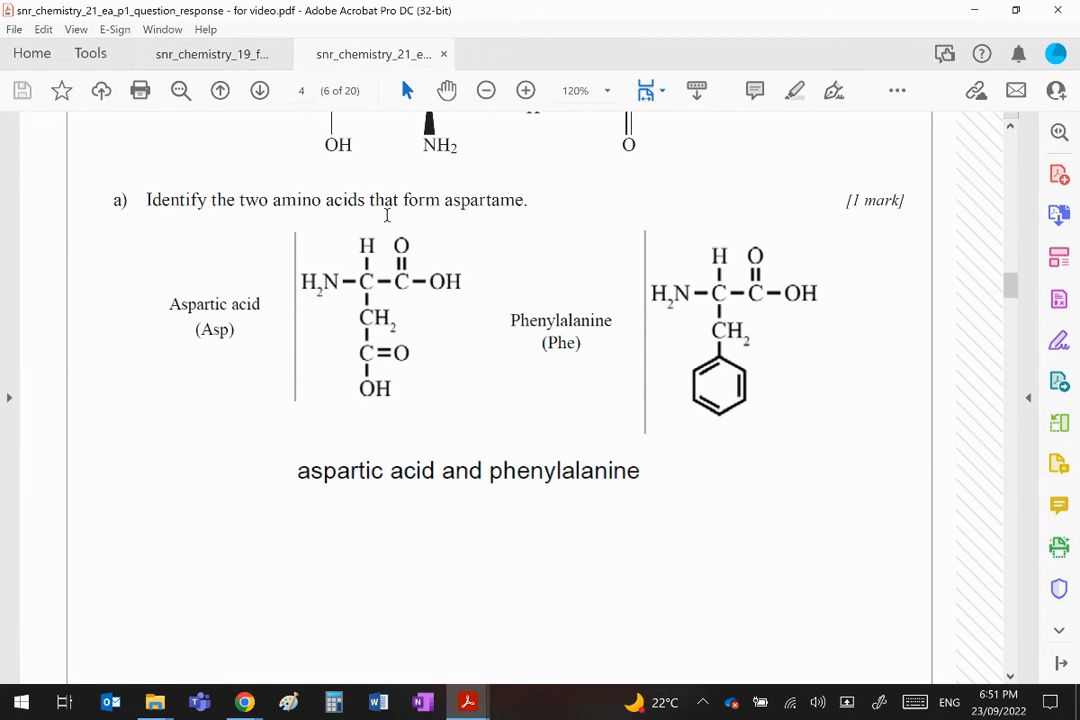
mouse_move(428, 380)
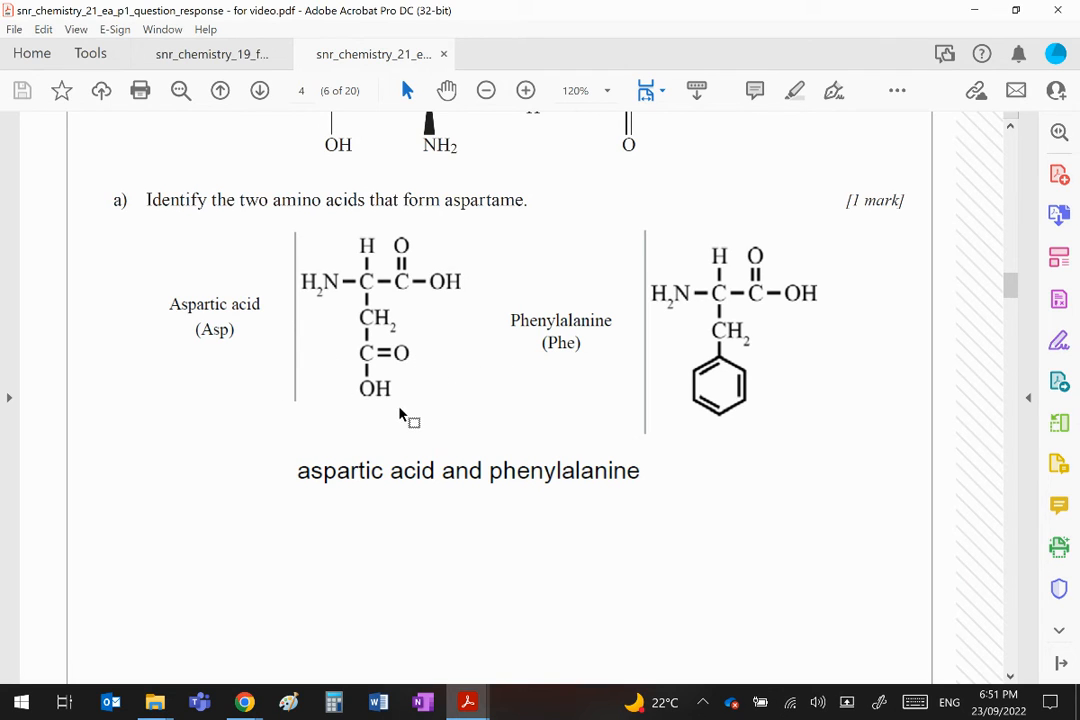
mouse_move(680, 378)
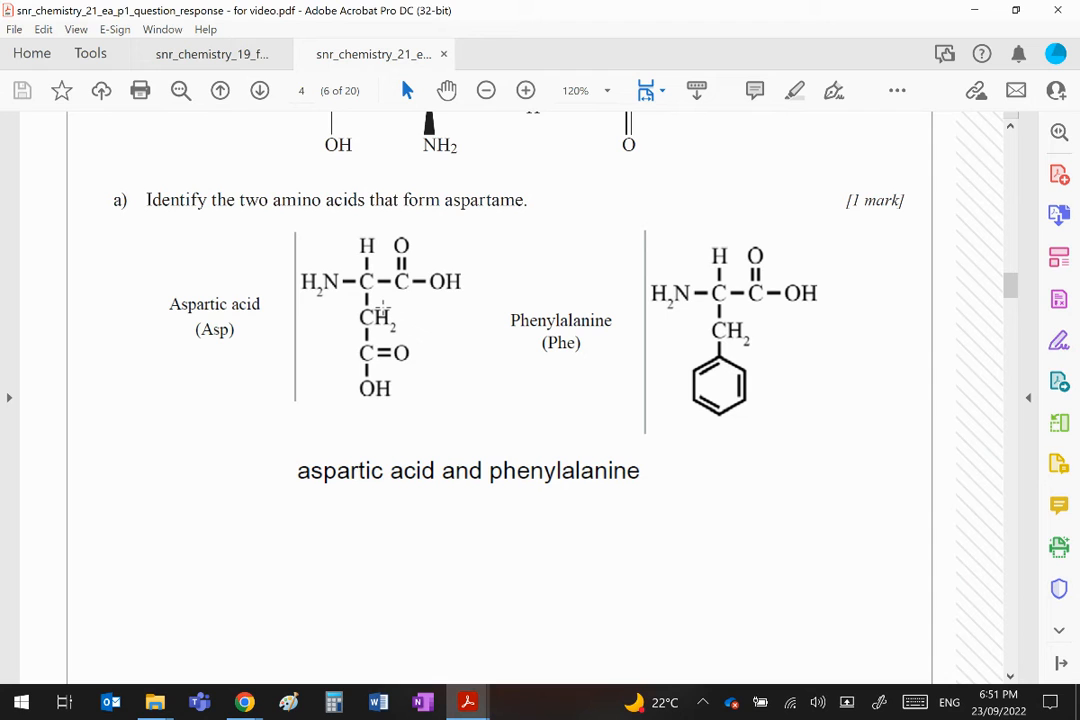
scroll("down", 3)
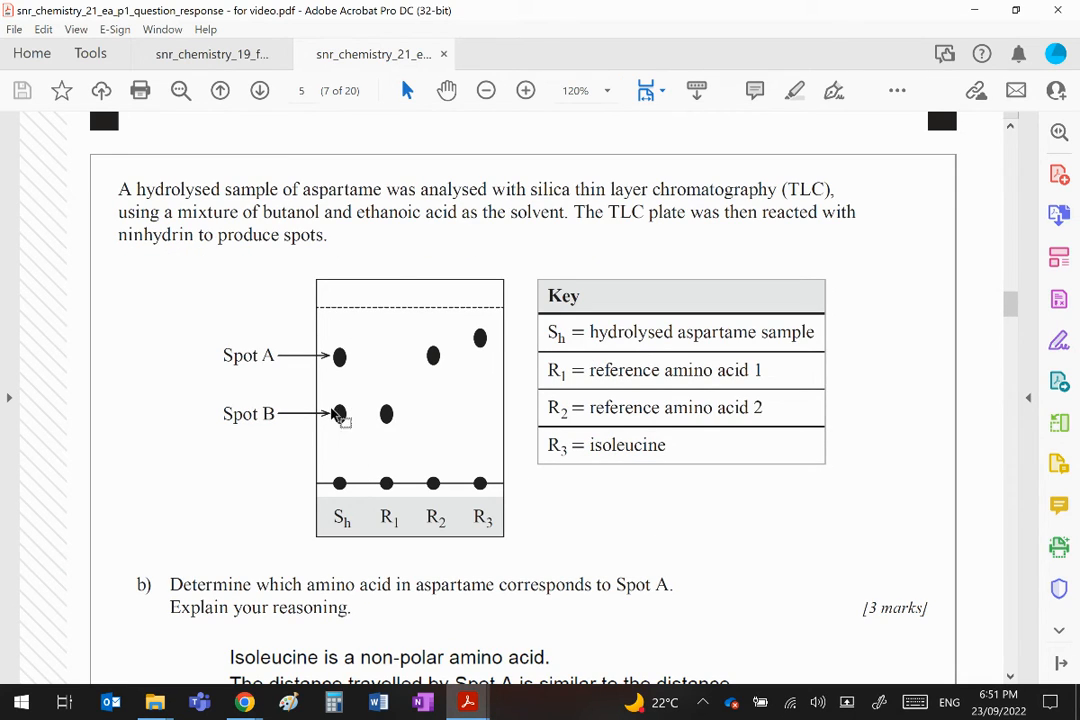
mouse_move(428, 364)
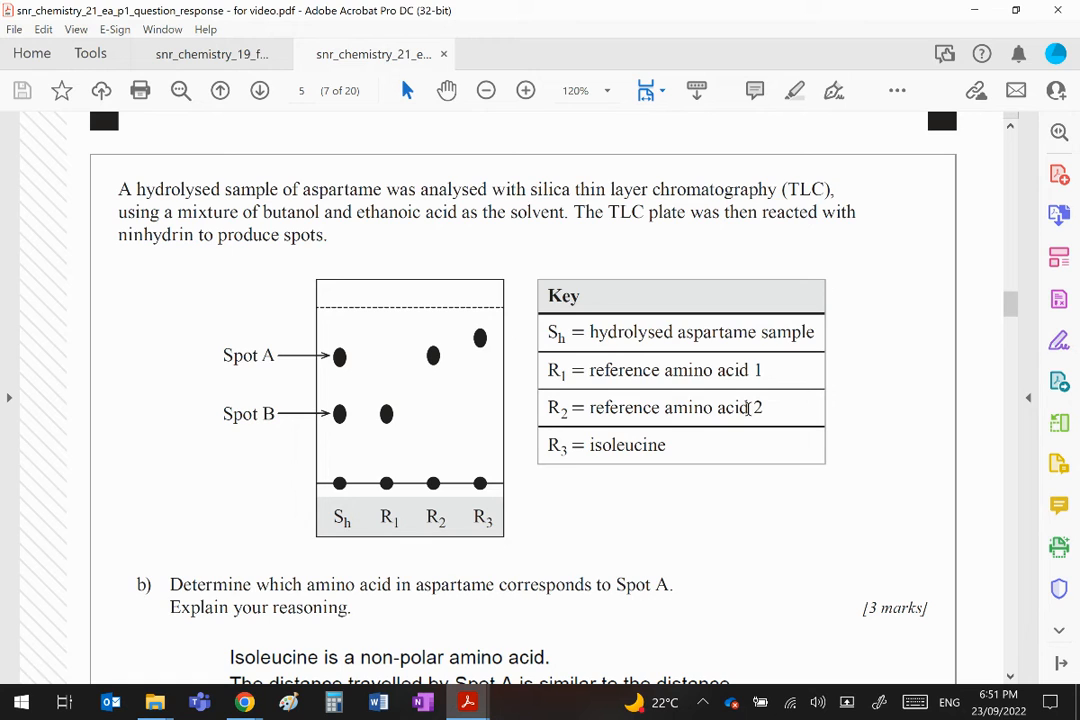
Scroll down to part (b)'s reasoning that Spot A is phenylalanine, a non-polar amino acid
scroll("down", 3)
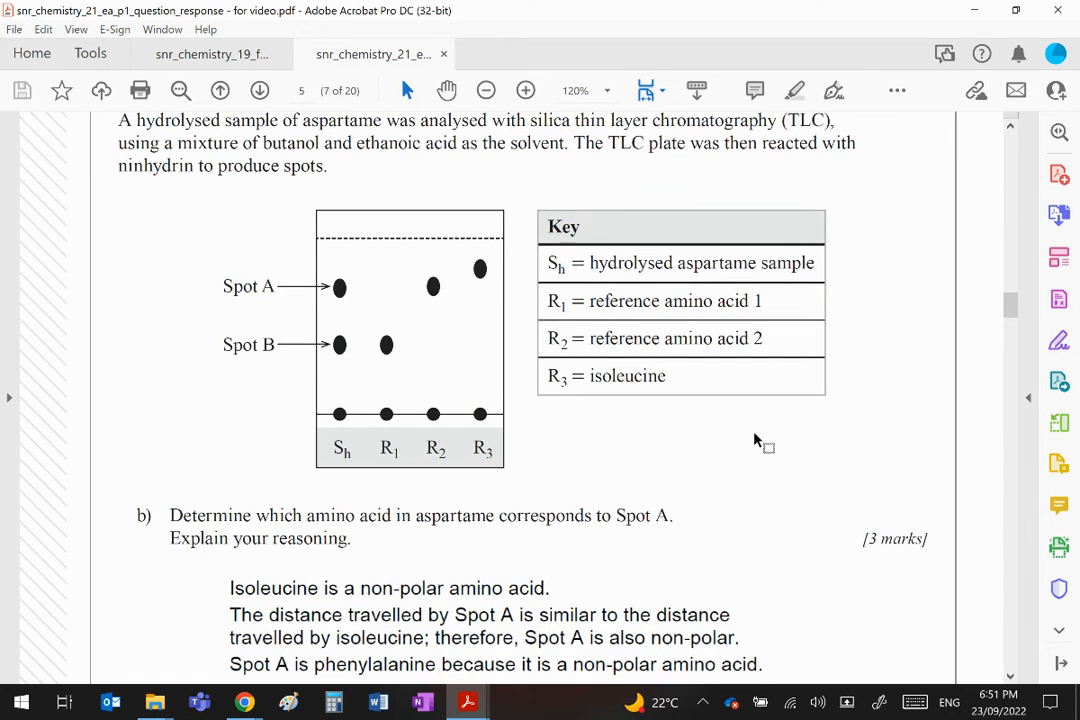
scroll("down", 3)
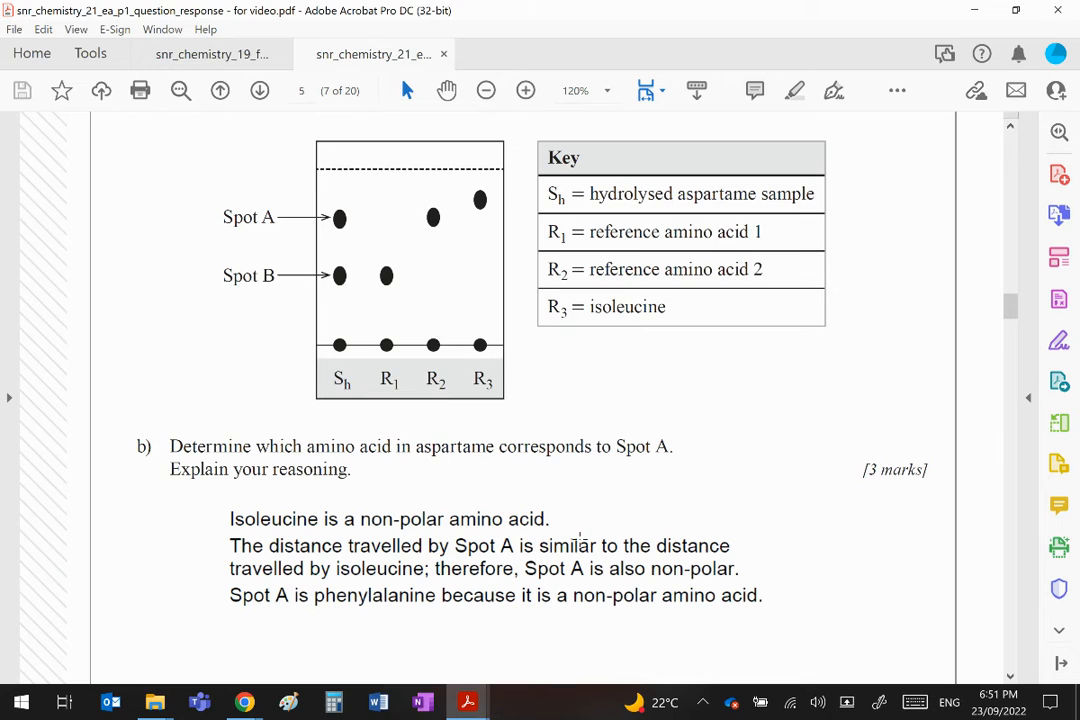
mouse_move(750, 504)
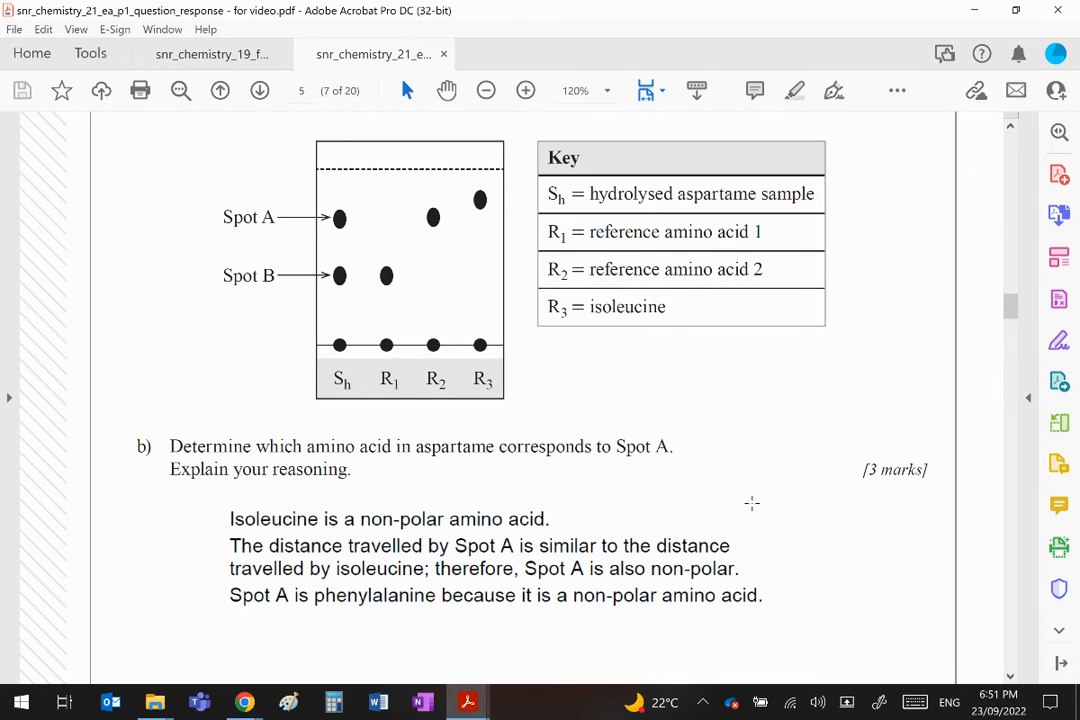
mouse_move(444, 540)
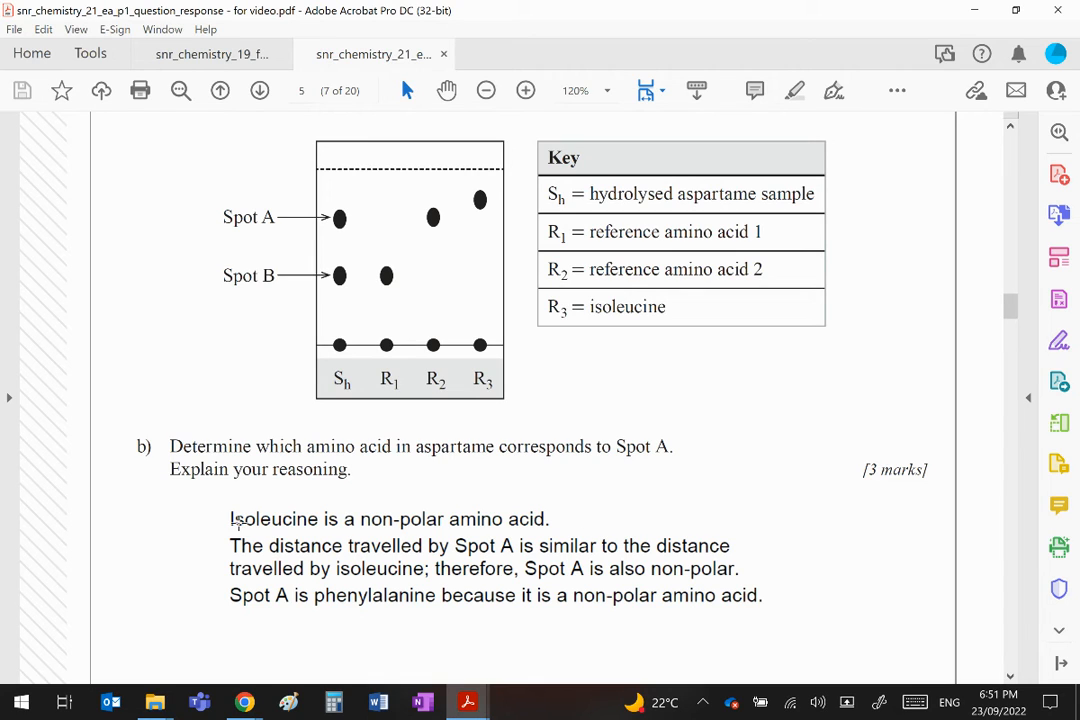
mouse_move(264, 520)
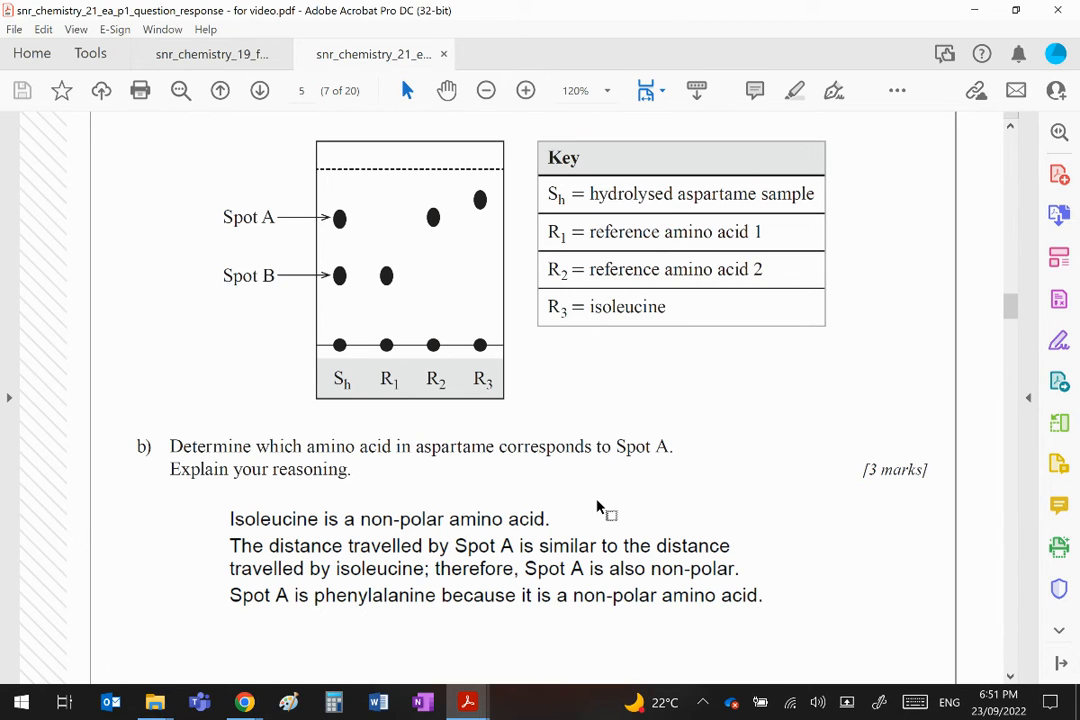
mouse_move(444, 410)
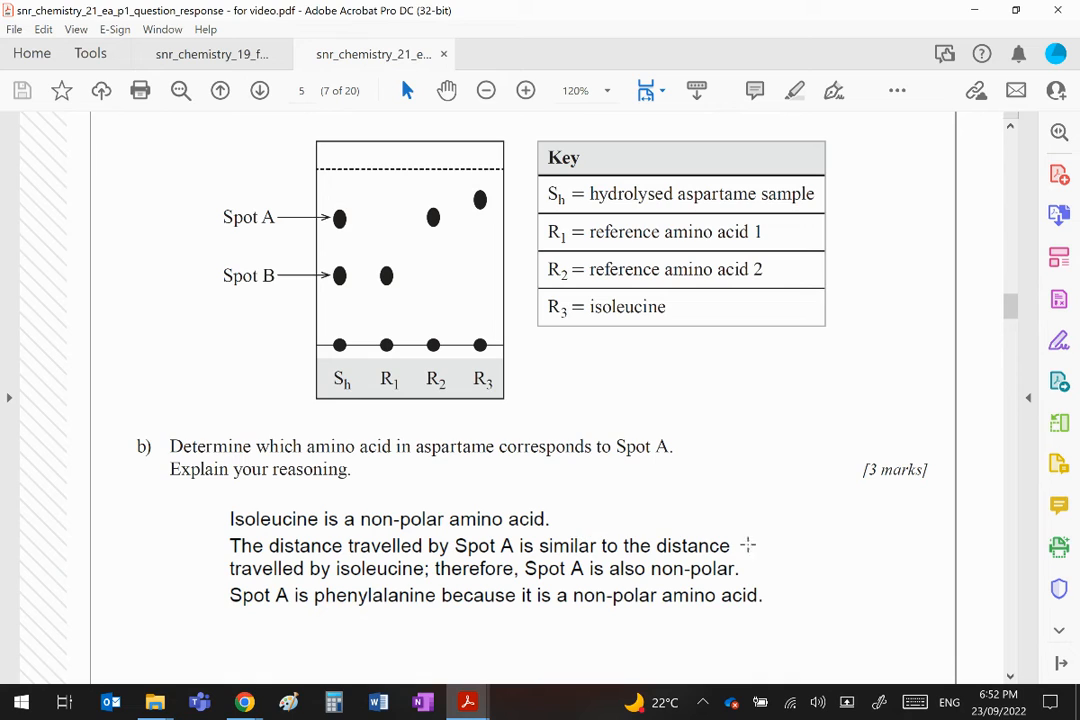
mouse_move(432, 588)
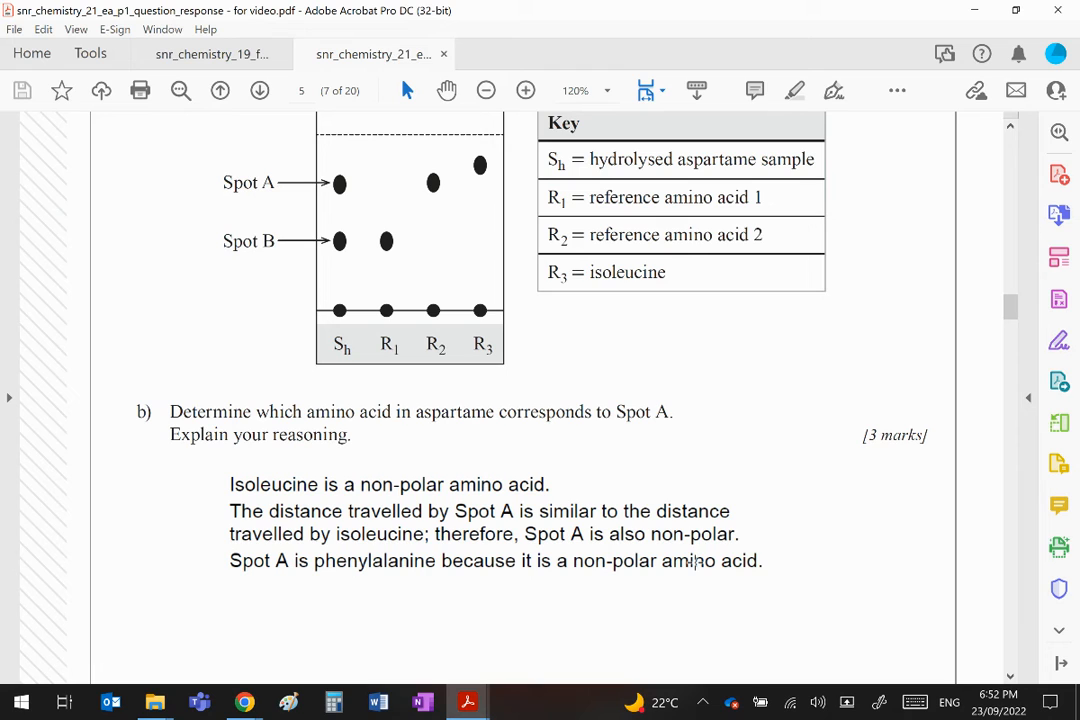
scroll("down", 3)
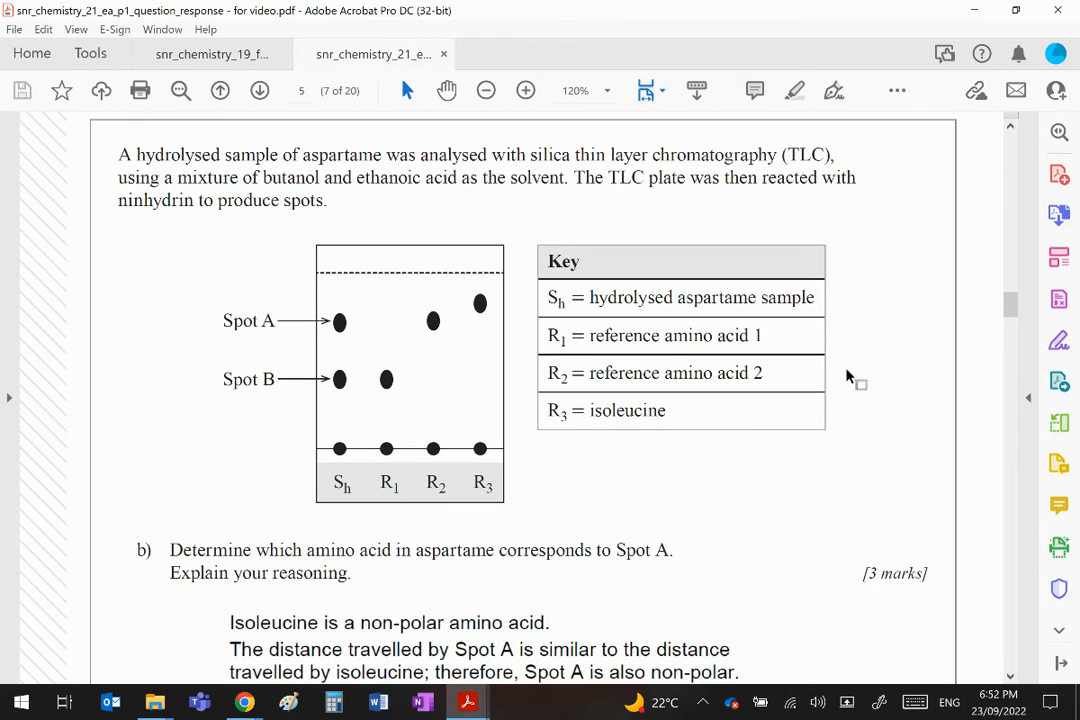
mouse_move(304, 204)
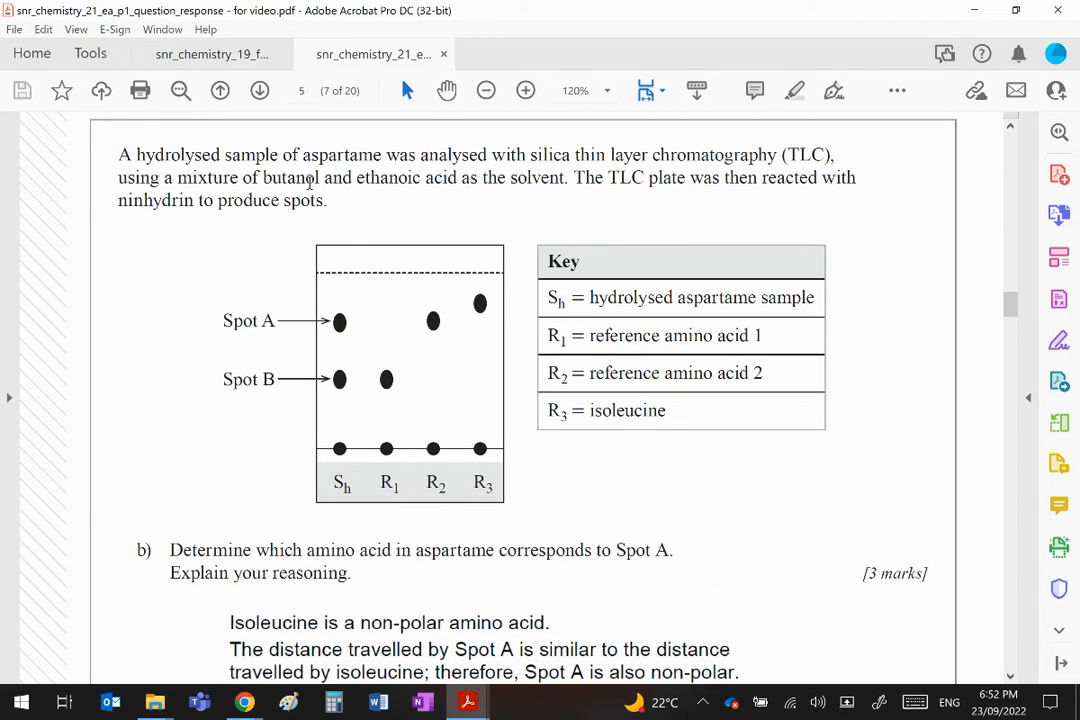
mouse_move(462, 184)
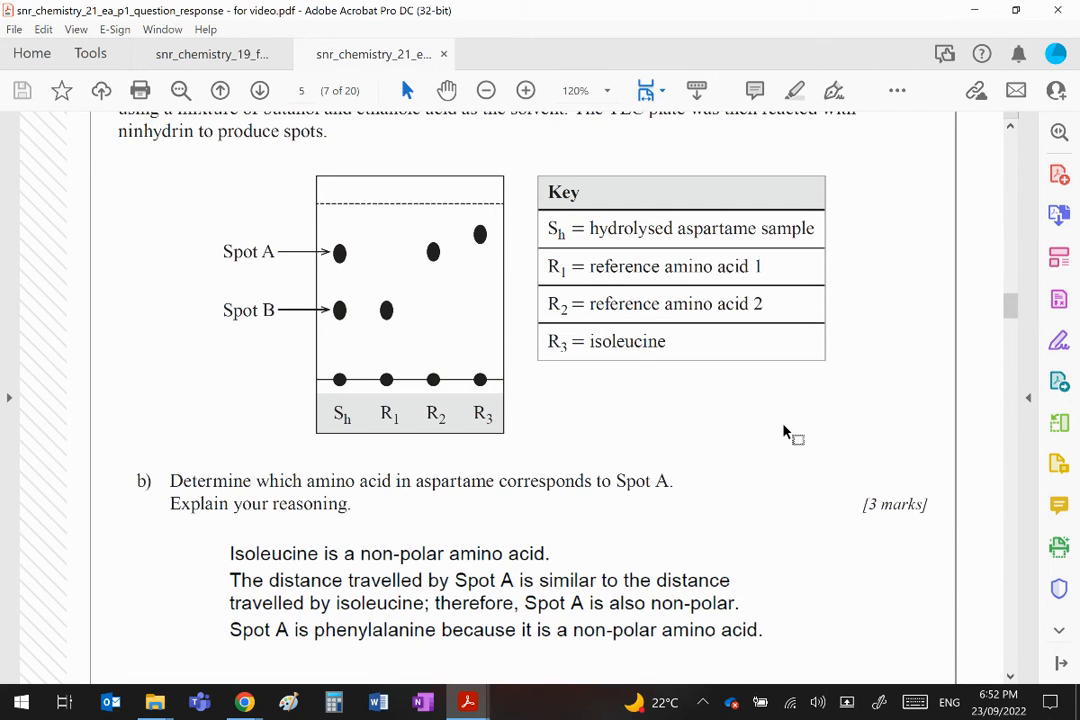
mouse_move(632, 480)
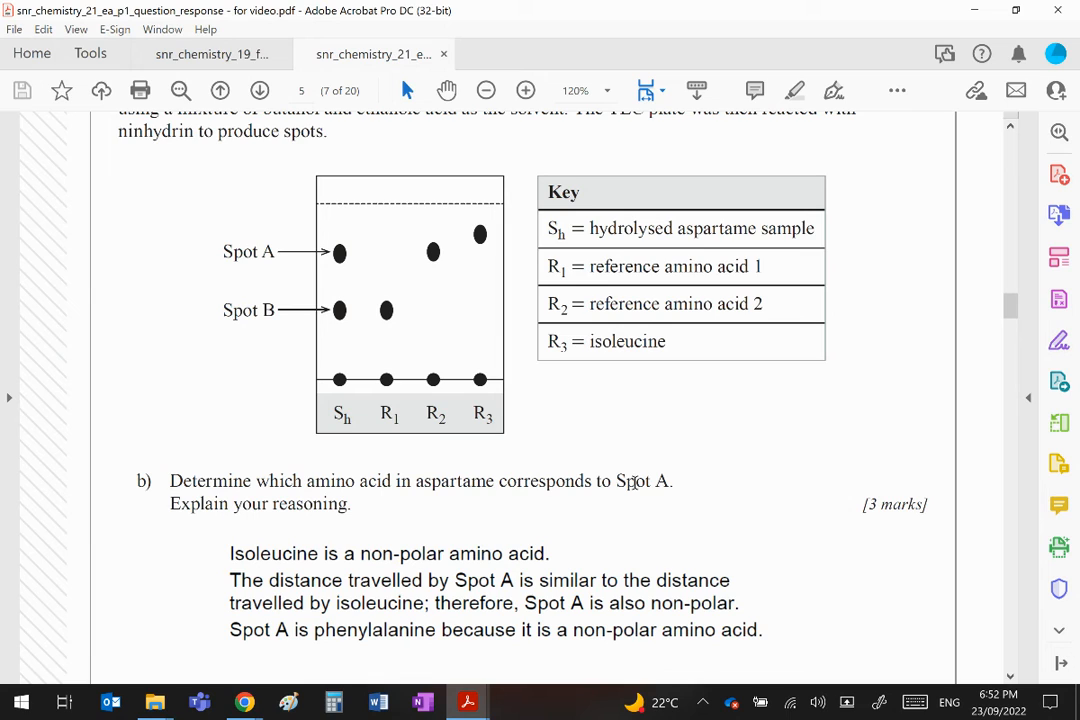
mouse_move(730, 480)
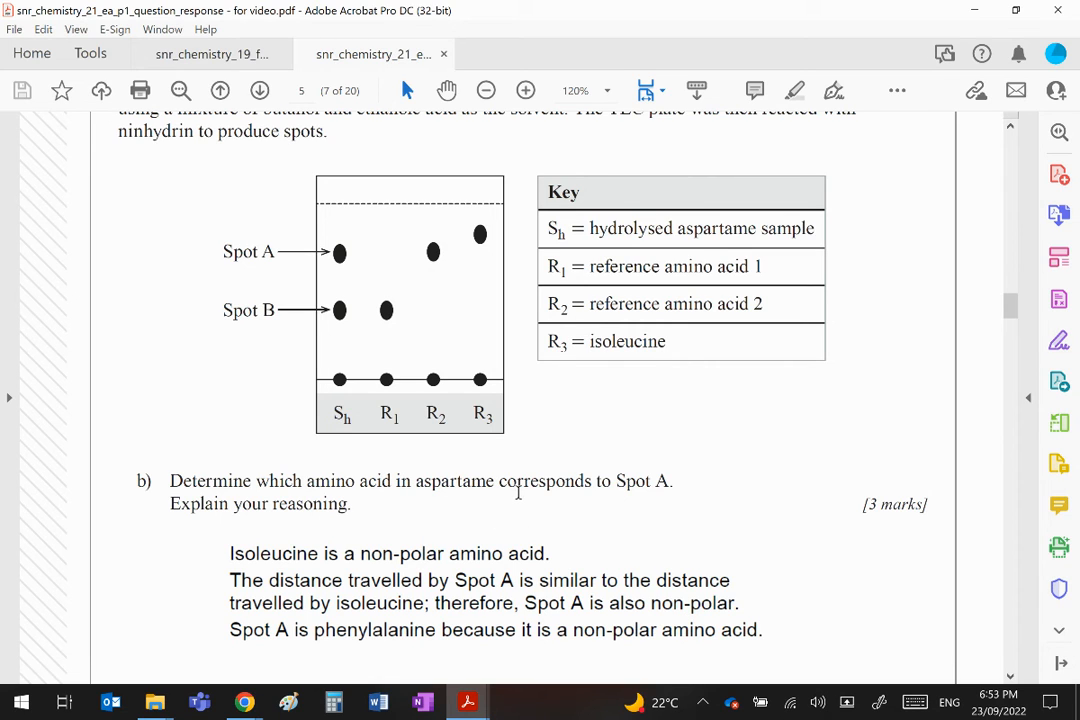
mouse_move(832, 504)
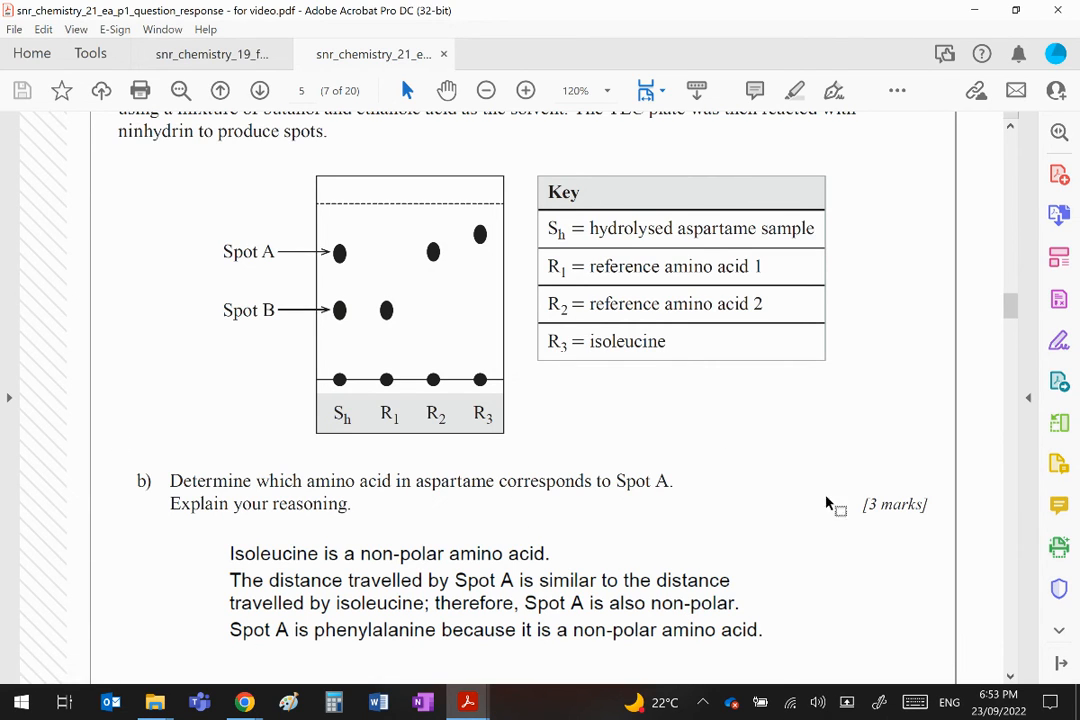
mouse_move(772, 568)
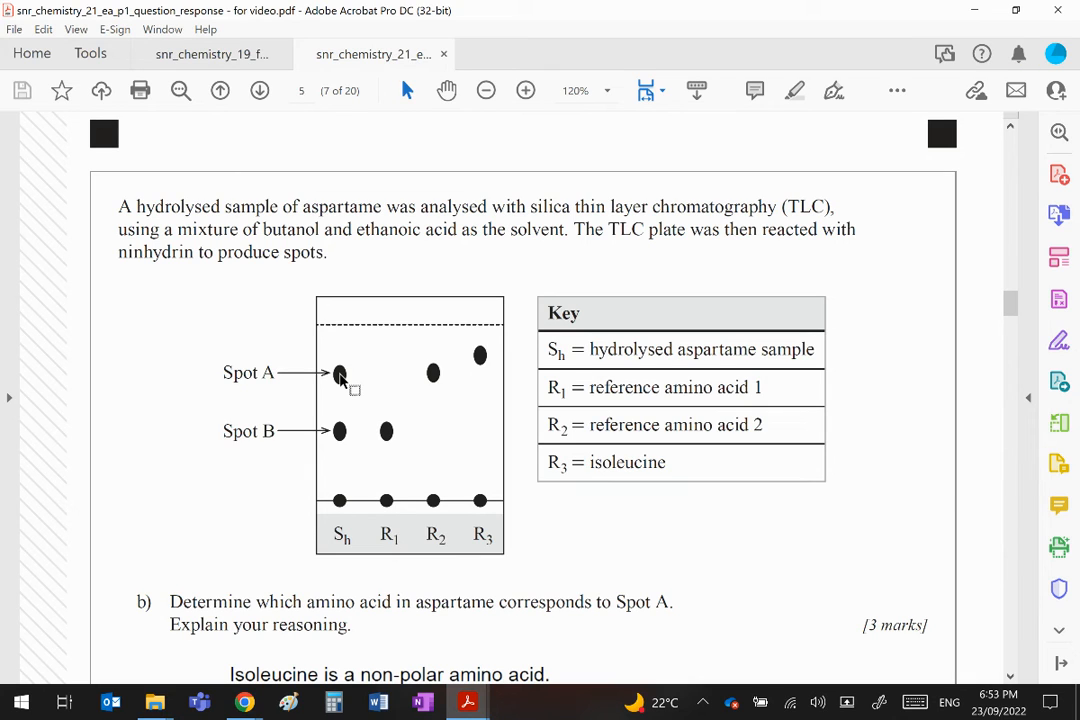
mouse_move(432, 226)
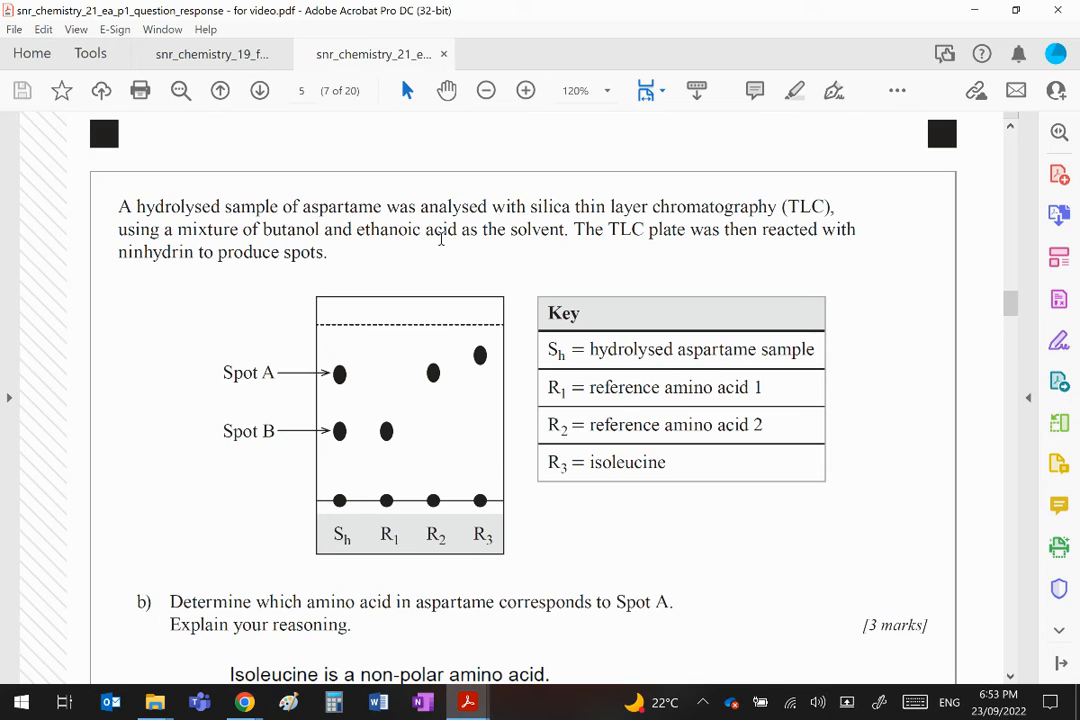
mouse_move(344, 388)
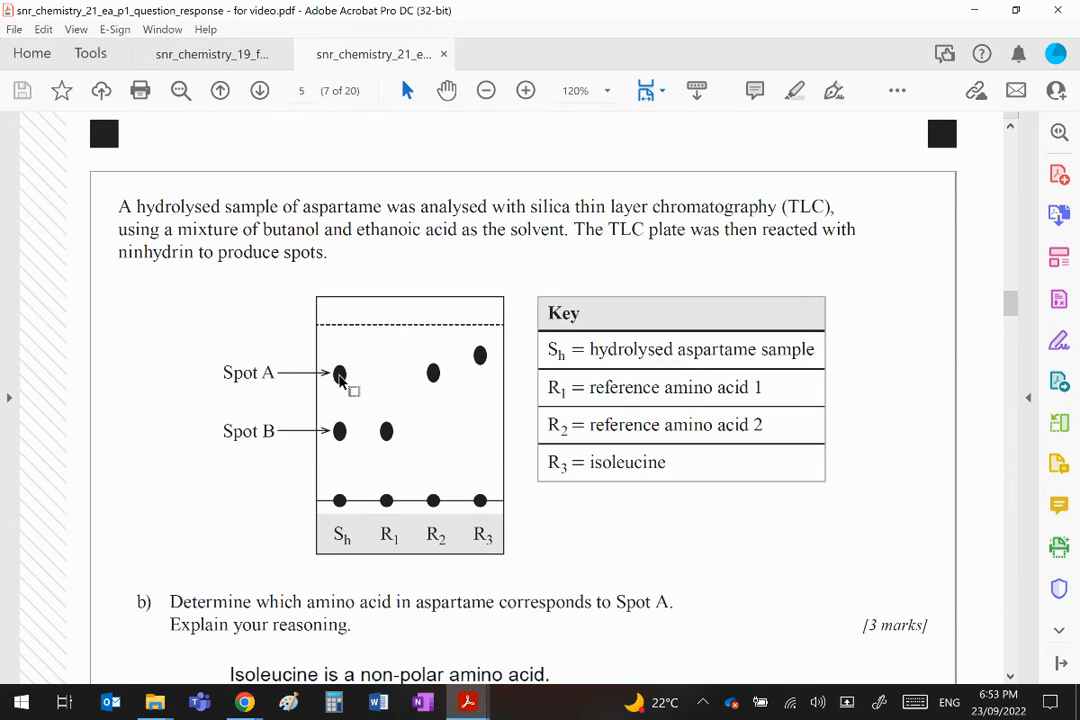
mouse_move(442, 384)
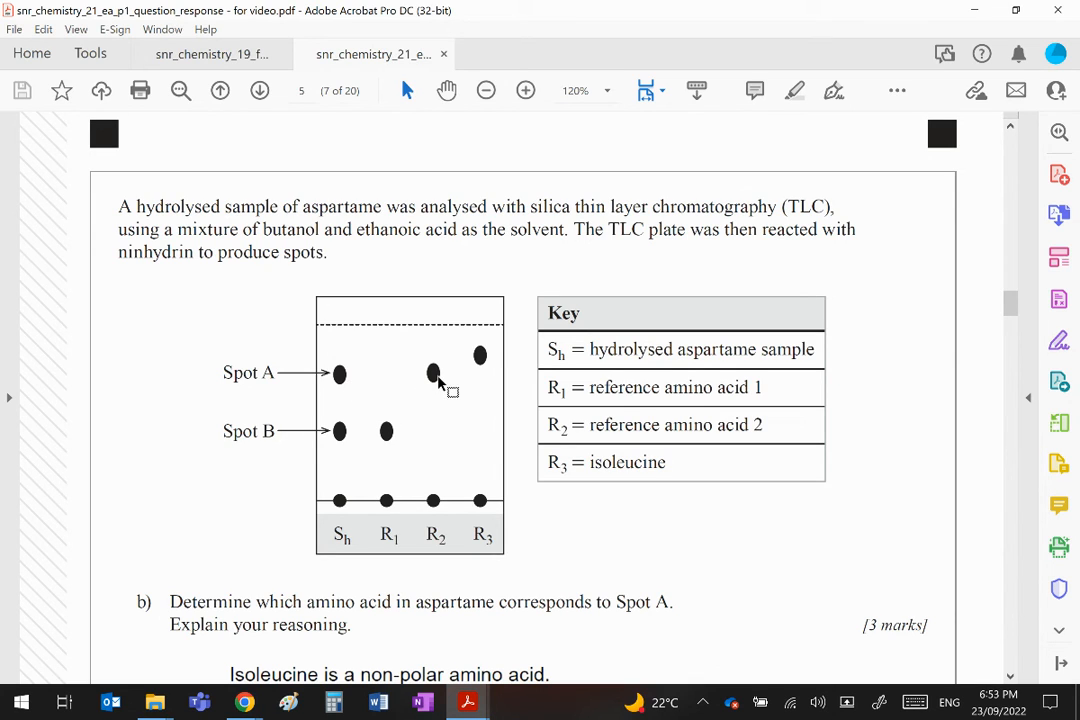
mouse_move(450, 496)
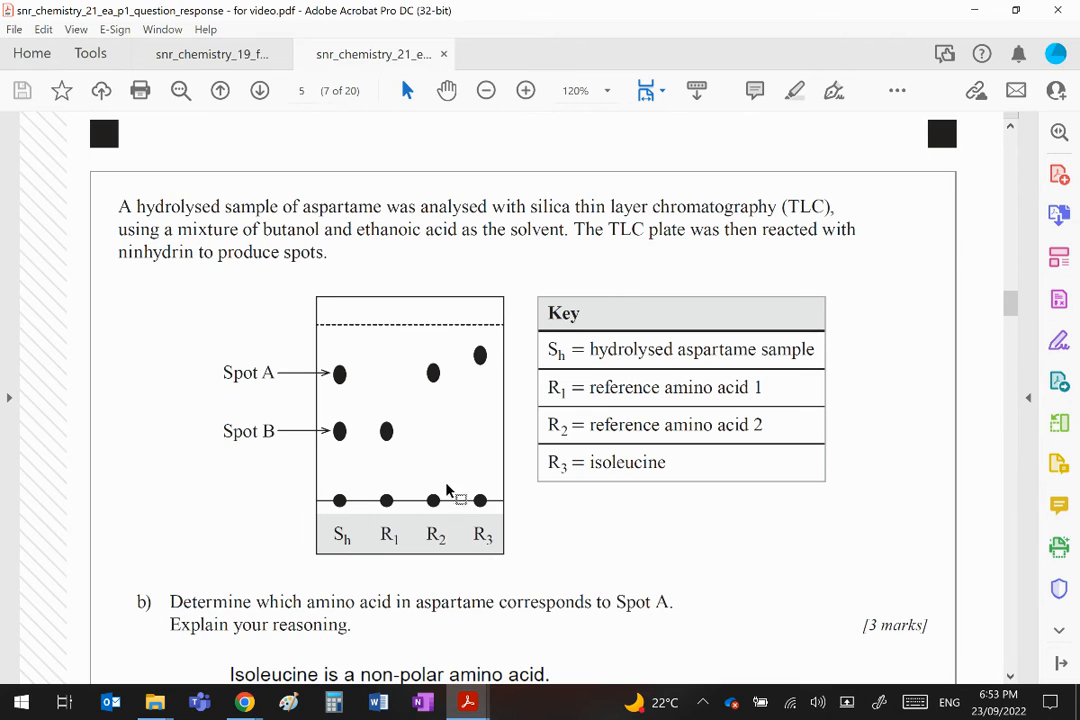
mouse_move(320, 444)
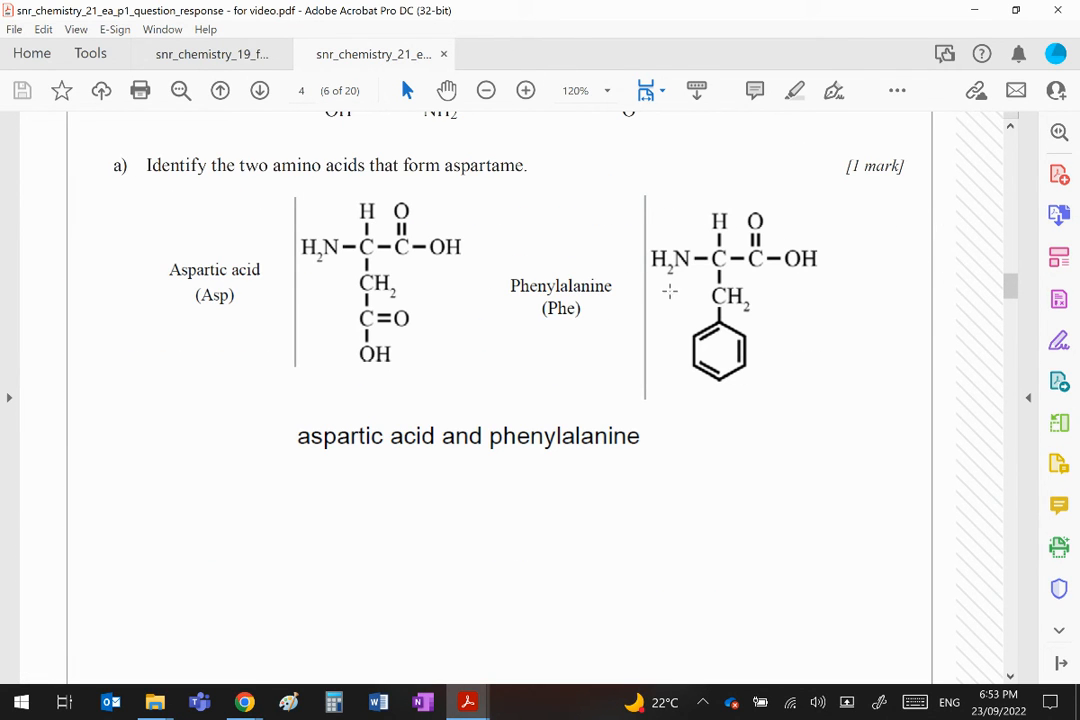
mouse_move(692, 278)
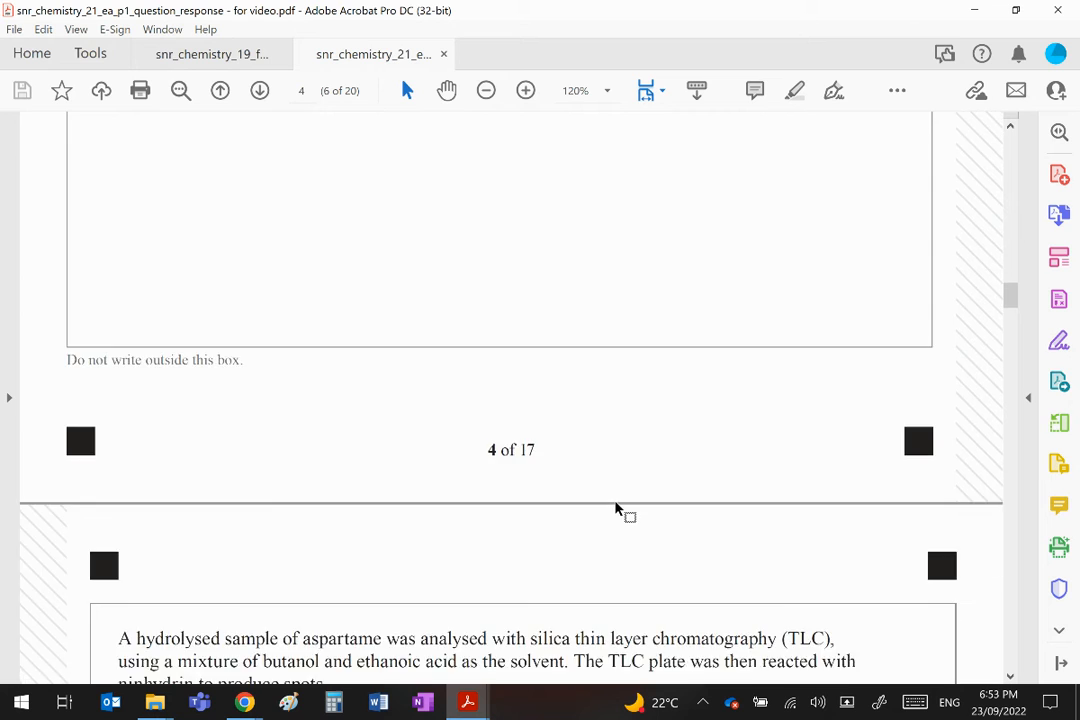
Scroll slightly so the TLC diagram and the Spot A part (b) response are both visible
scroll("down", 3)
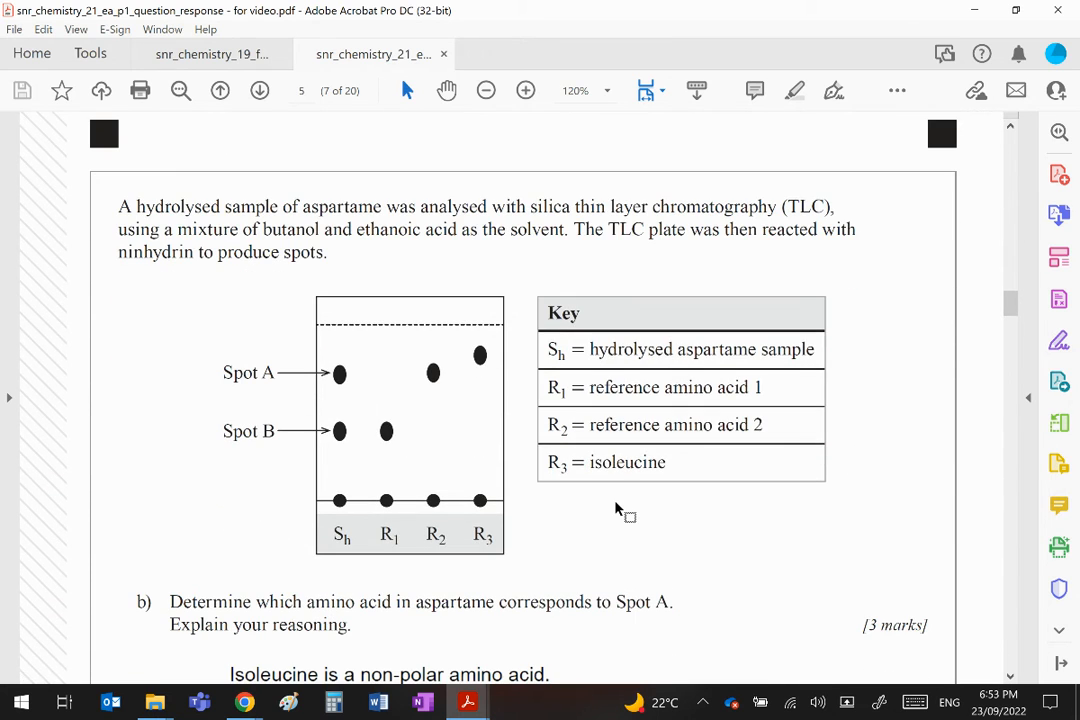
mouse_move(336, 470)
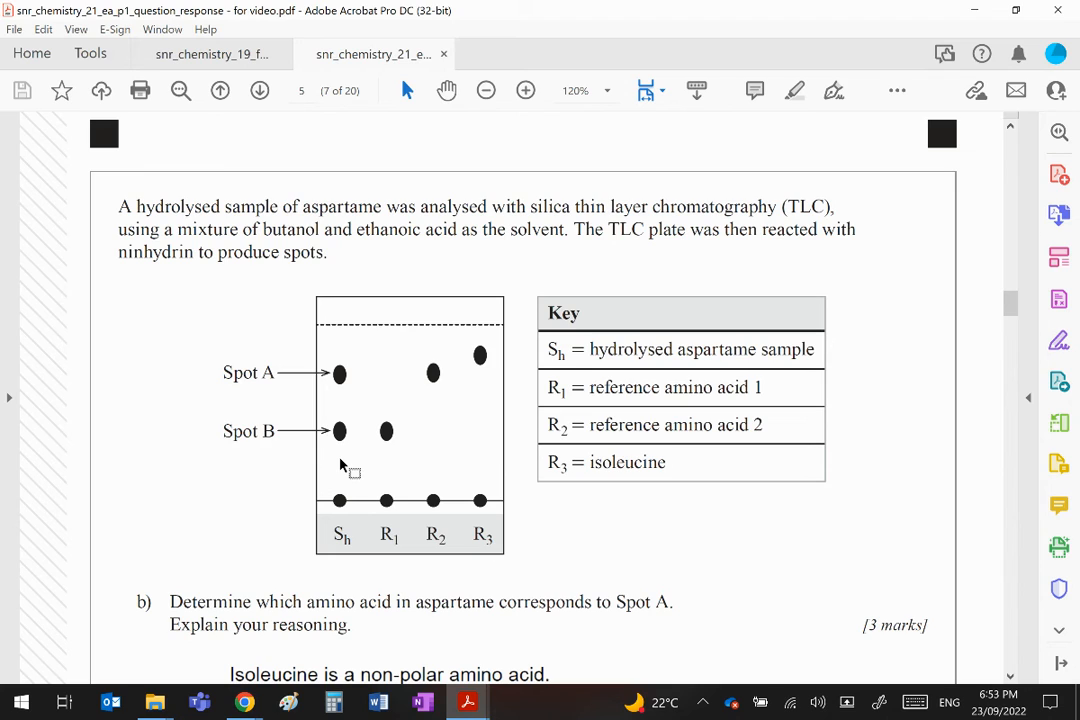
mouse_move(396, 438)
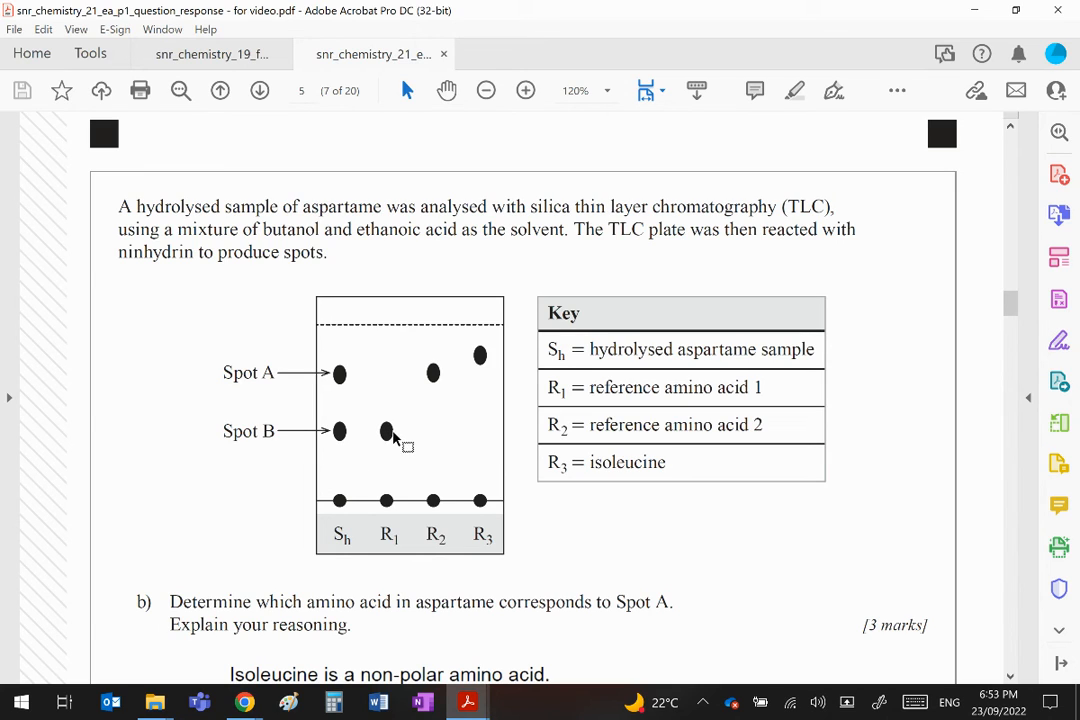
mouse_move(392, 448)
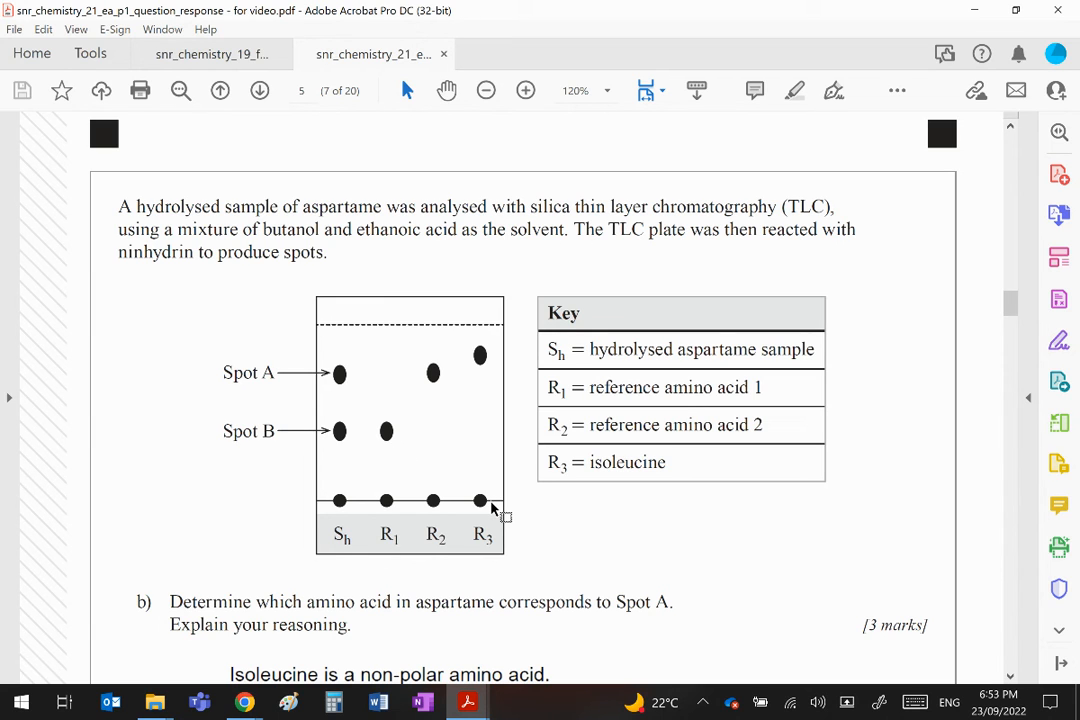
mouse_move(628, 476)
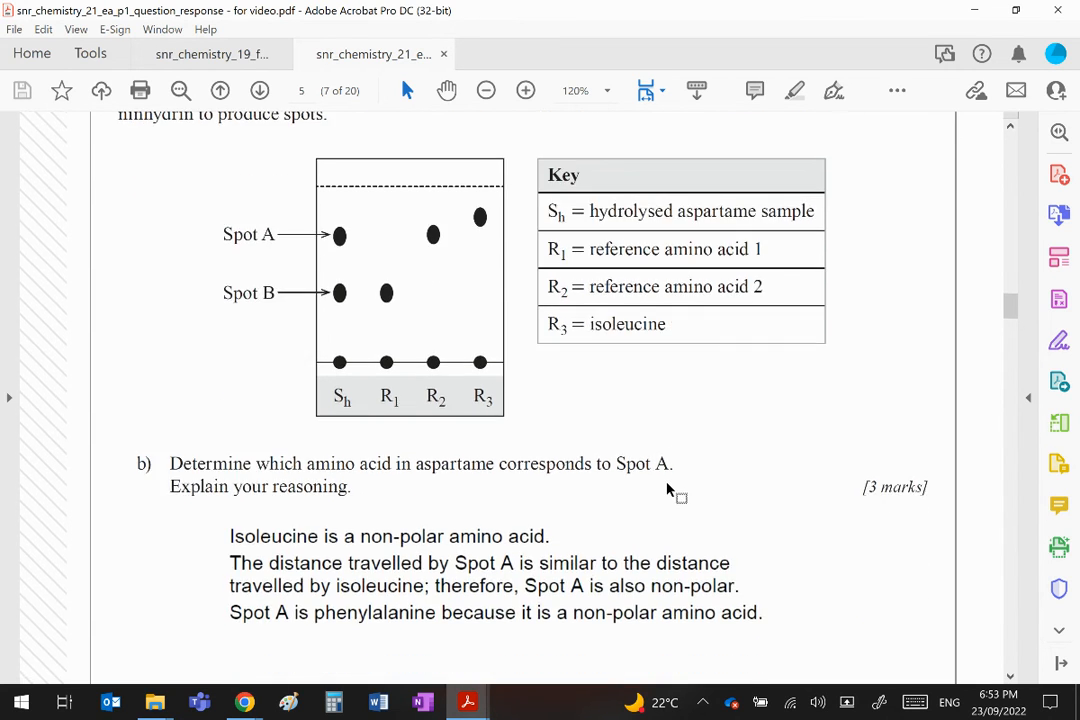
mouse_move(730, 458)
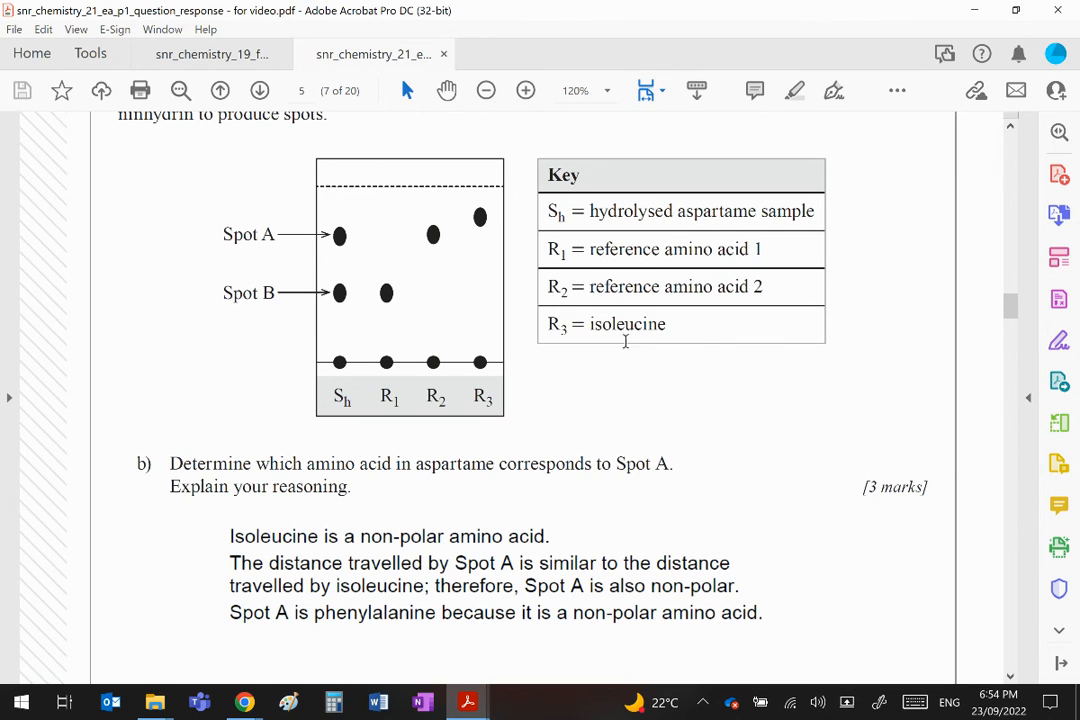
mouse_move(668, 408)
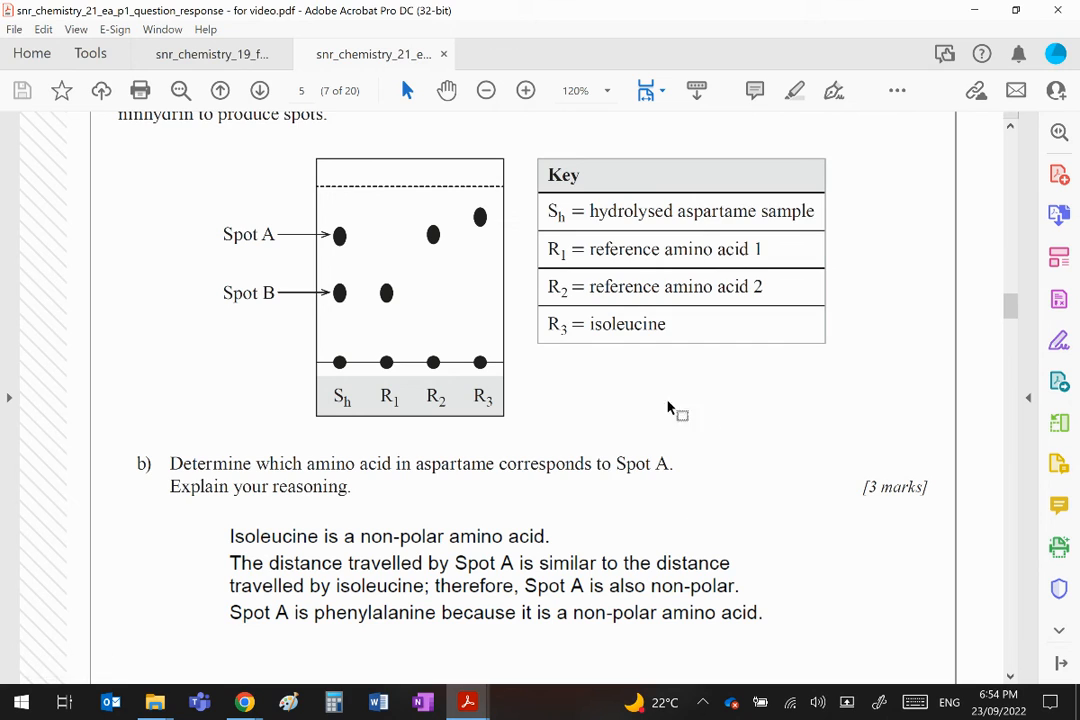
mouse_move(504, 532)
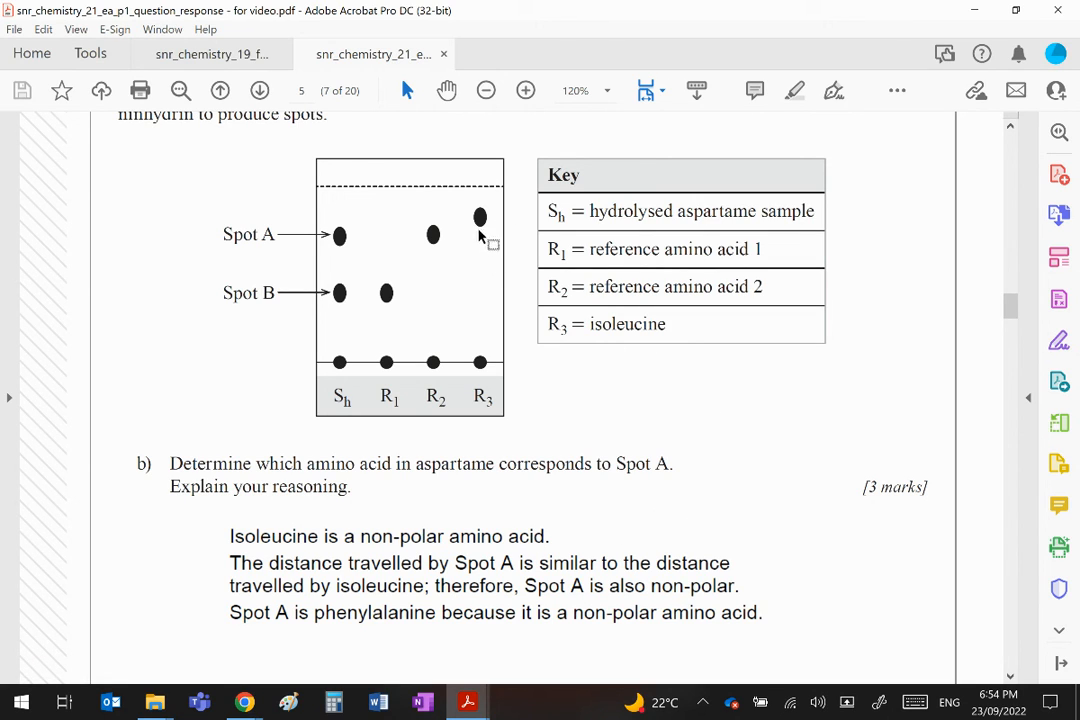
mouse_move(480, 360)
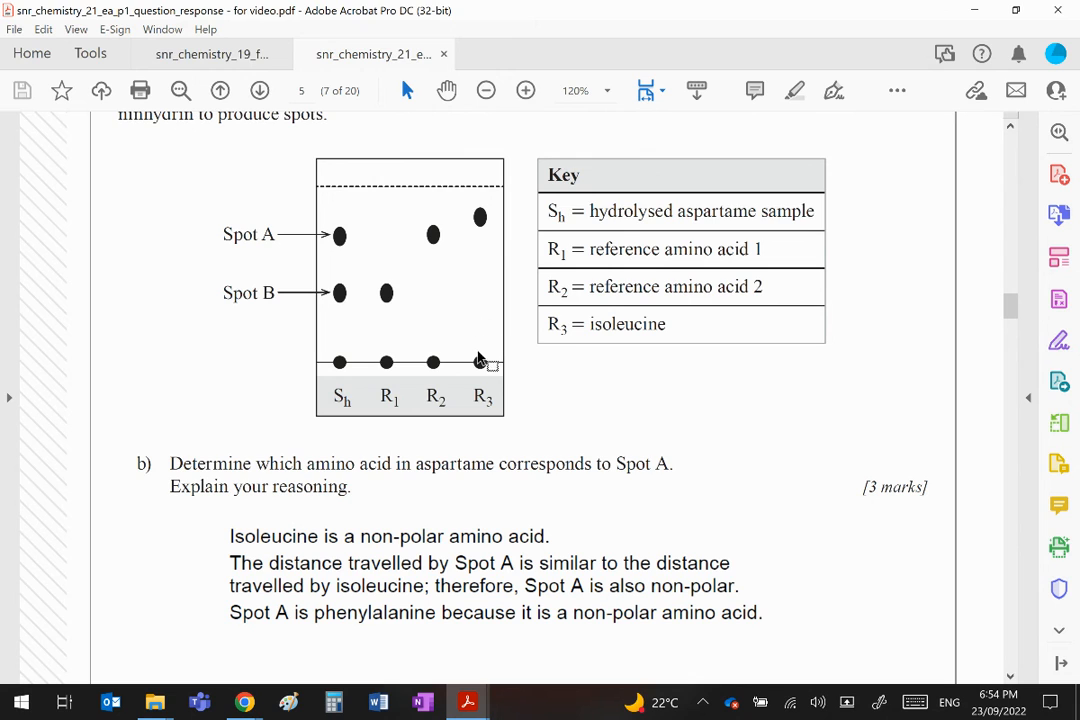
mouse_move(480, 360)
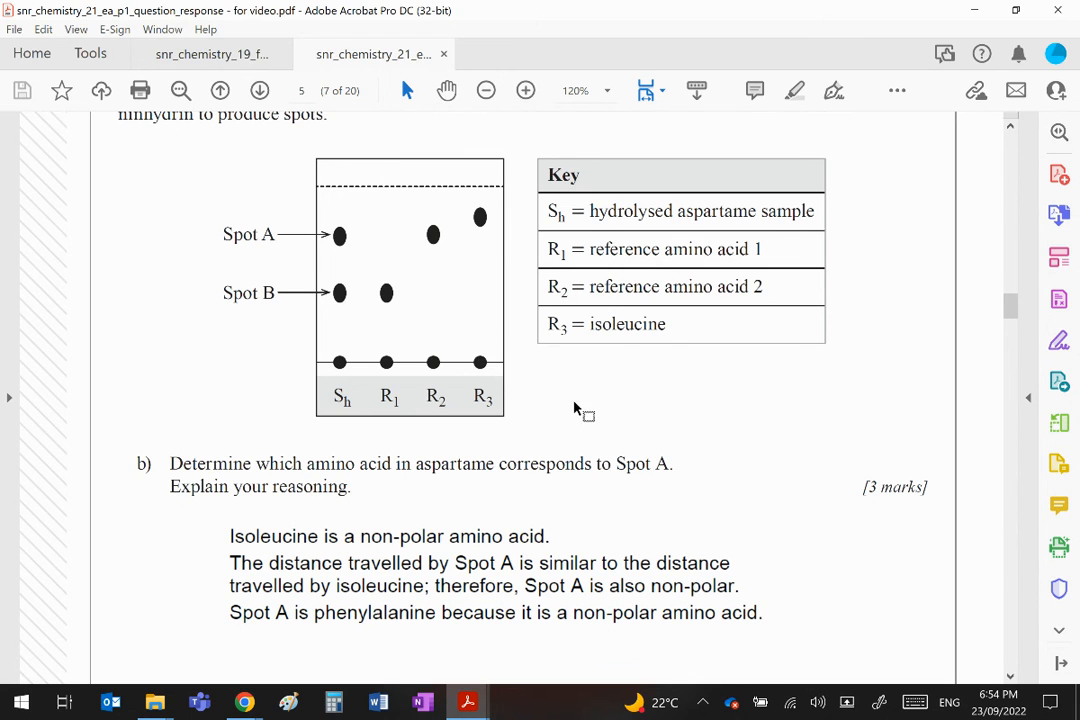
scroll("down", 3)
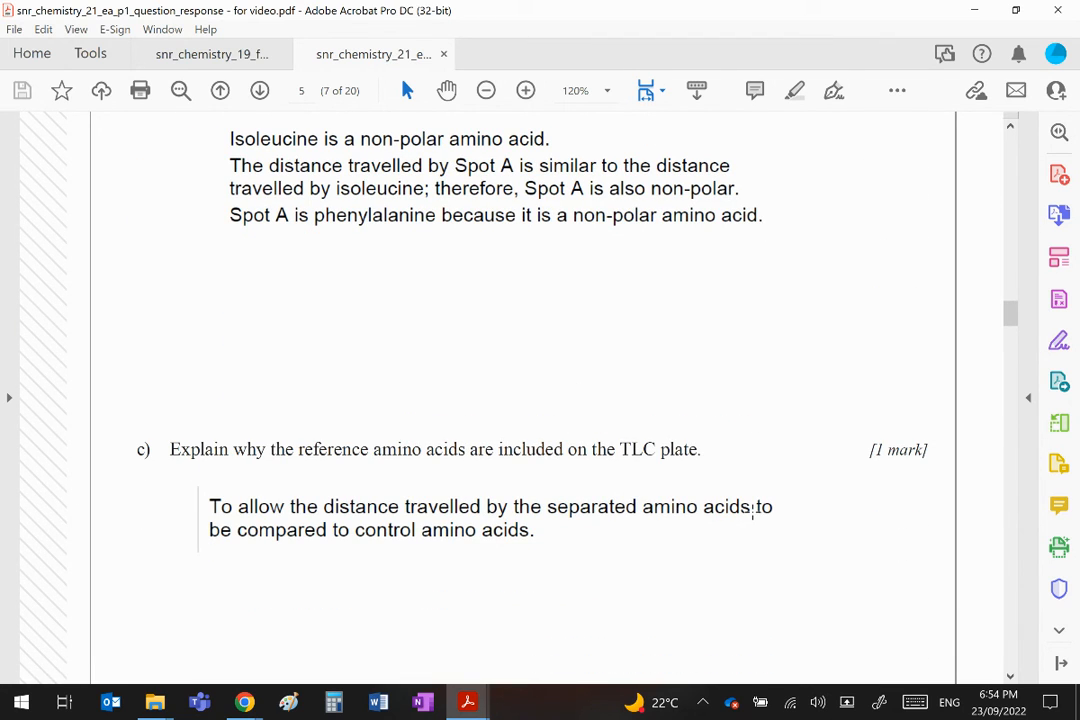
mouse_move(644, 592)
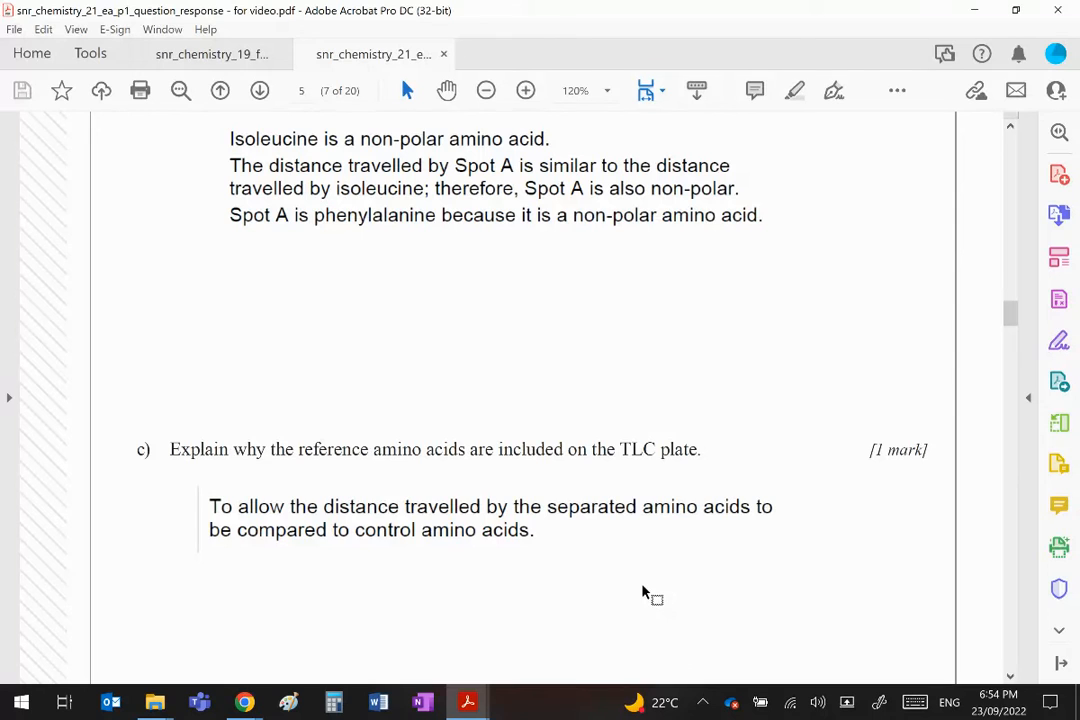
mouse_move(684, 580)
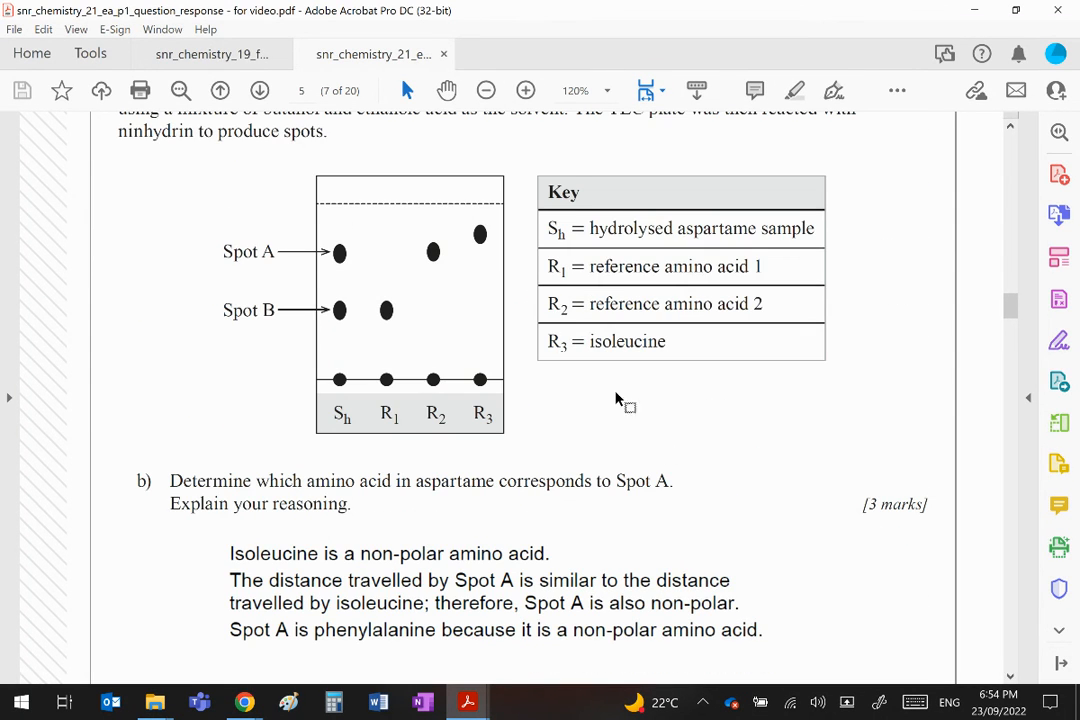
mouse_move(348, 284)
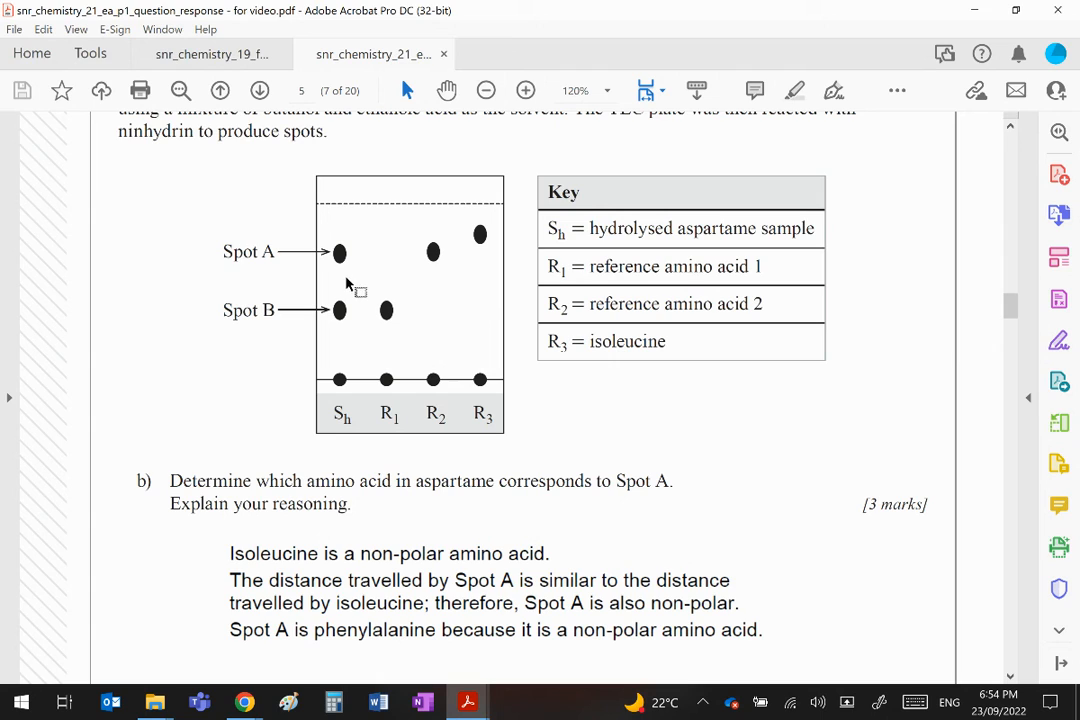
mouse_move(696, 476)
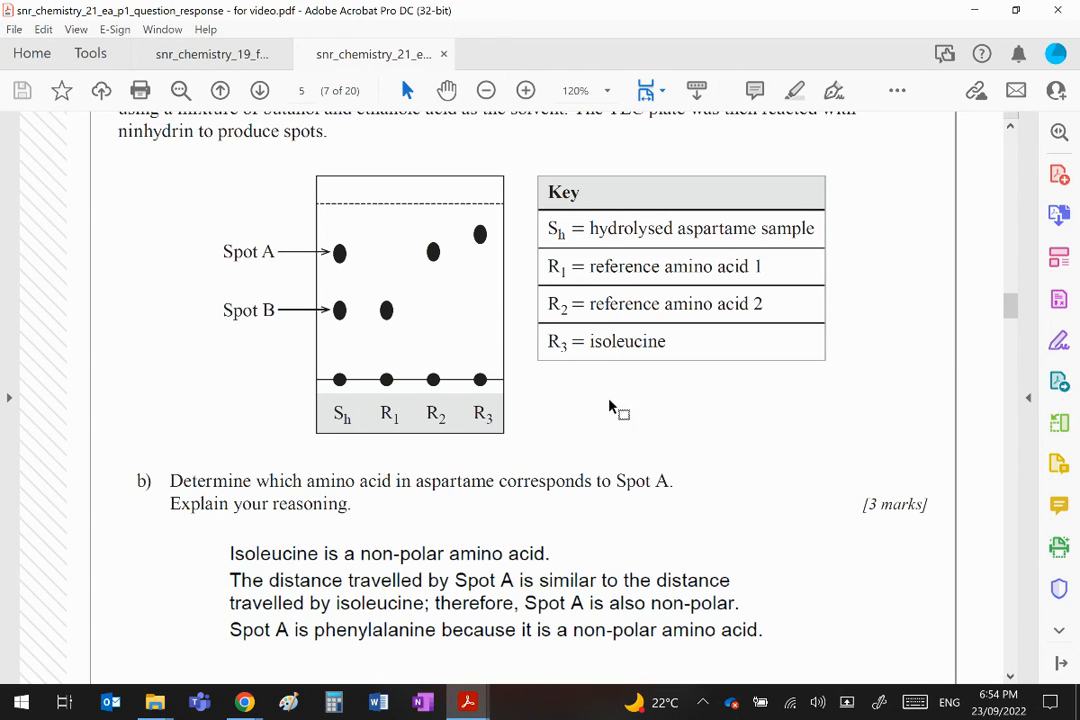
mouse_move(436, 390)
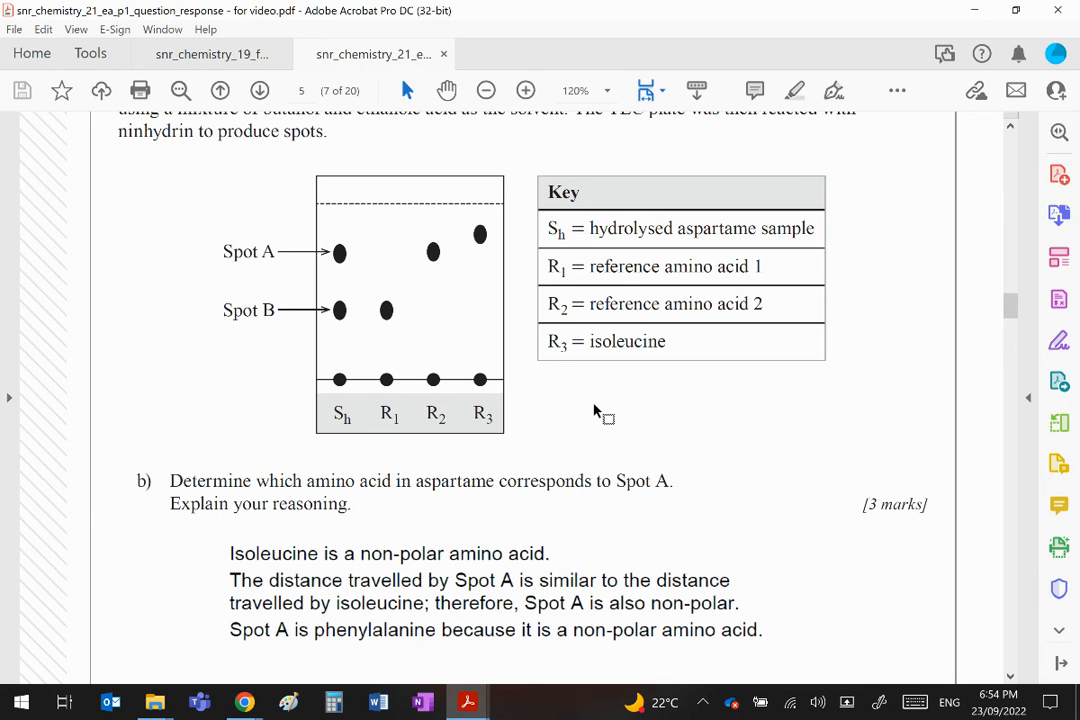
mouse_move(388, 312)
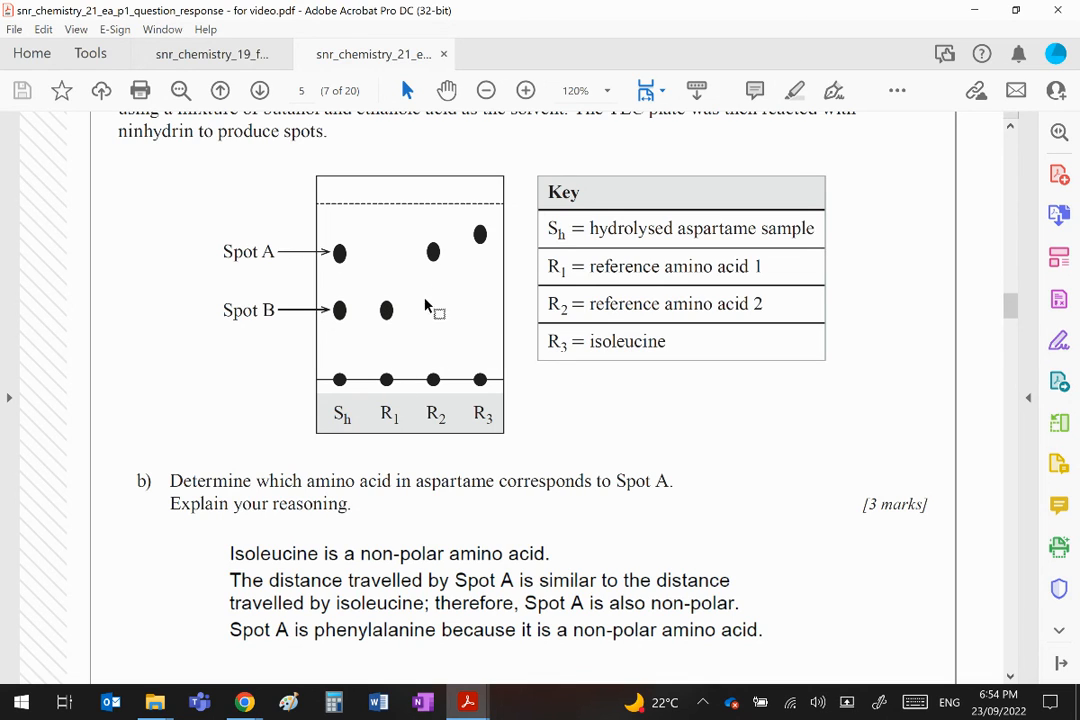
mouse_move(444, 390)
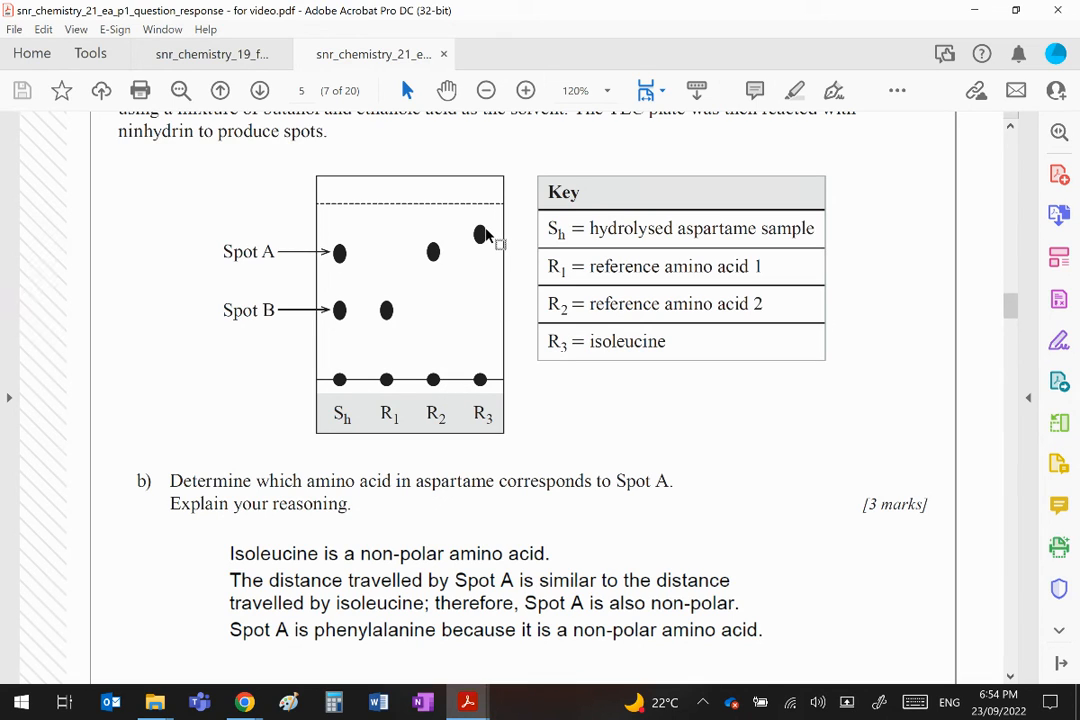
mouse_move(484, 240)
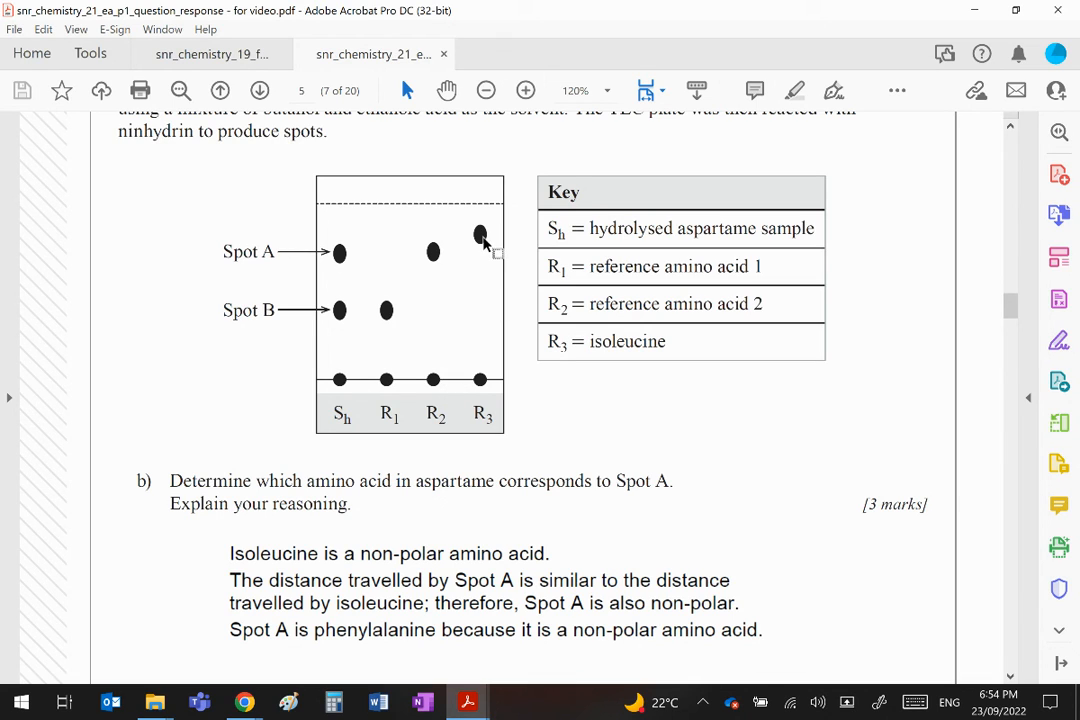
scroll("down", 3)
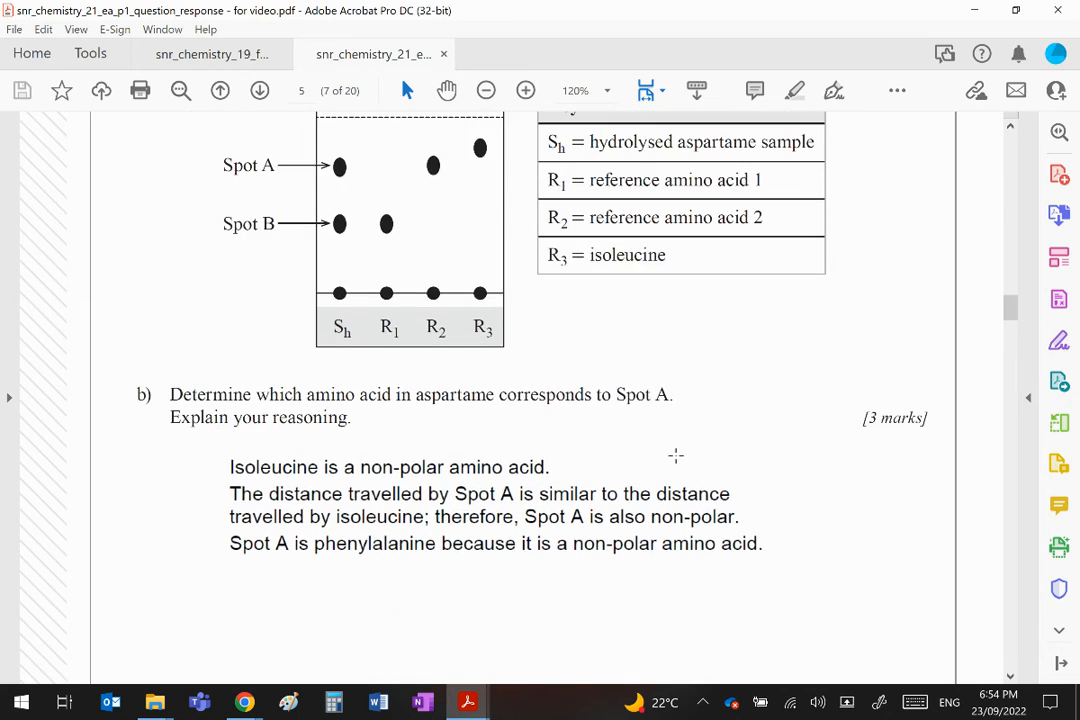
Scroll past part (c) and the page break to Question 24's voltaic cell diagram
scroll("down", 3)
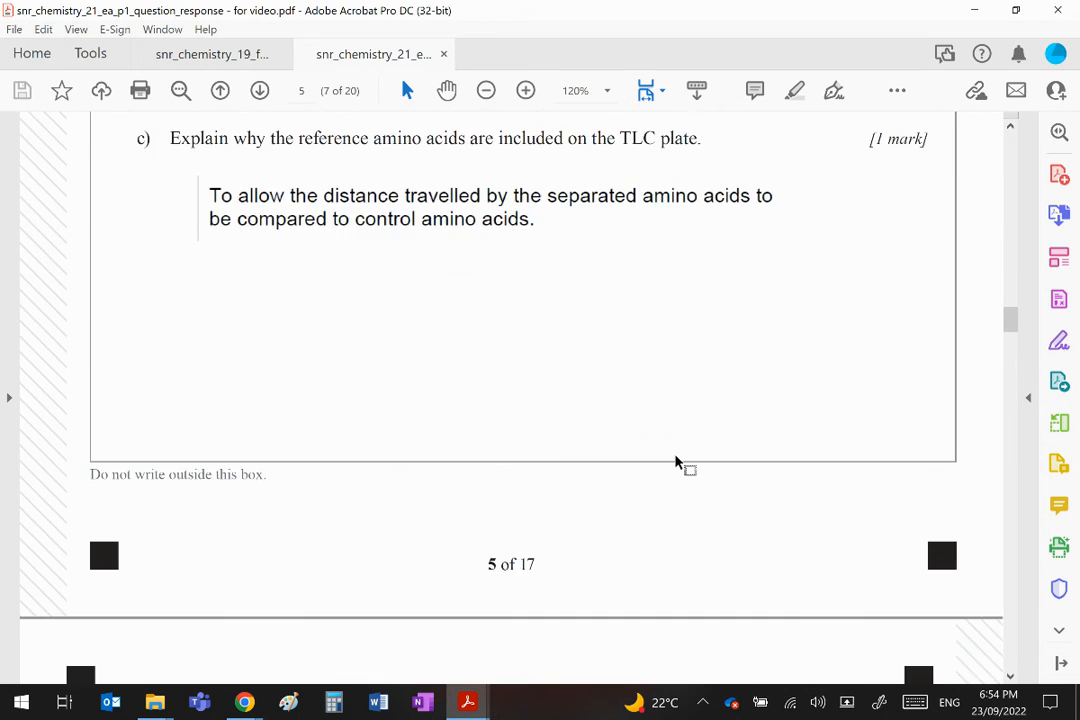
scroll("down", 3)
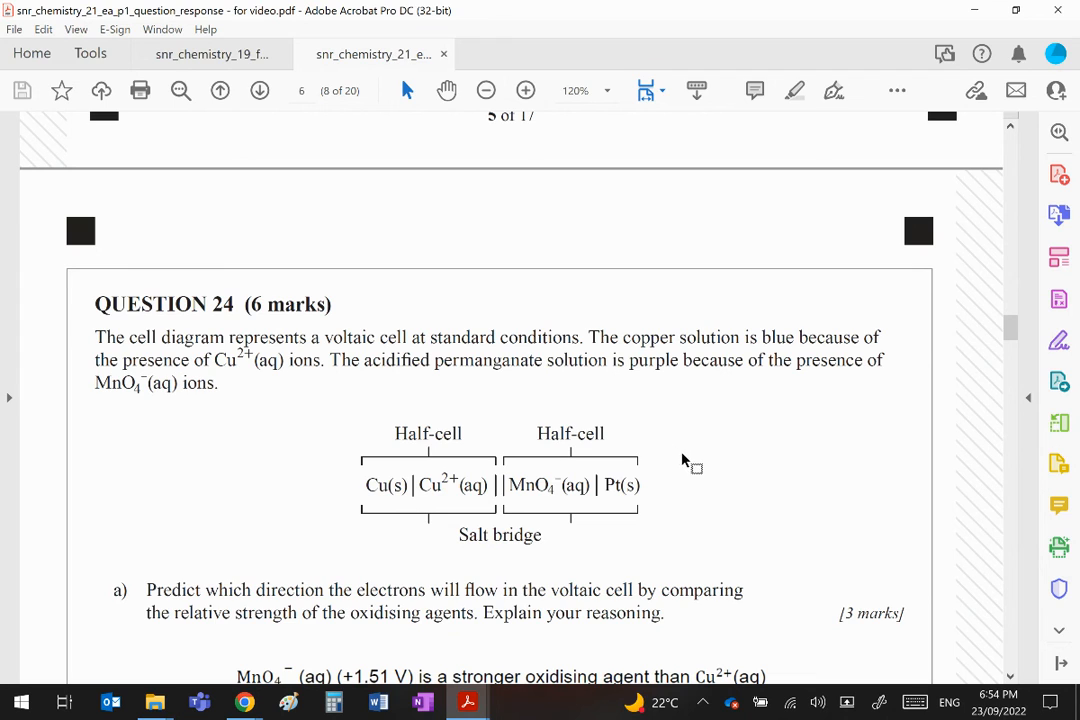
mouse_move(804, 450)
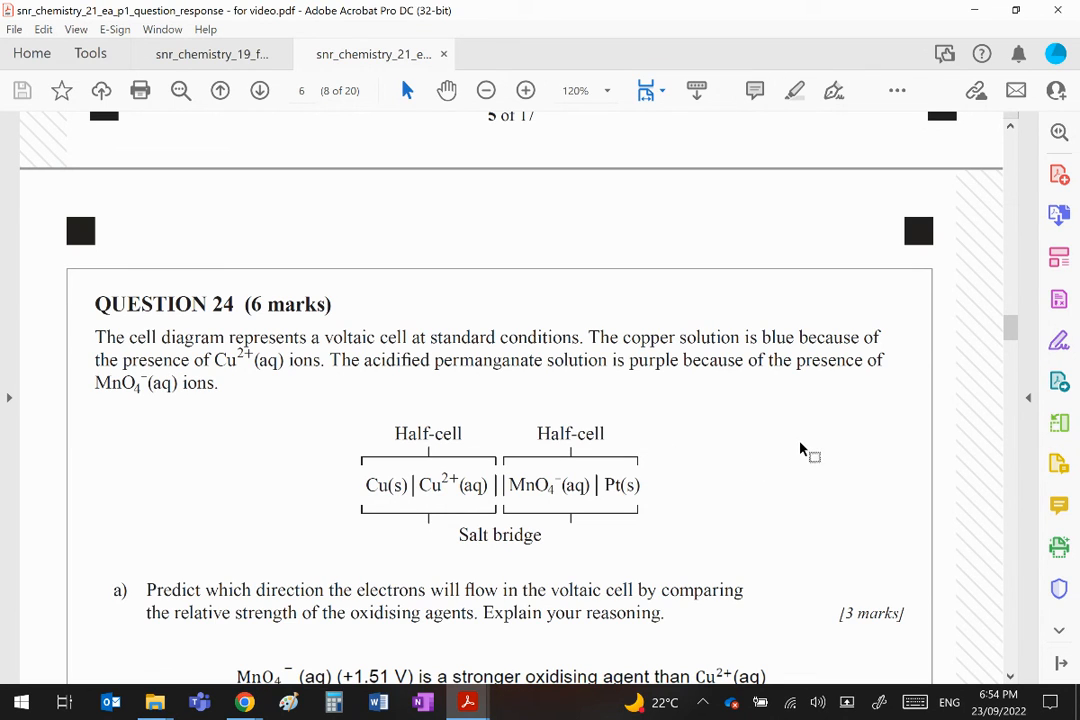
mouse_move(824, 452)
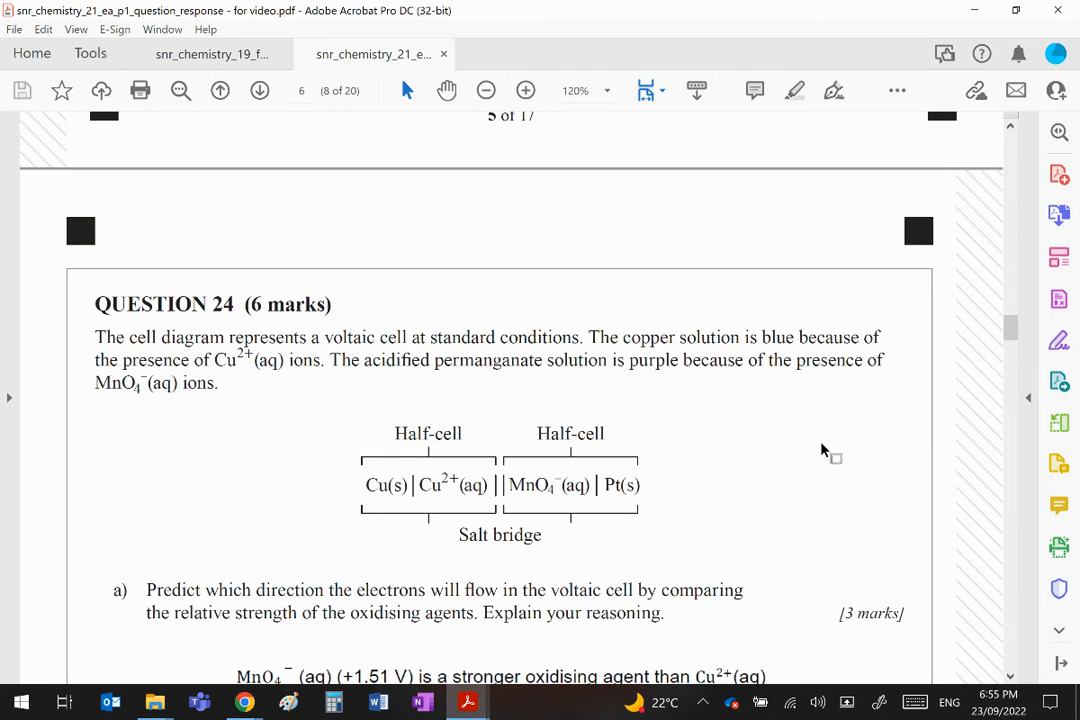
mouse_move(724, 452)
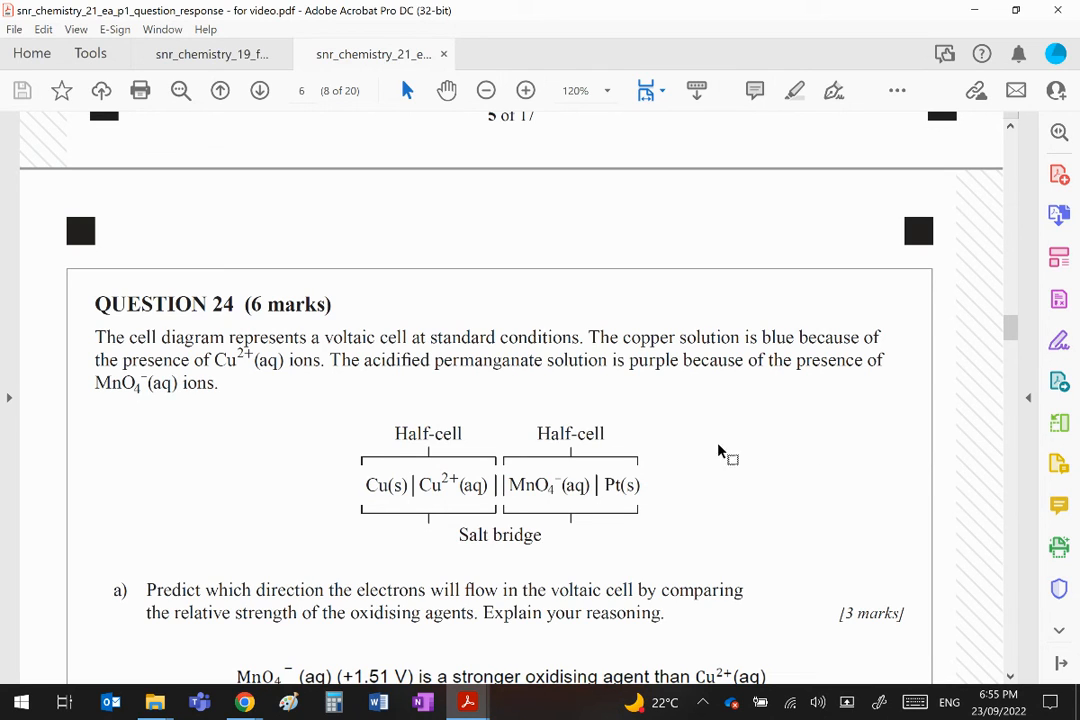